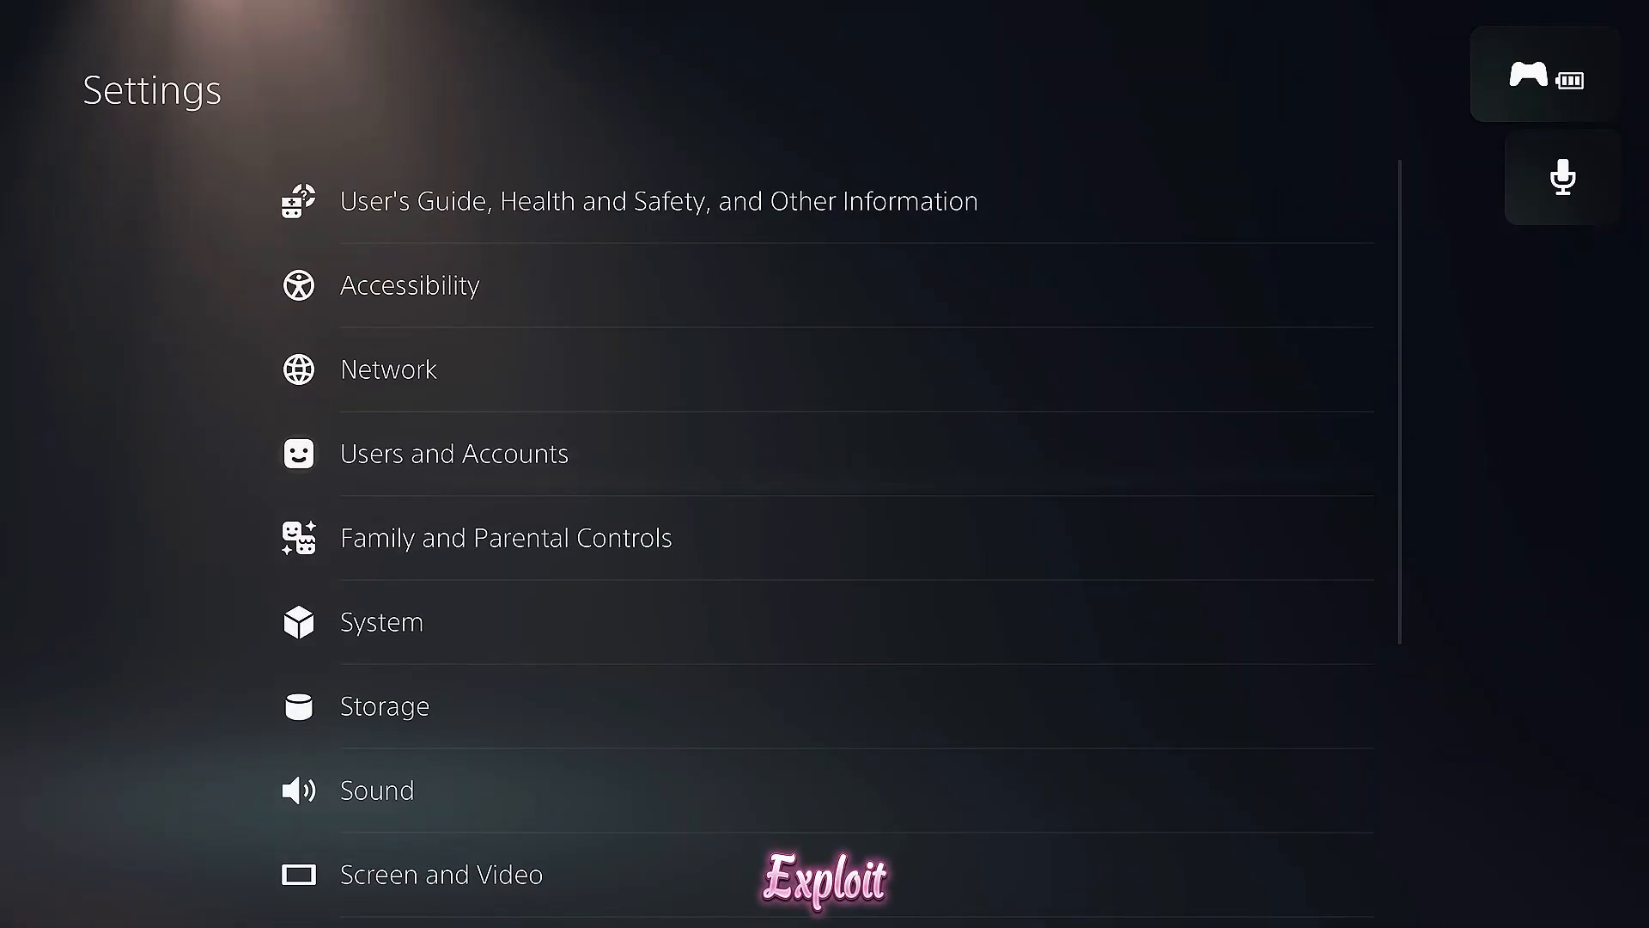
View the console's saved data under Settings > Storage > Console Storage.
{"action": "left_click", "coordinate": [383, 704]}
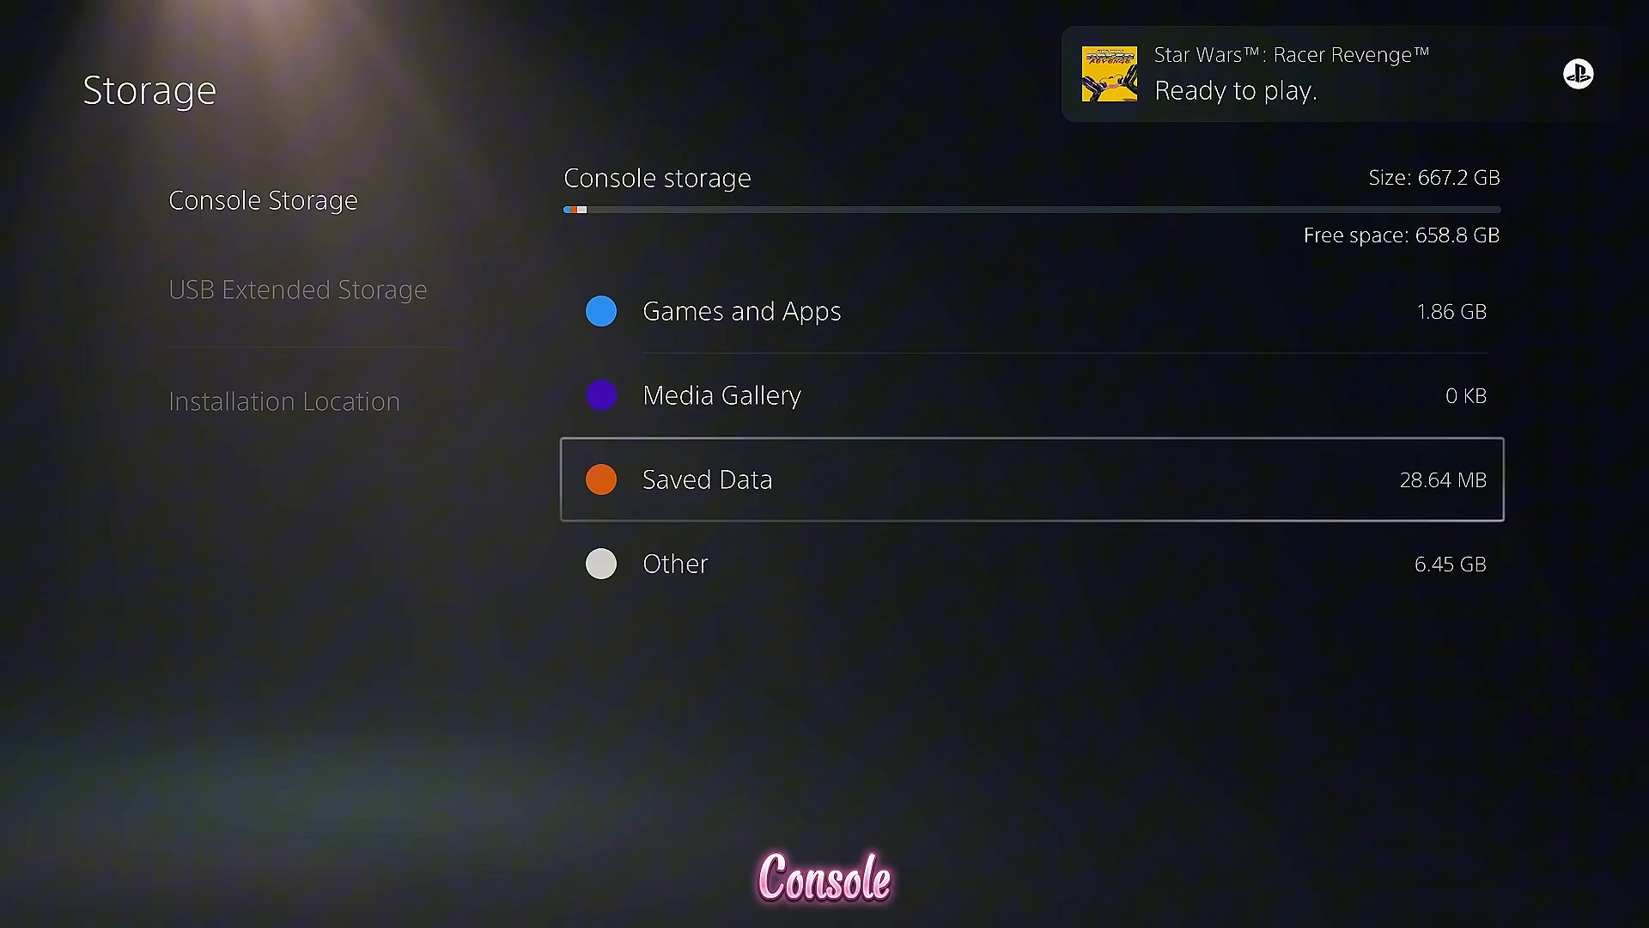
{"action": "left_click", "coordinate": [706, 479]}
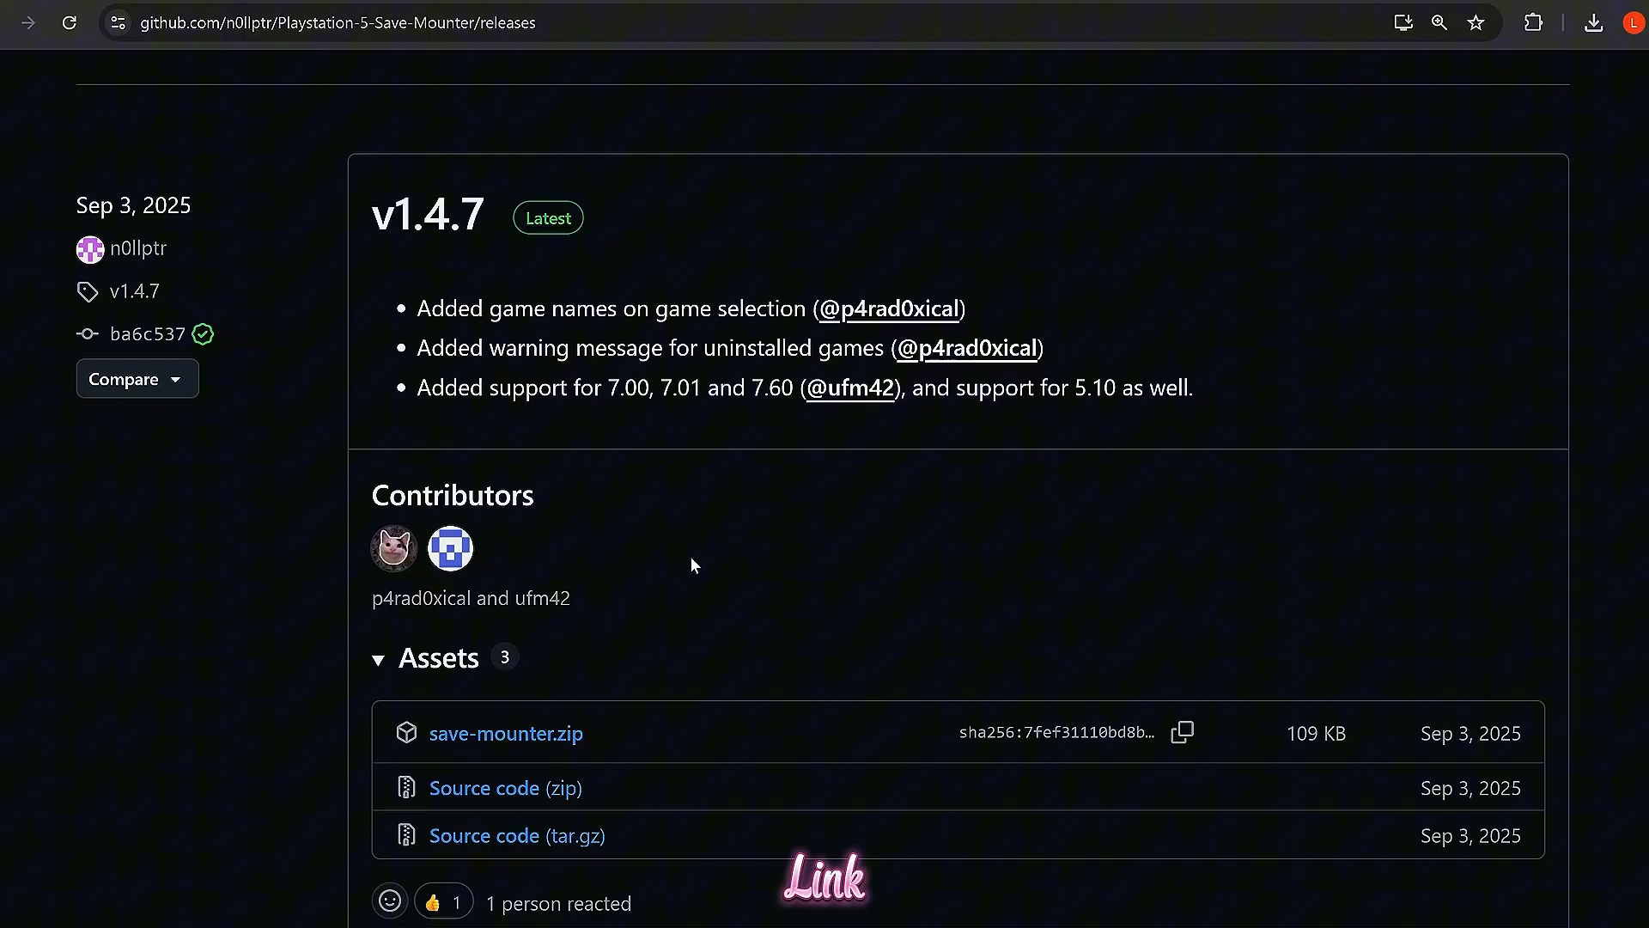
Scroll the releases page to v1.4.7 and its save-mounter.zip asset.
{"action": "scroll", "scroll_direction": "down", "scroll_amount": 3}
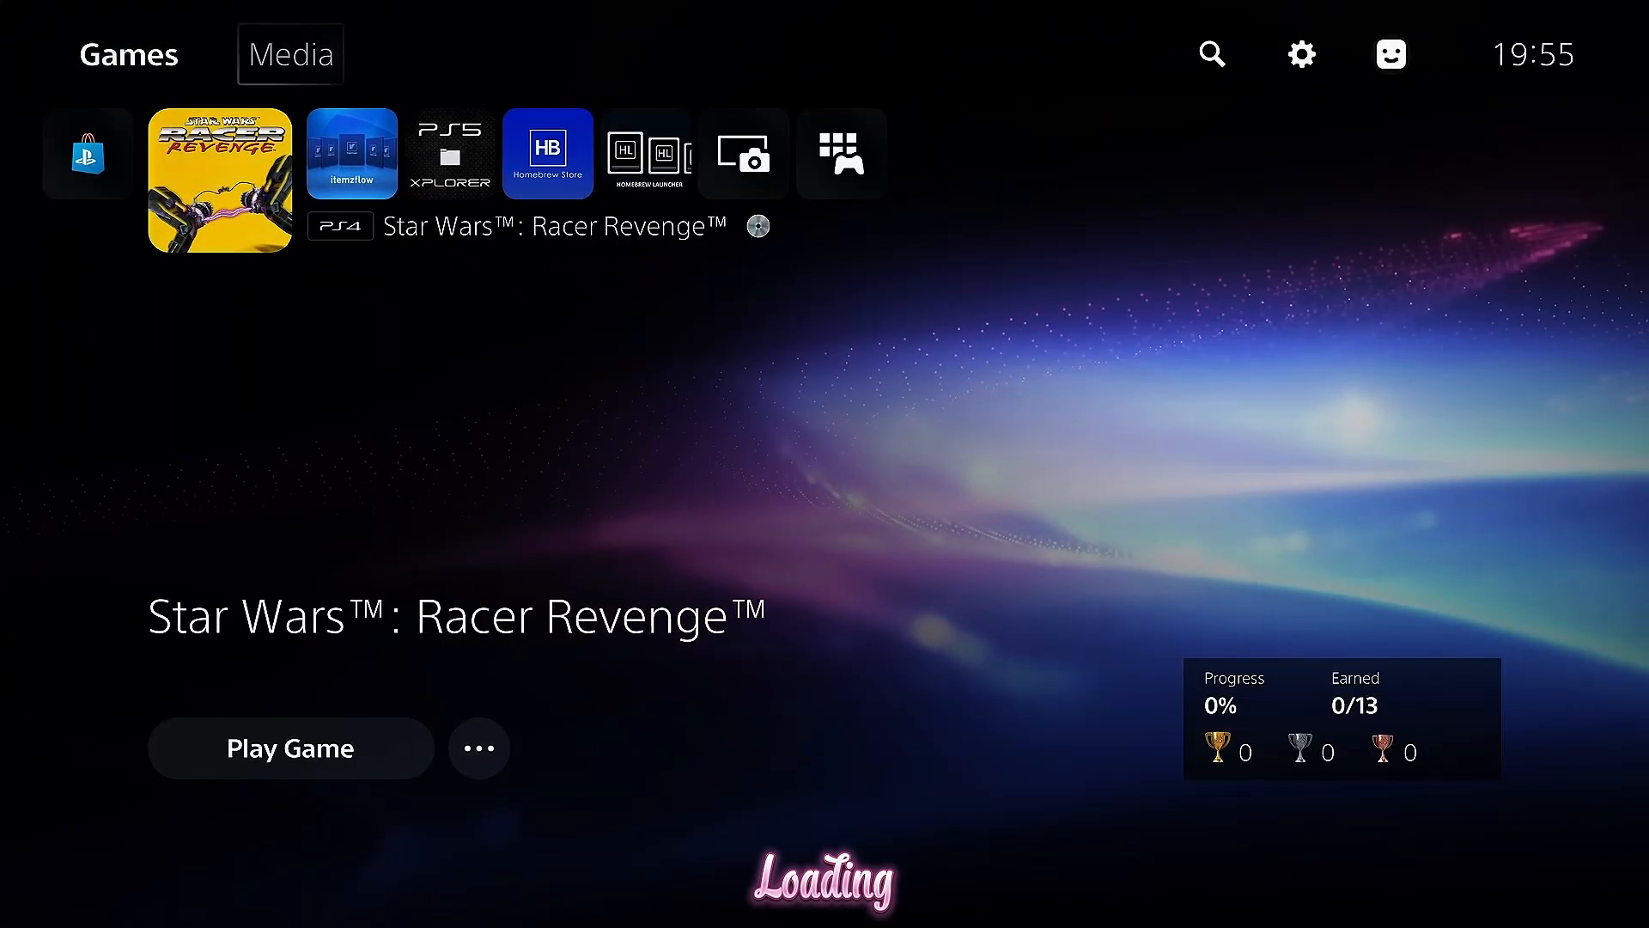
Go to Settings from the home screen and scroll to the ★etaHEN Toolbox entry.
{"action": "left_click", "coordinate": [1301, 53]}
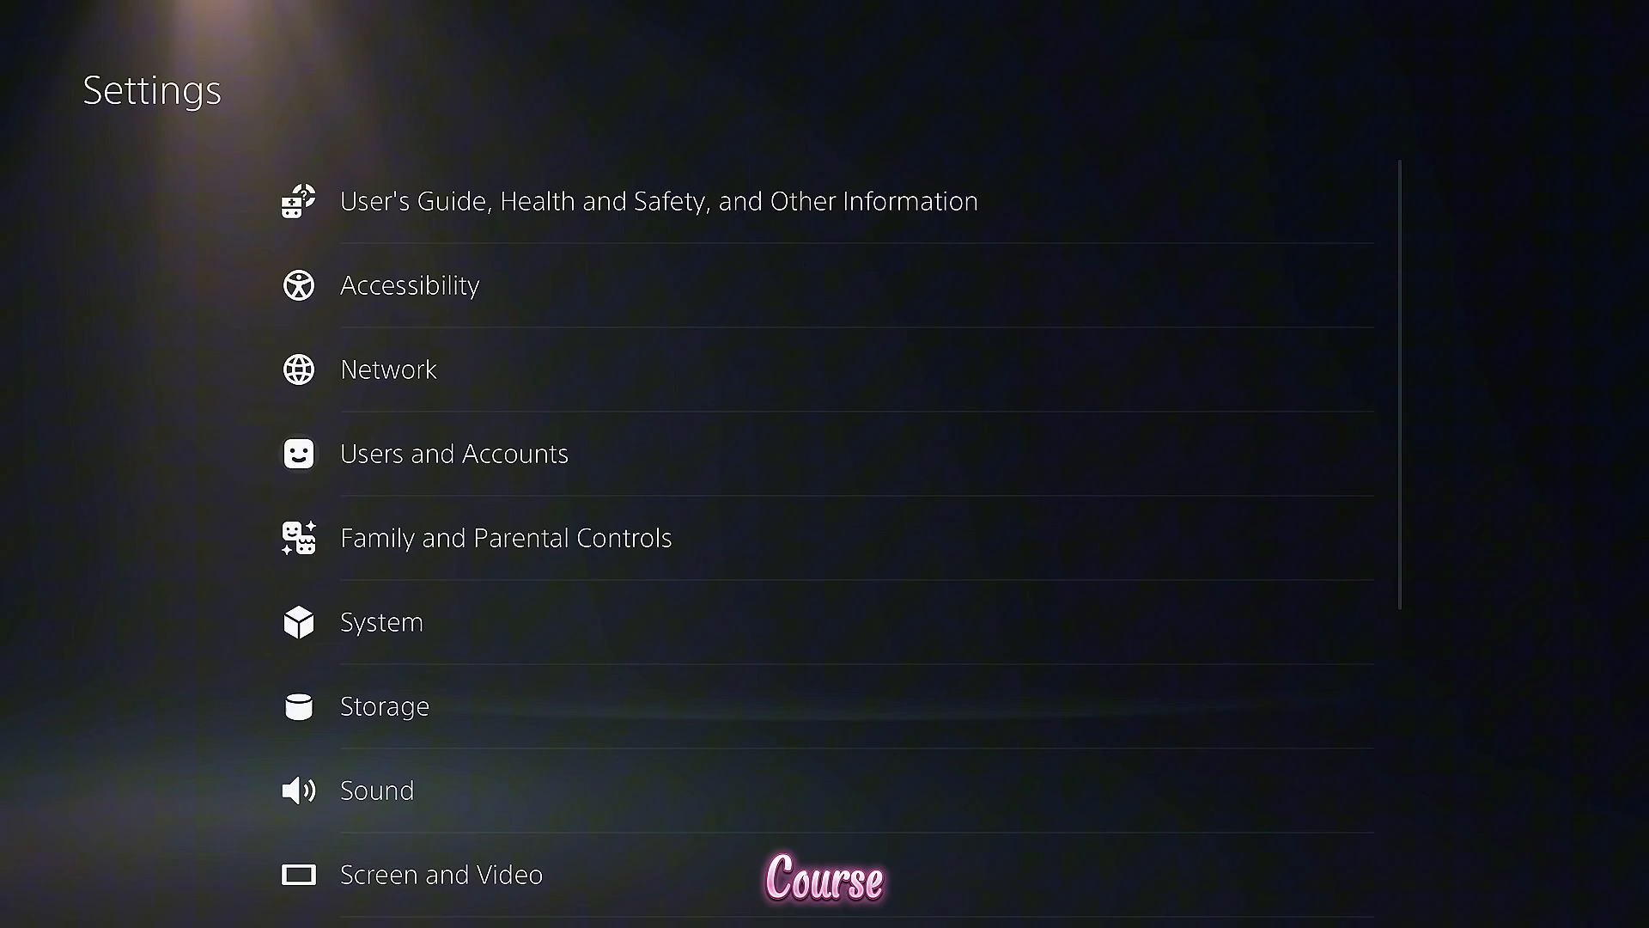
{"action": "scroll", "scroll_direction": "down", "scroll_amount": 3}
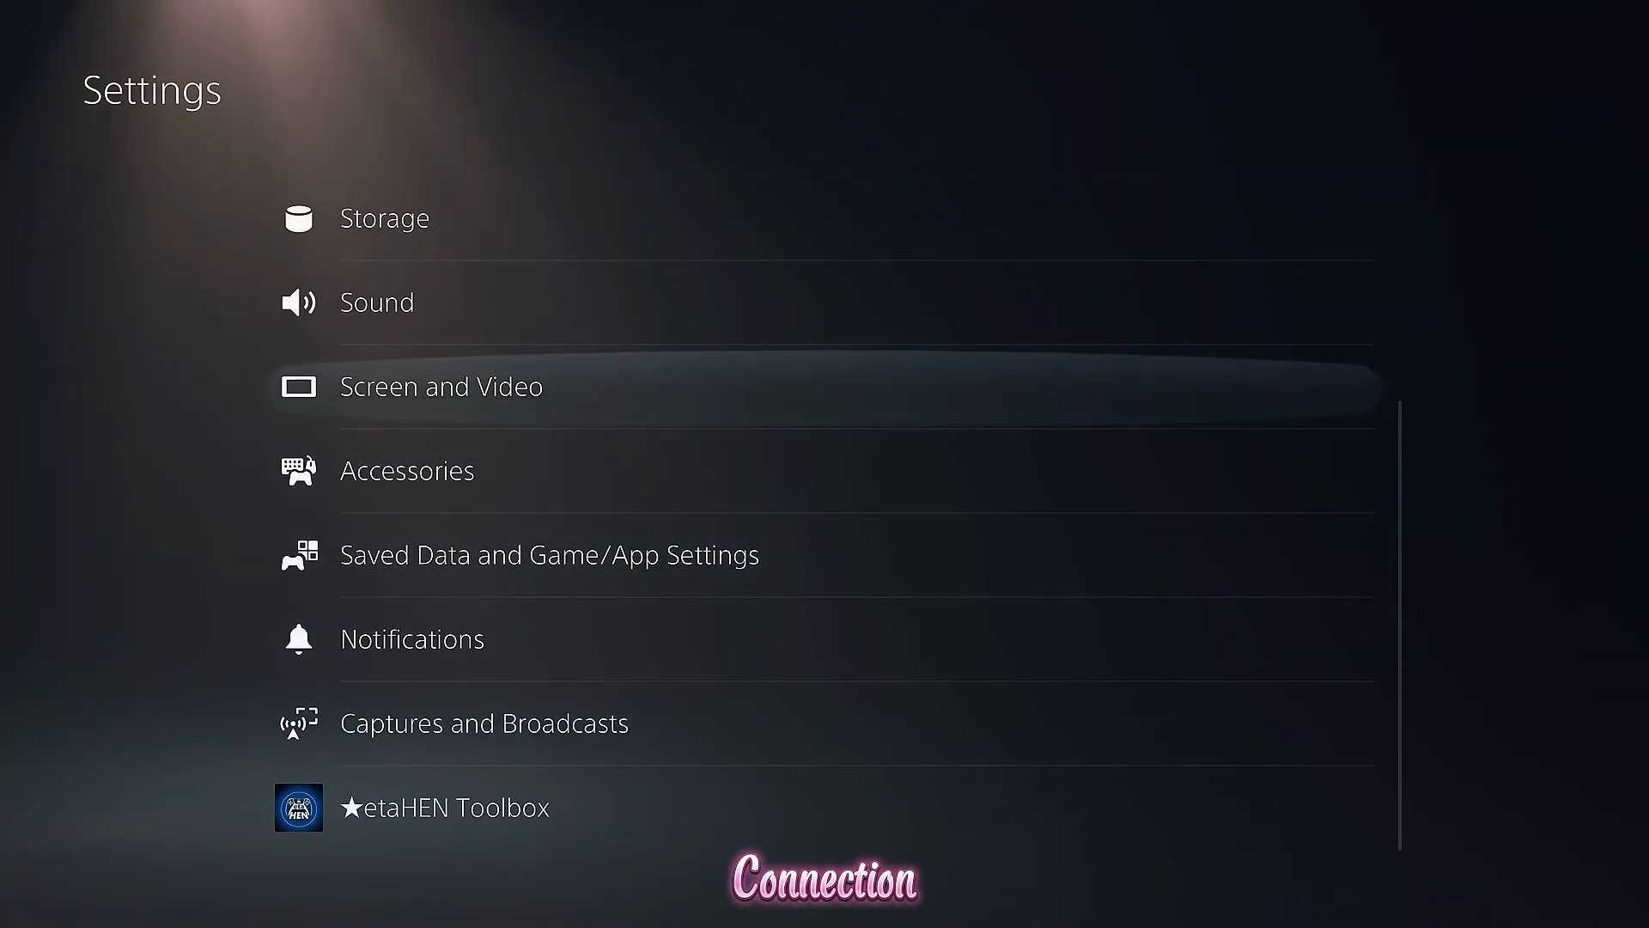
{"action": "scroll", "scroll_direction": "up", "scroll_amount": 3}
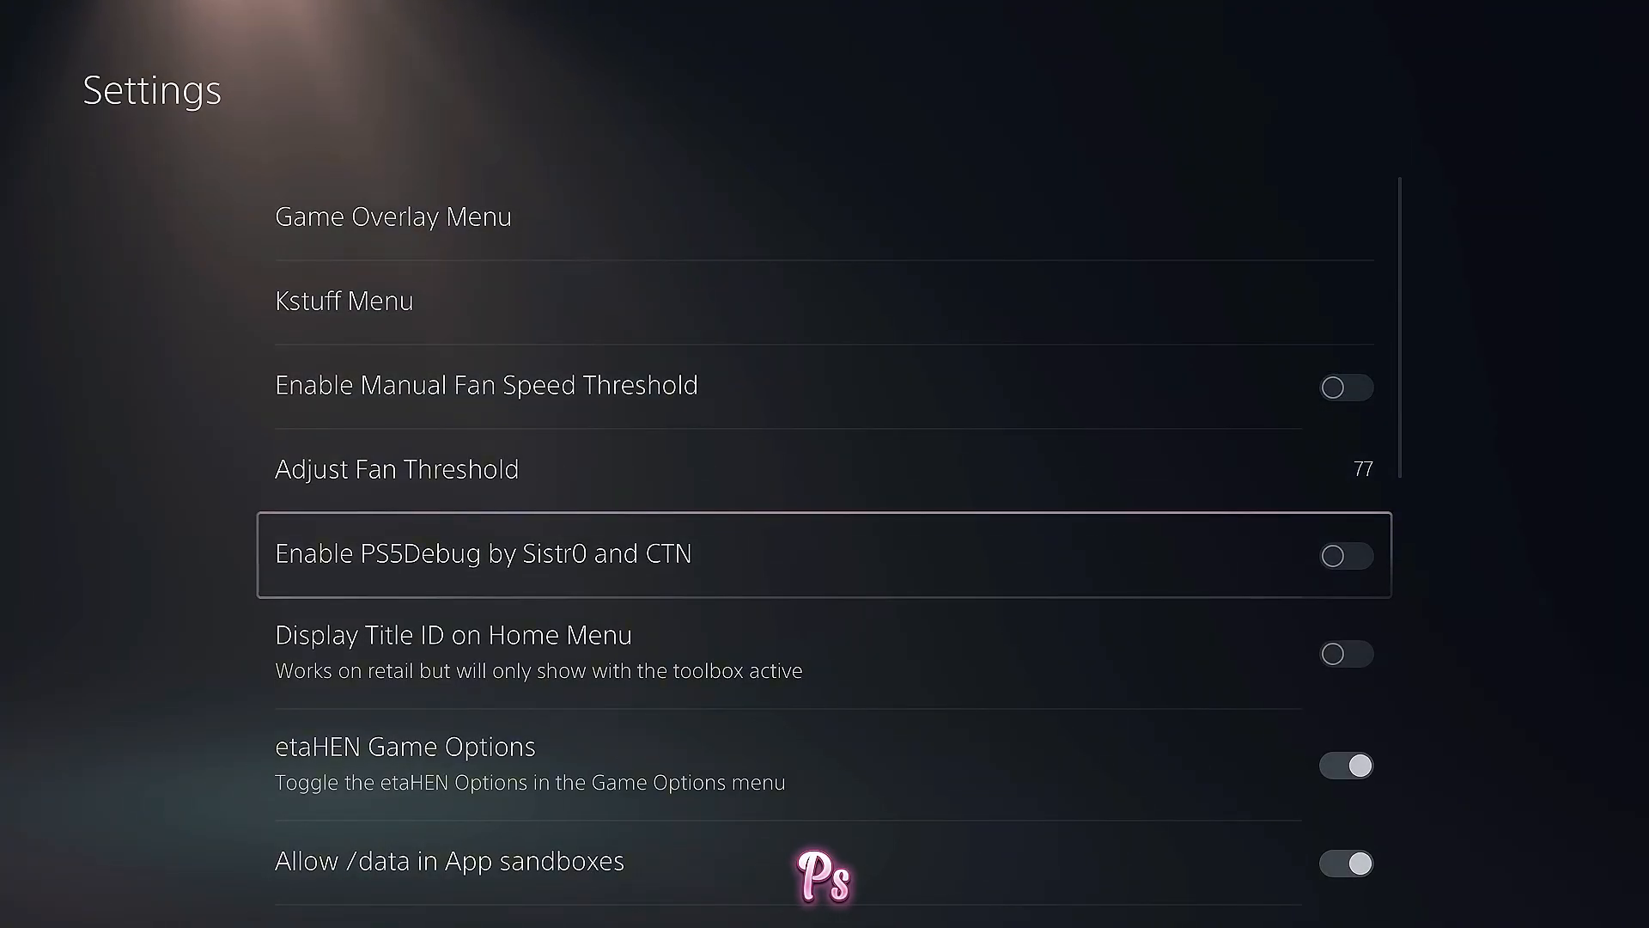
Toggle on 'Enable PS5Debug by Sistr0 and CTN' in etaHEN Toolbox.
{"action": "left_click", "coordinate": [1343, 555]}
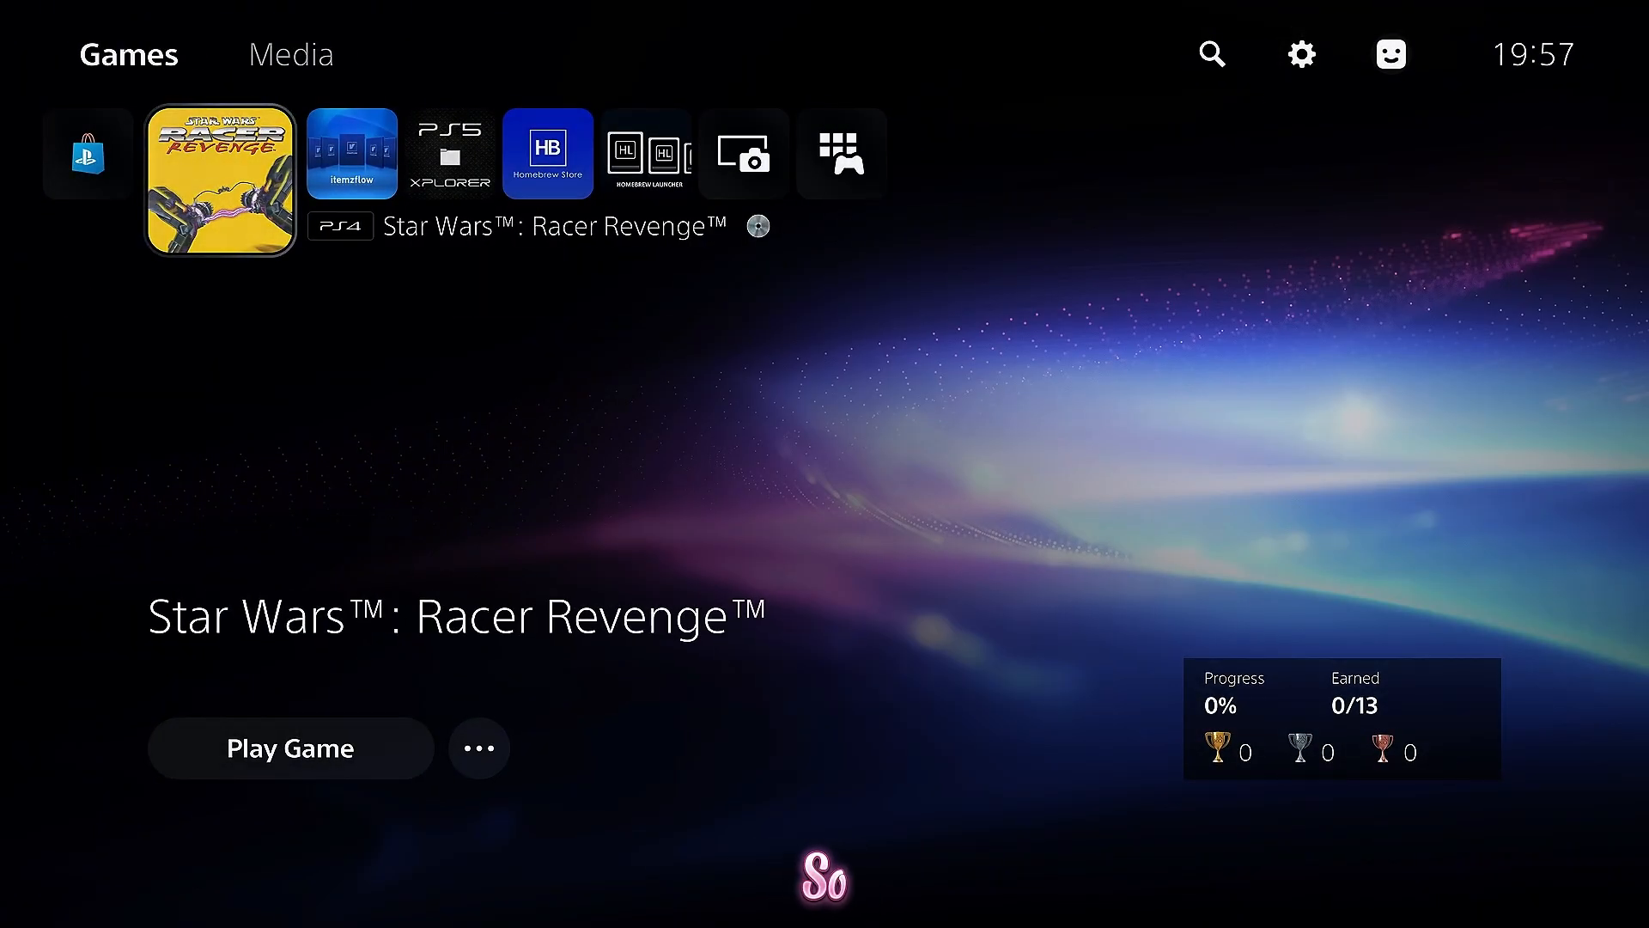
Launch Star Wars Racer Revenge from the home screen.
{"action": "left_click", "coordinate": [290, 747]}
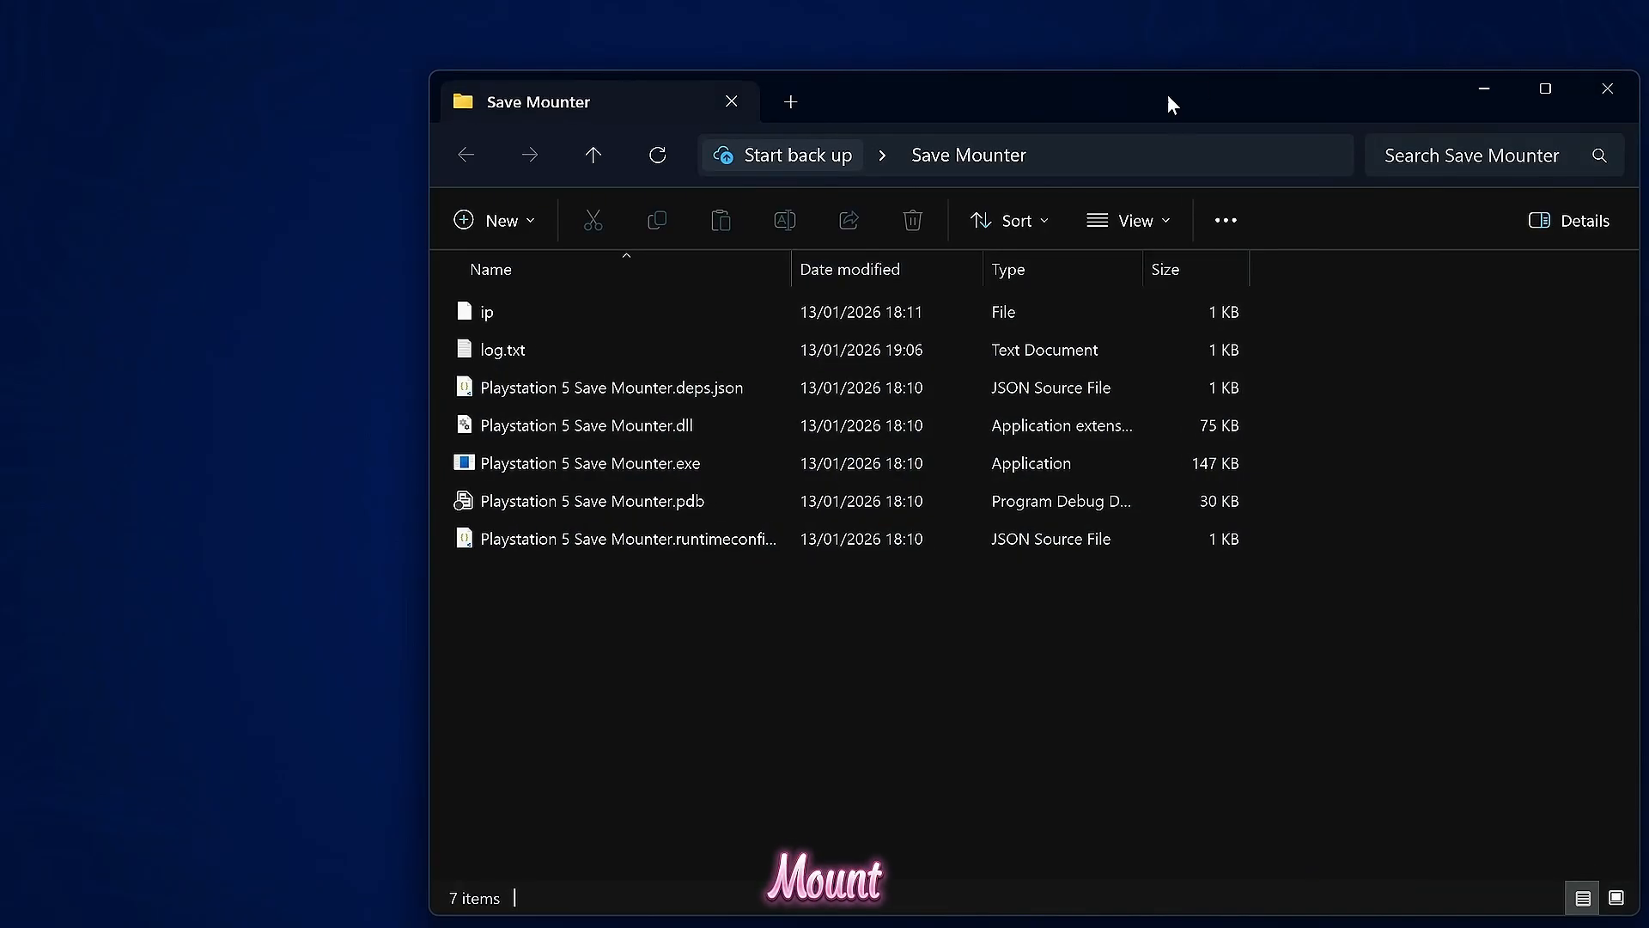
Run Playstation 5 Save Mounter.exe from the Save Mounter folder.
{"action": "double_click", "coordinate": [589, 463]}
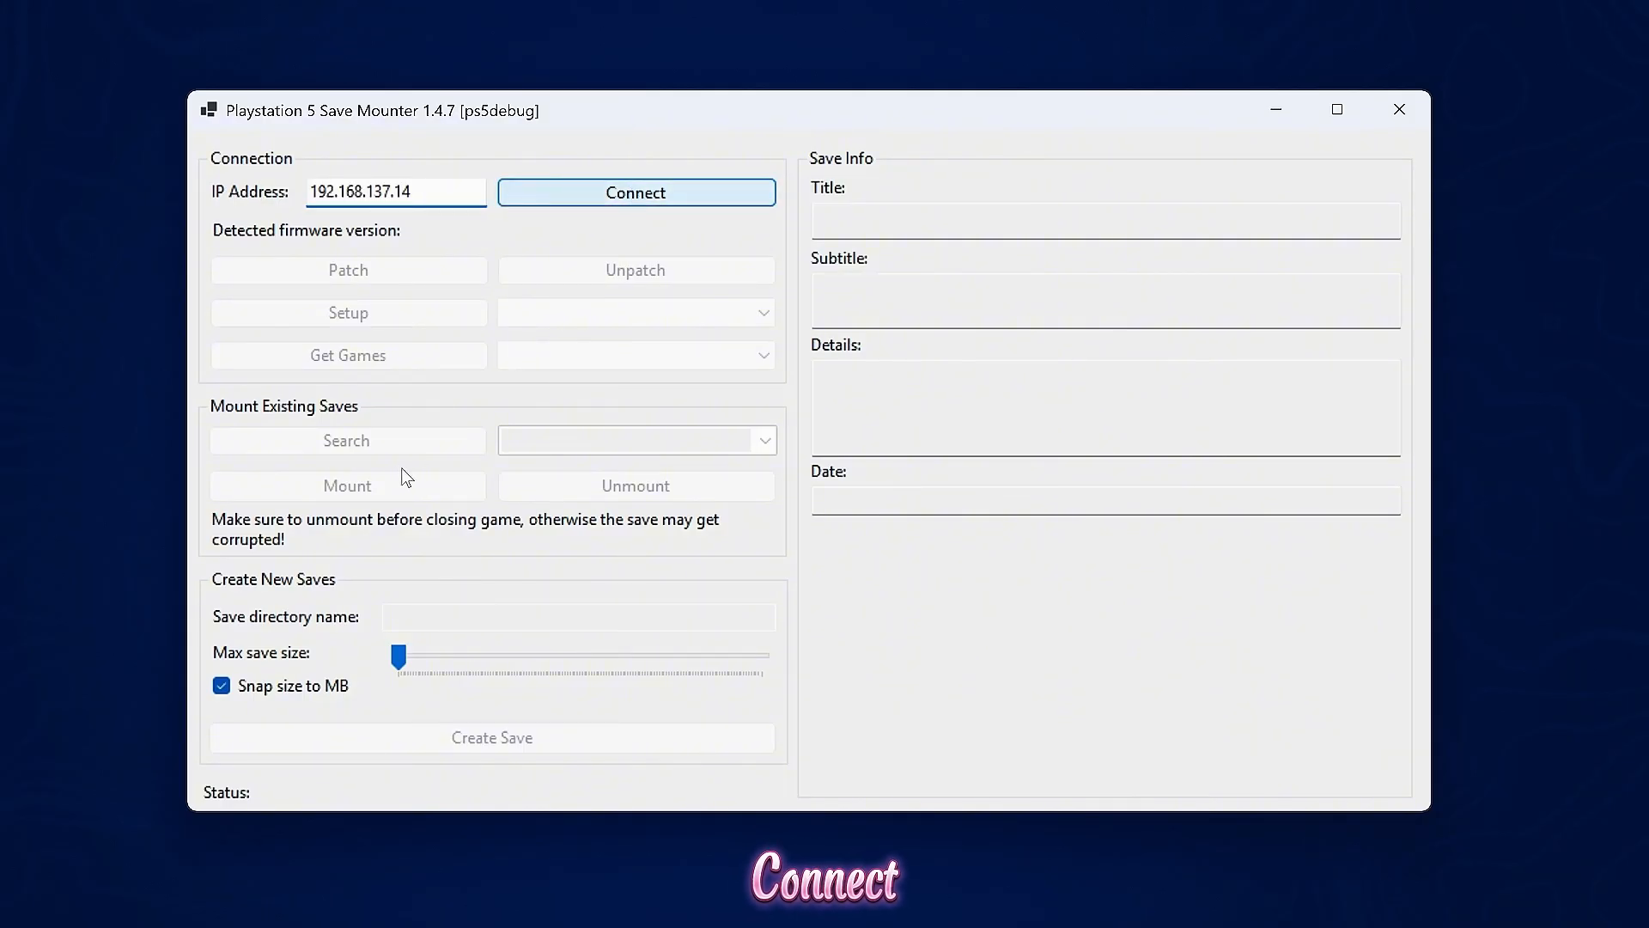
Connect Save Mounter to the console at 192.168.137.14 (firmware 4.03).
{"action": "left_click", "coordinate": [636, 191]}
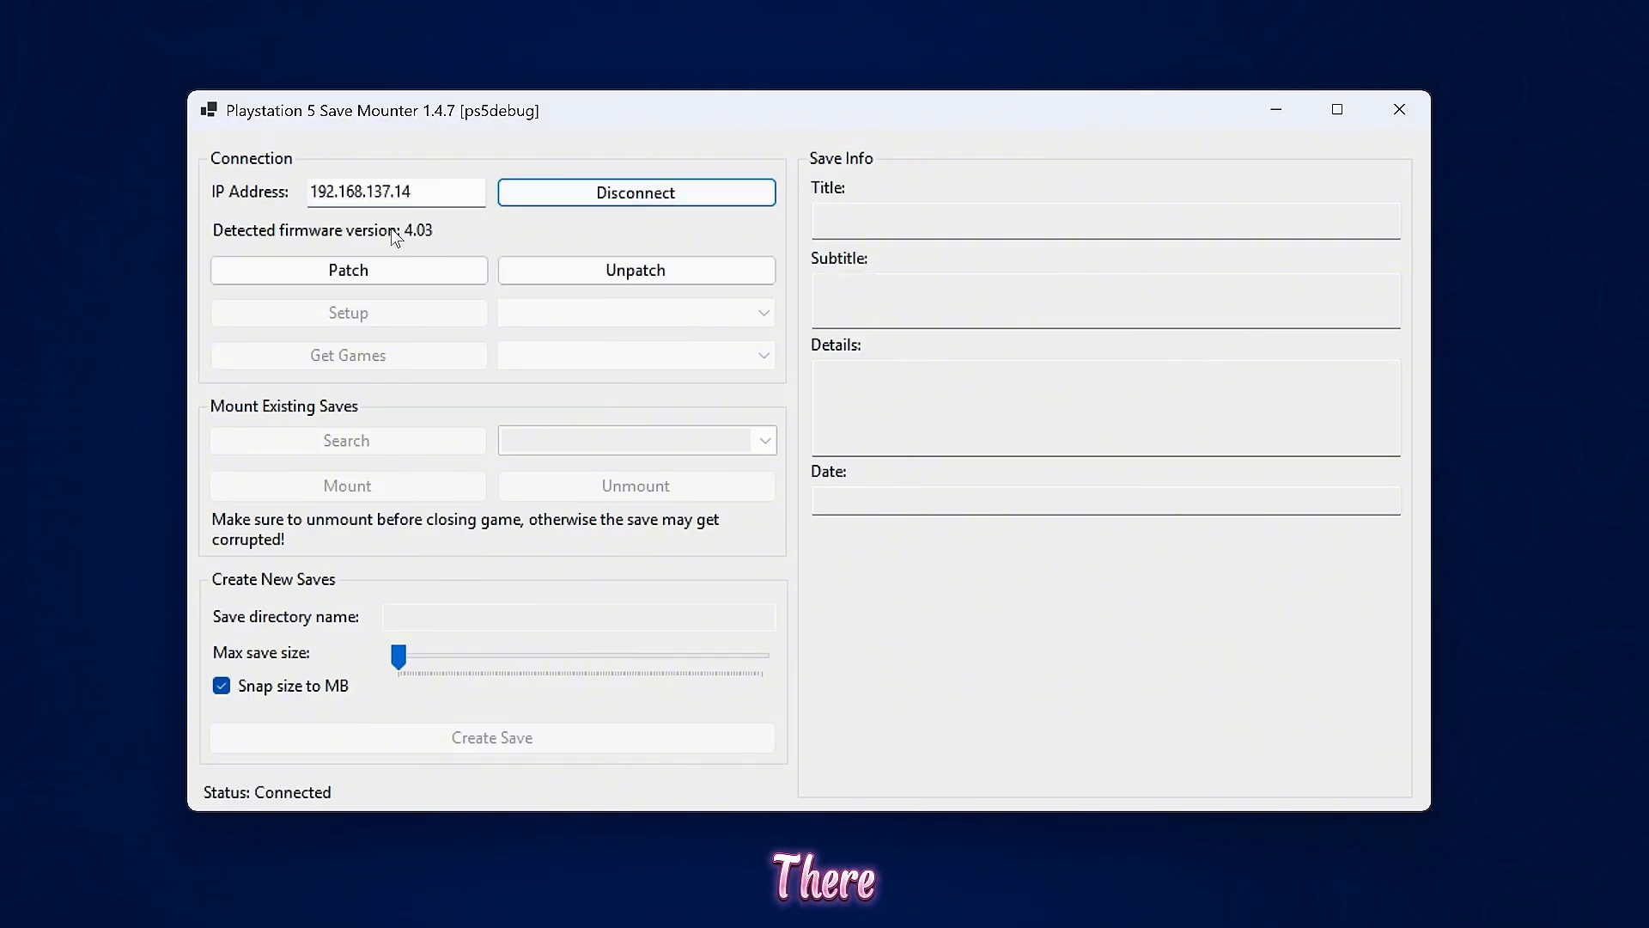
{"action": "mouse_move", "coordinate": [406, 244]}
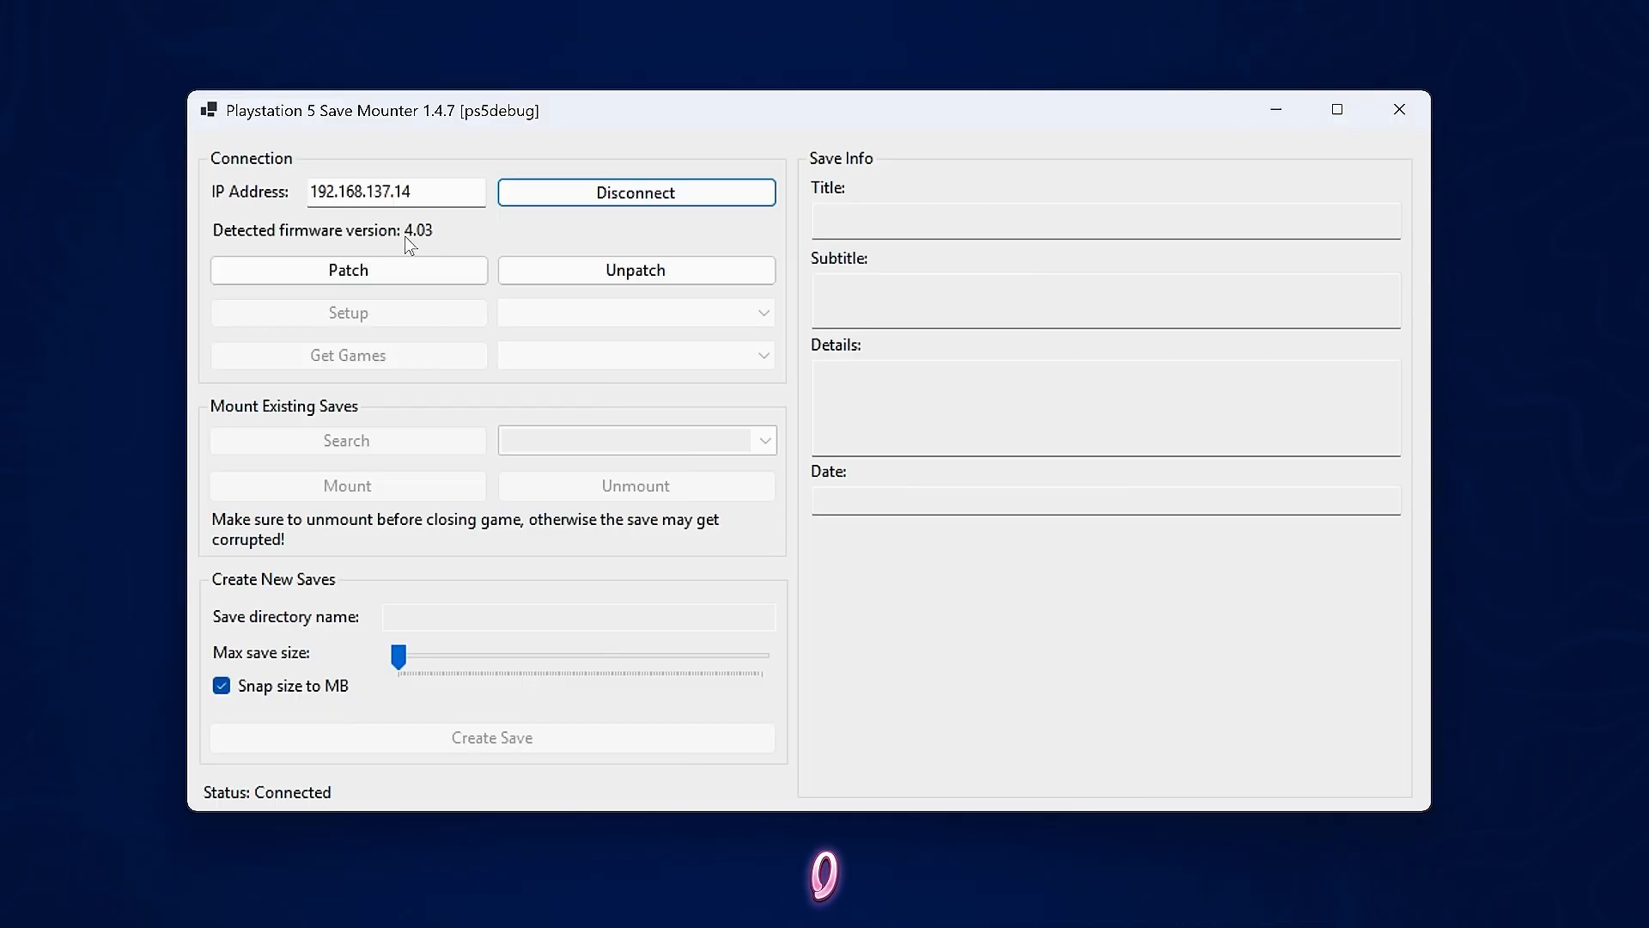
{"action": "mouse_move", "coordinate": [387, 253]}
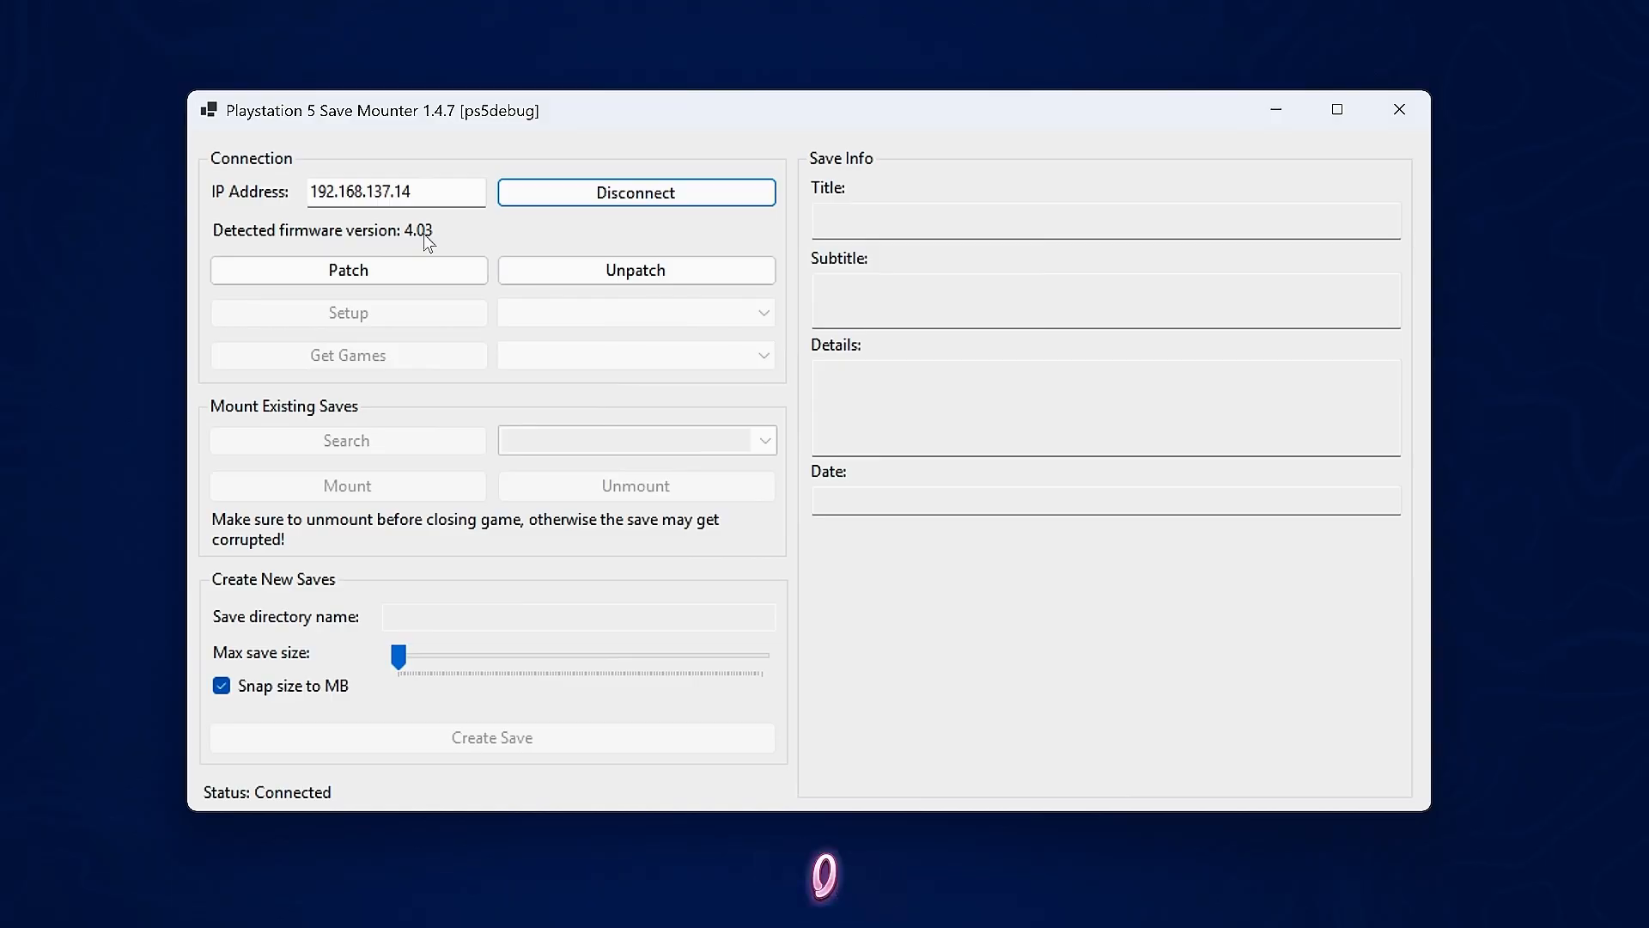
{"action": "mouse_move", "coordinate": [437, 242]}
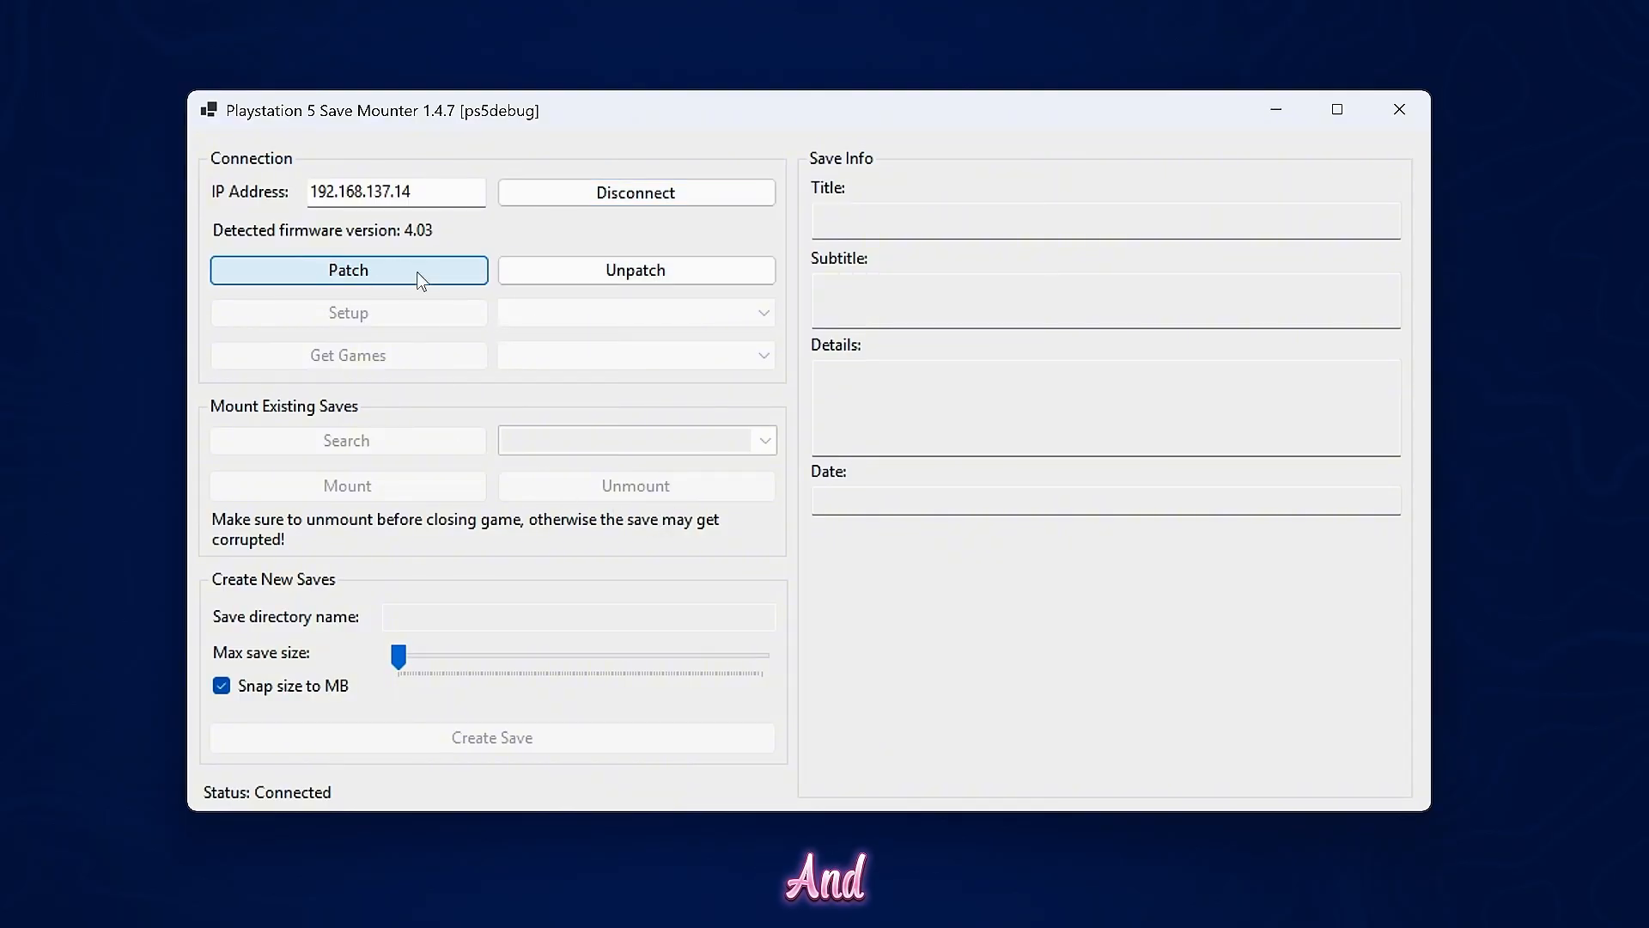
Patch Shellcore and run Setup for the User1 account.
{"action": "left_click", "coordinate": [347, 270]}
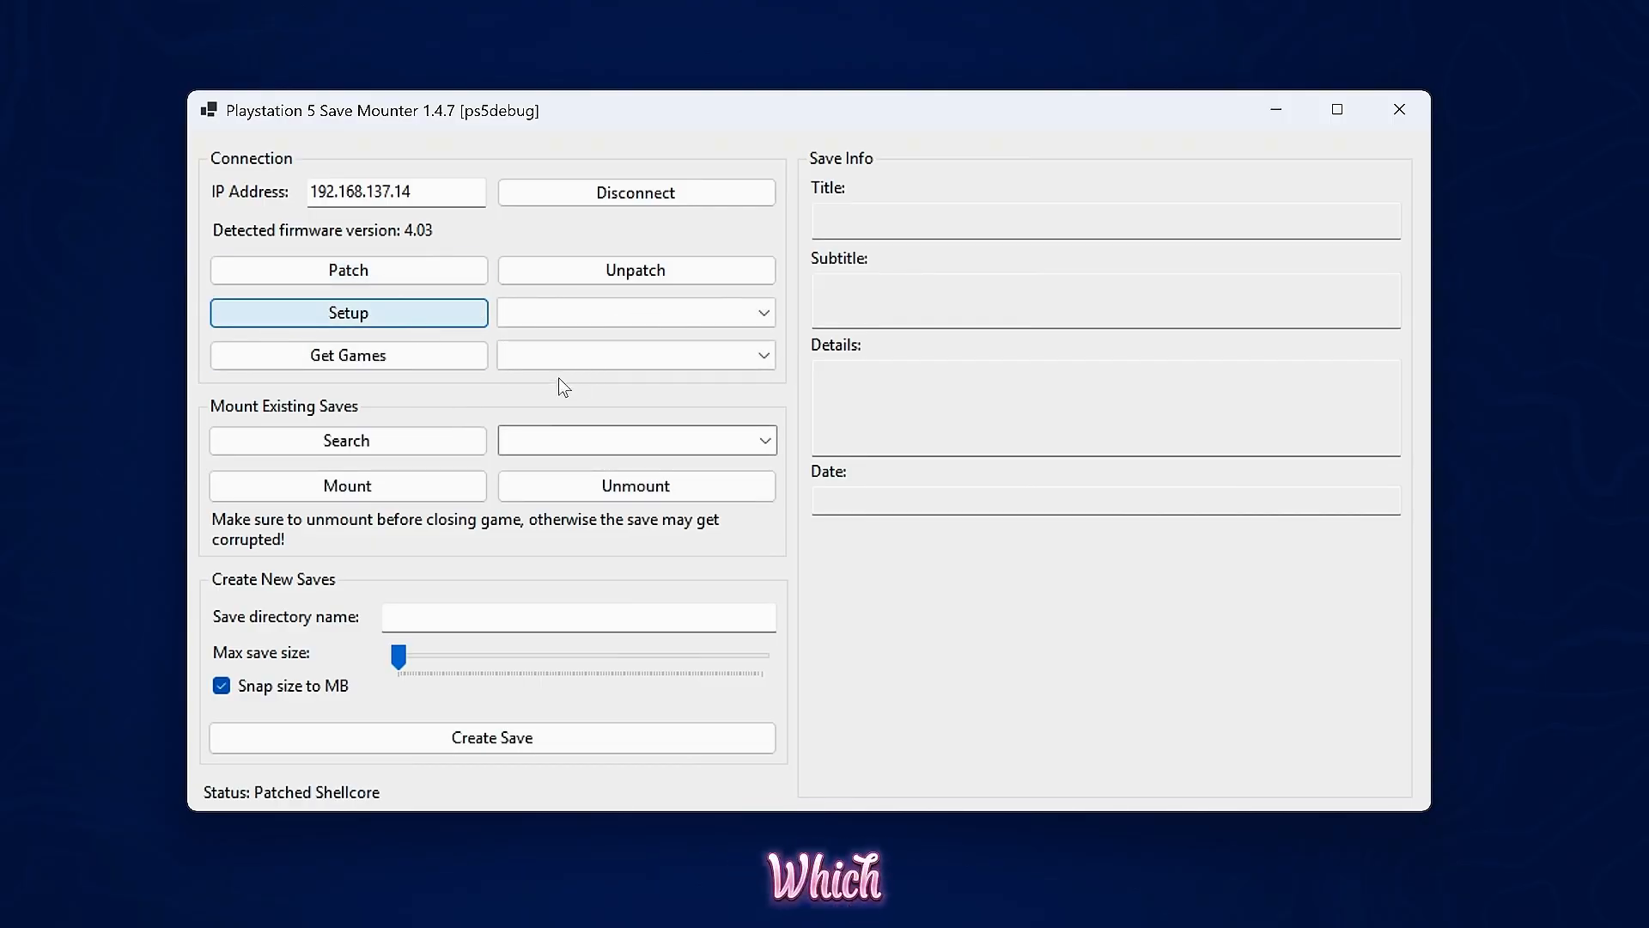
{"action": "mouse_move", "coordinate": [517, 354]}
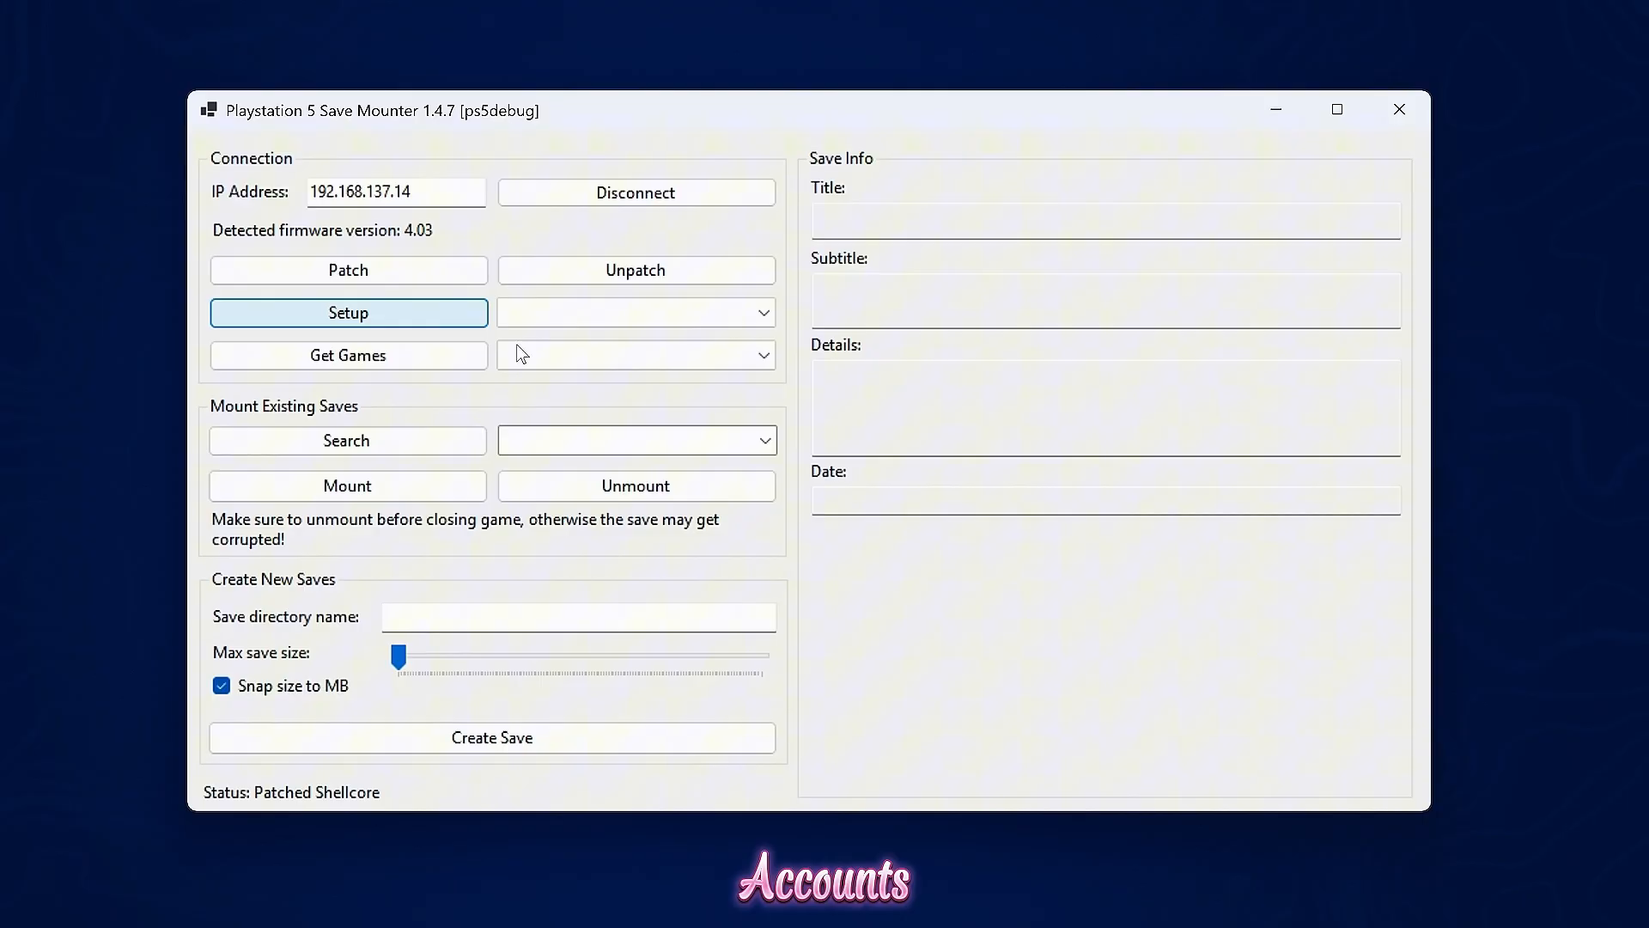
{"action": "left_click", "coordinate": [636, 311]}
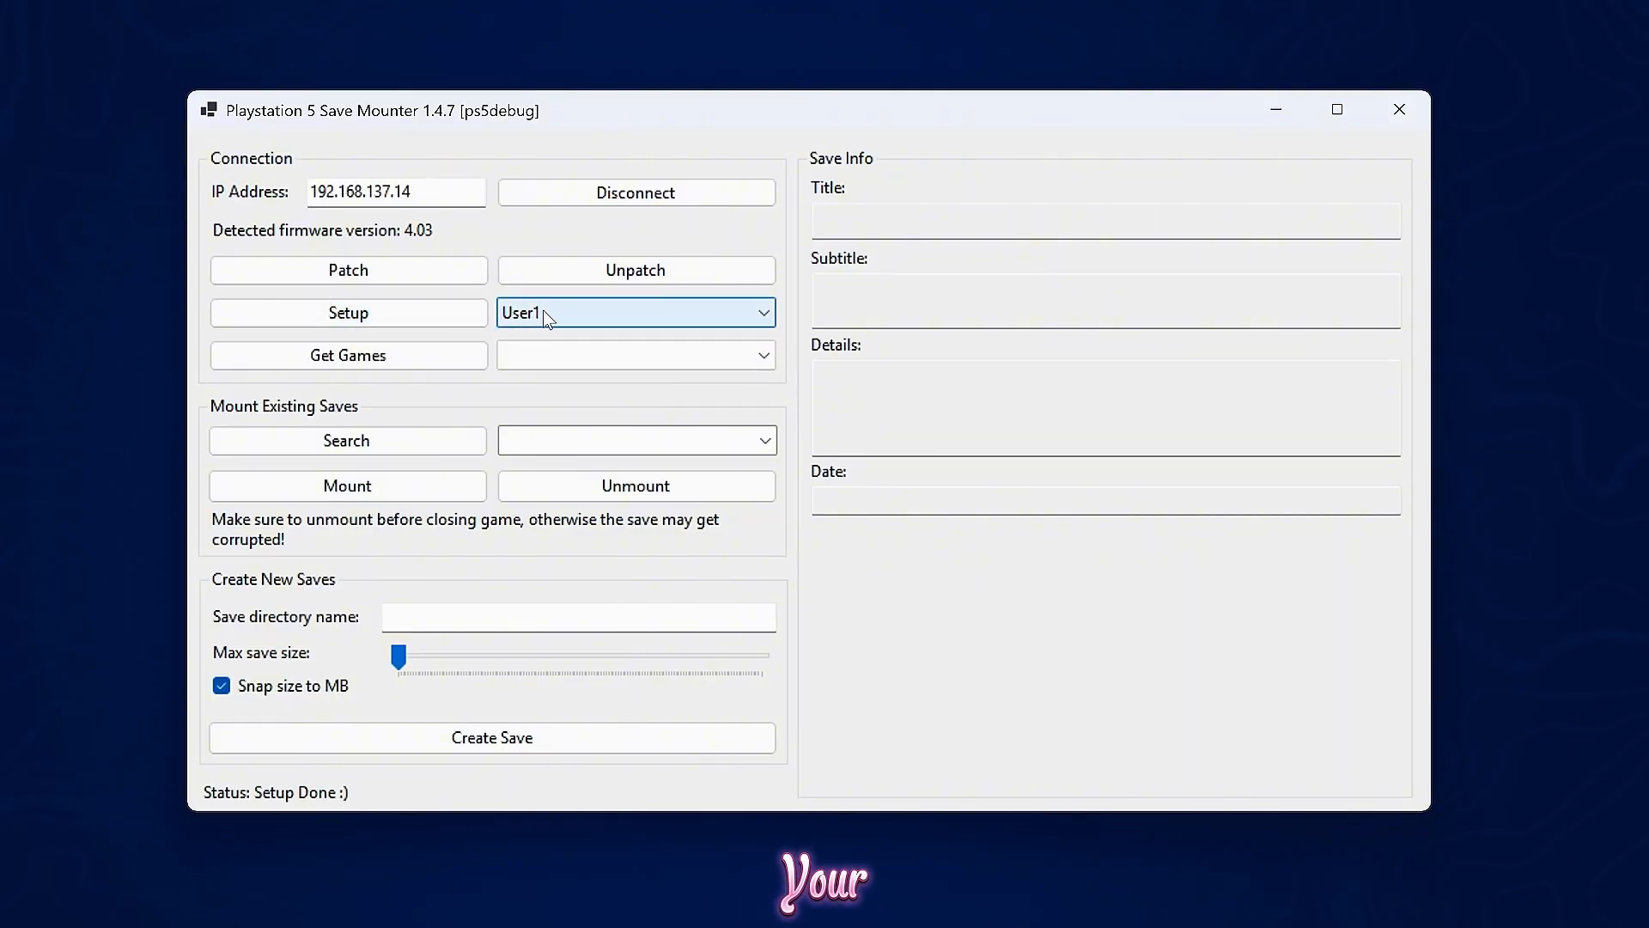
{"action": "left_click", "coordinate": [349, 354]}
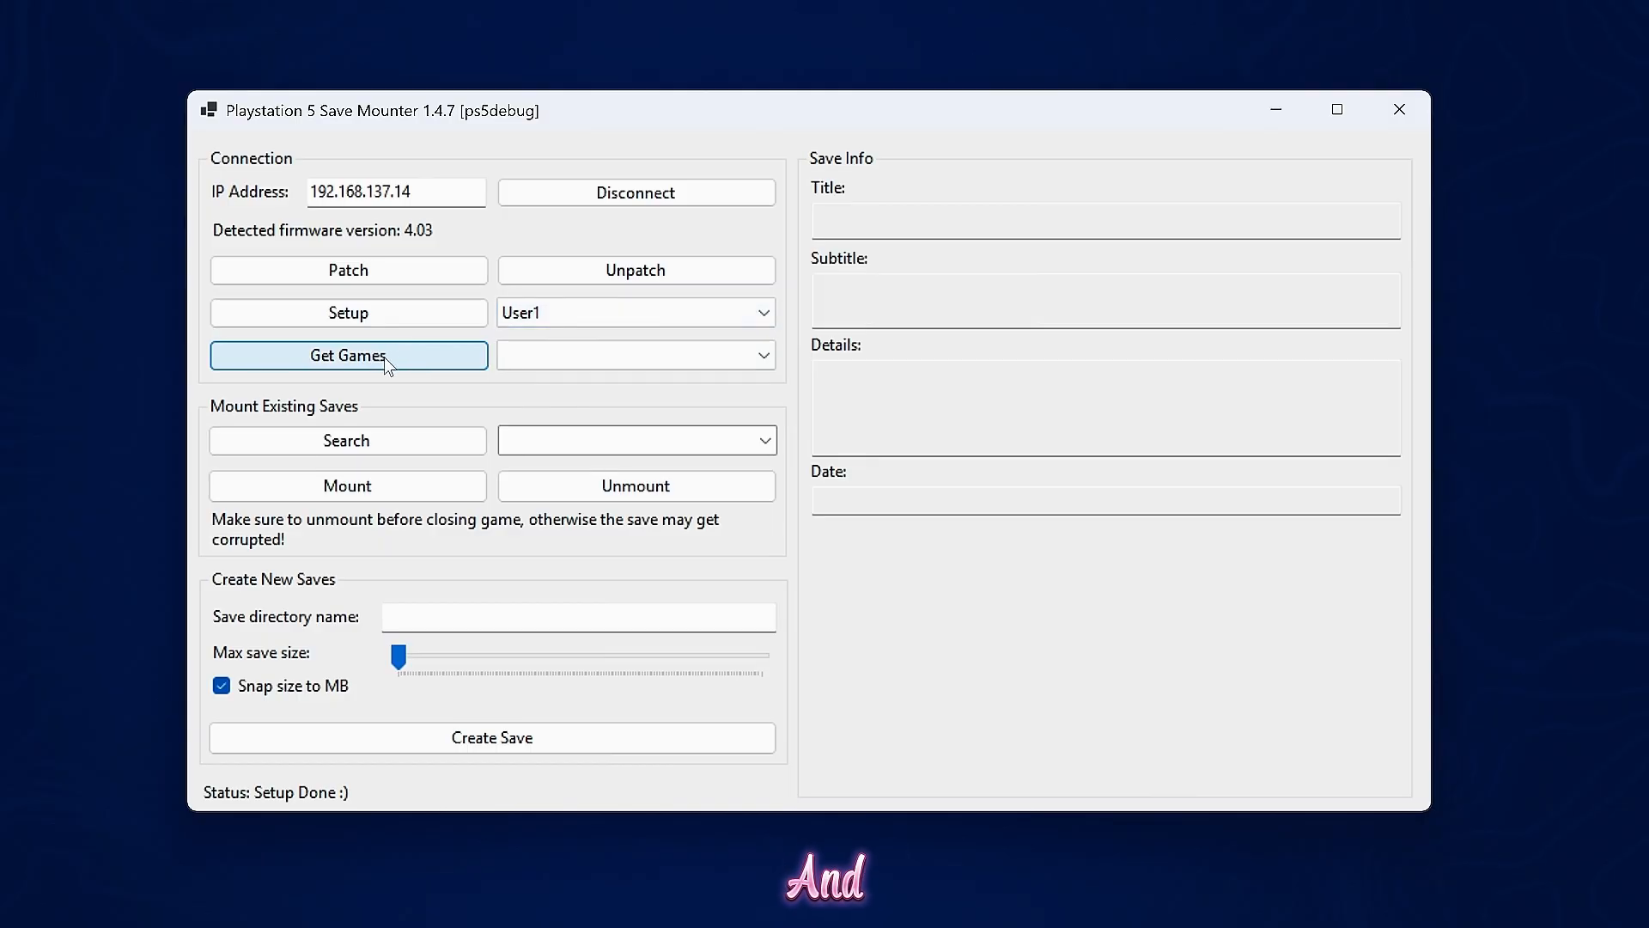
{"action": "mouse_move", "coordinate": [593, 411]}
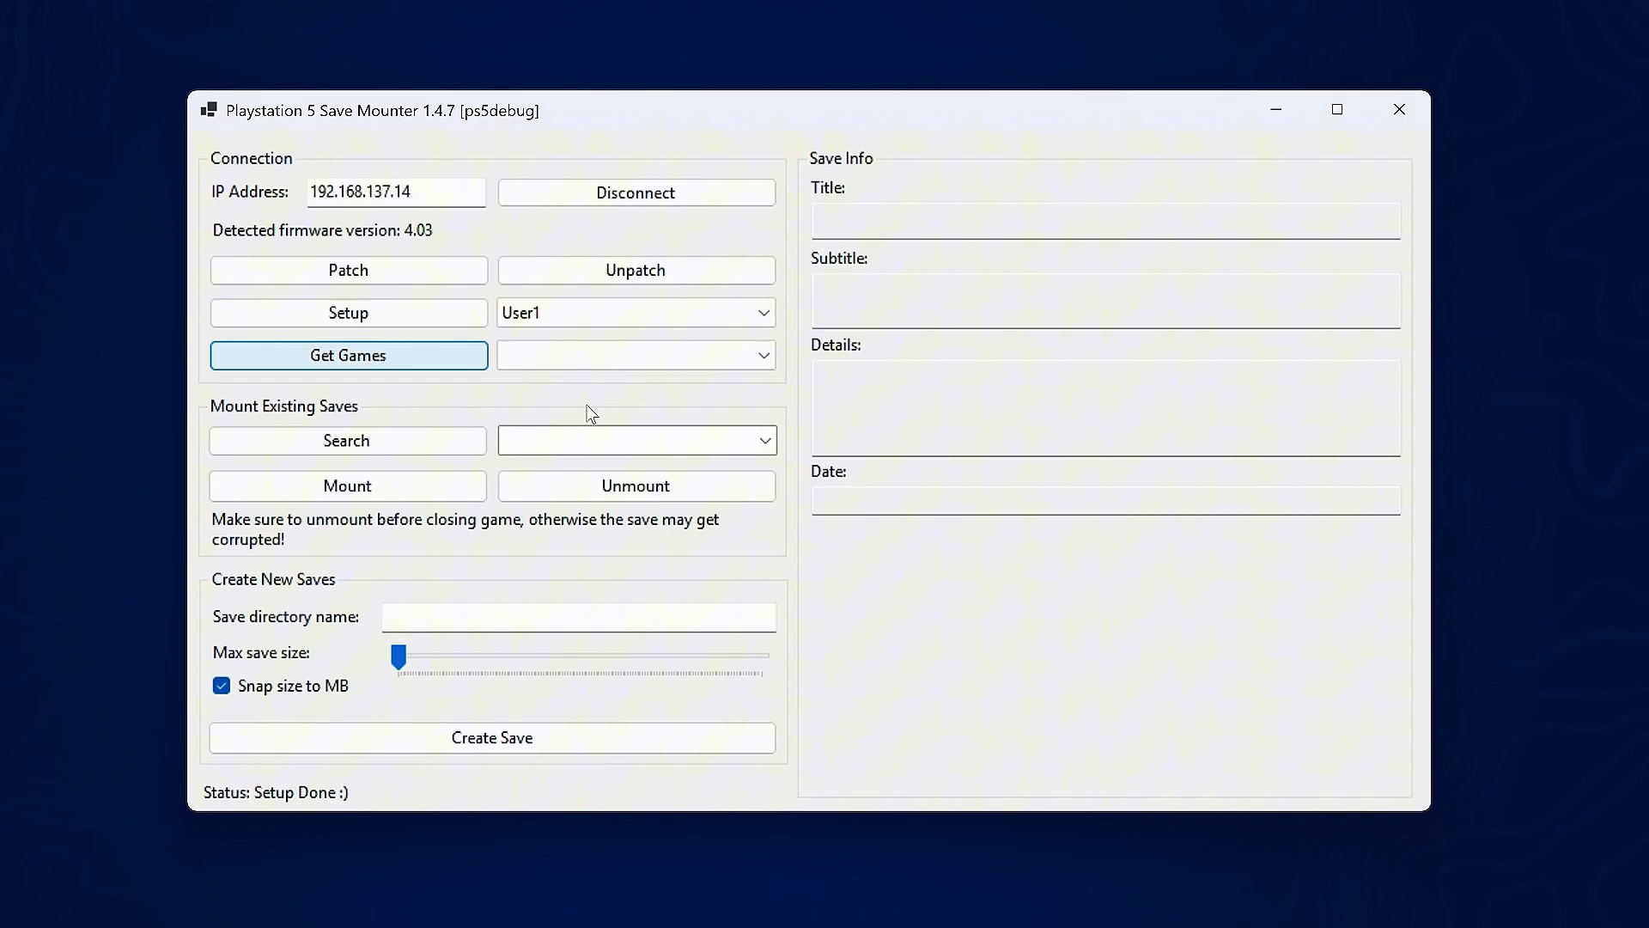
Fetch the installed games and choose CUSA03474, Star Wars Racer Revenge.
{"action": "left_click", "coordinate": [347, 354]}
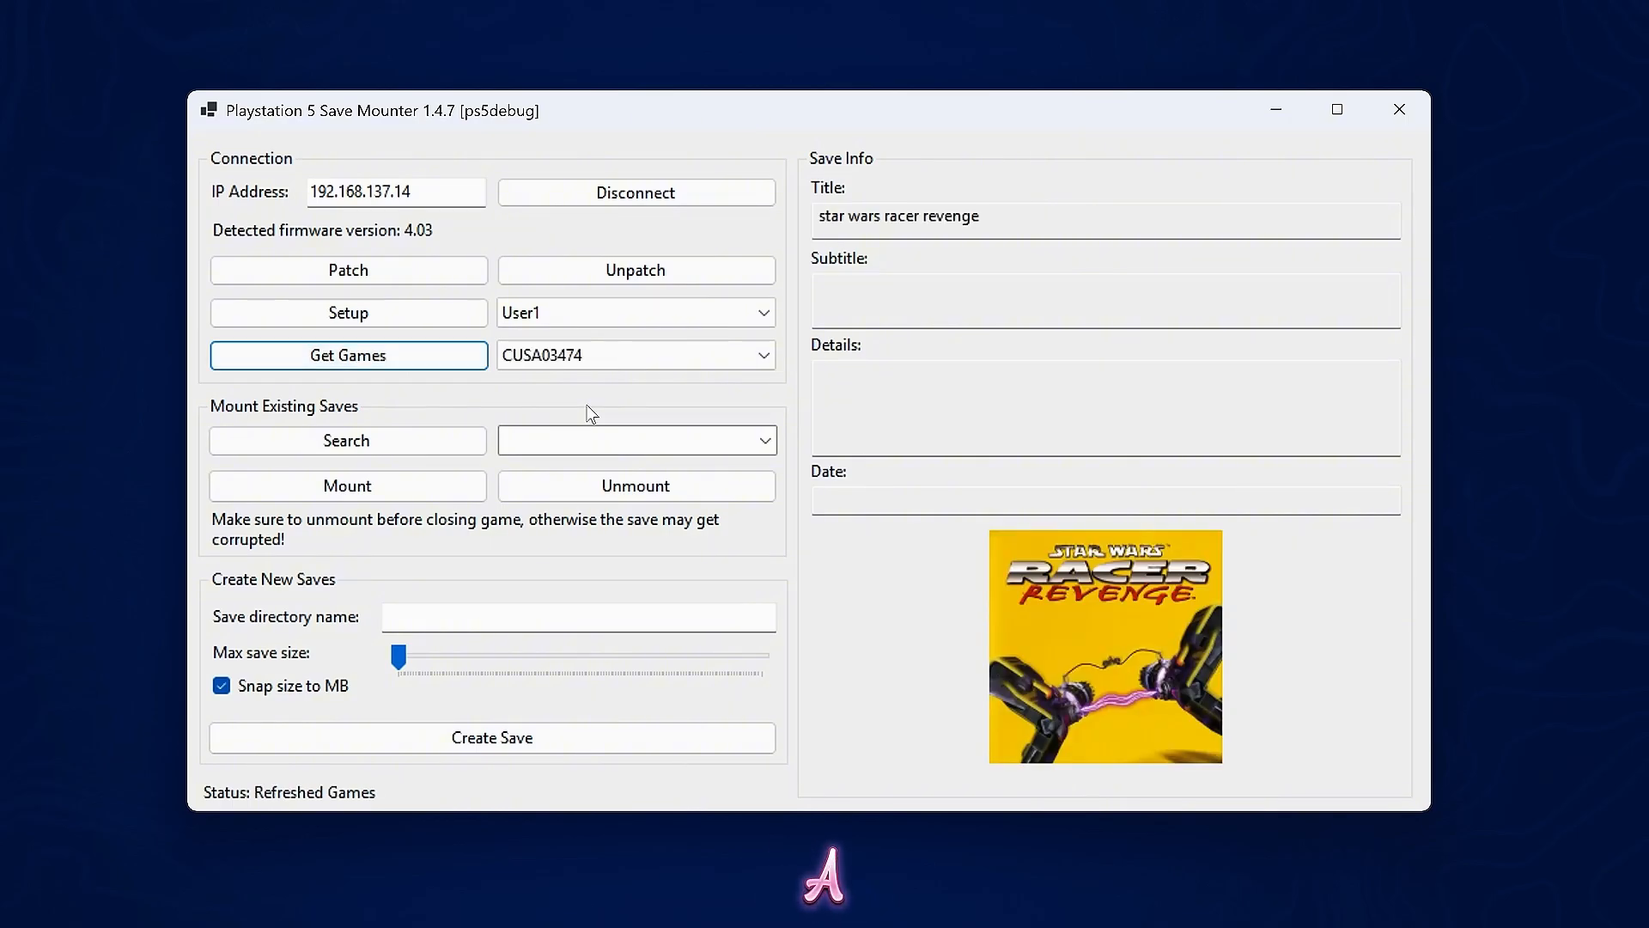
{"action": "left_click", "coordinate": [761, 354]}
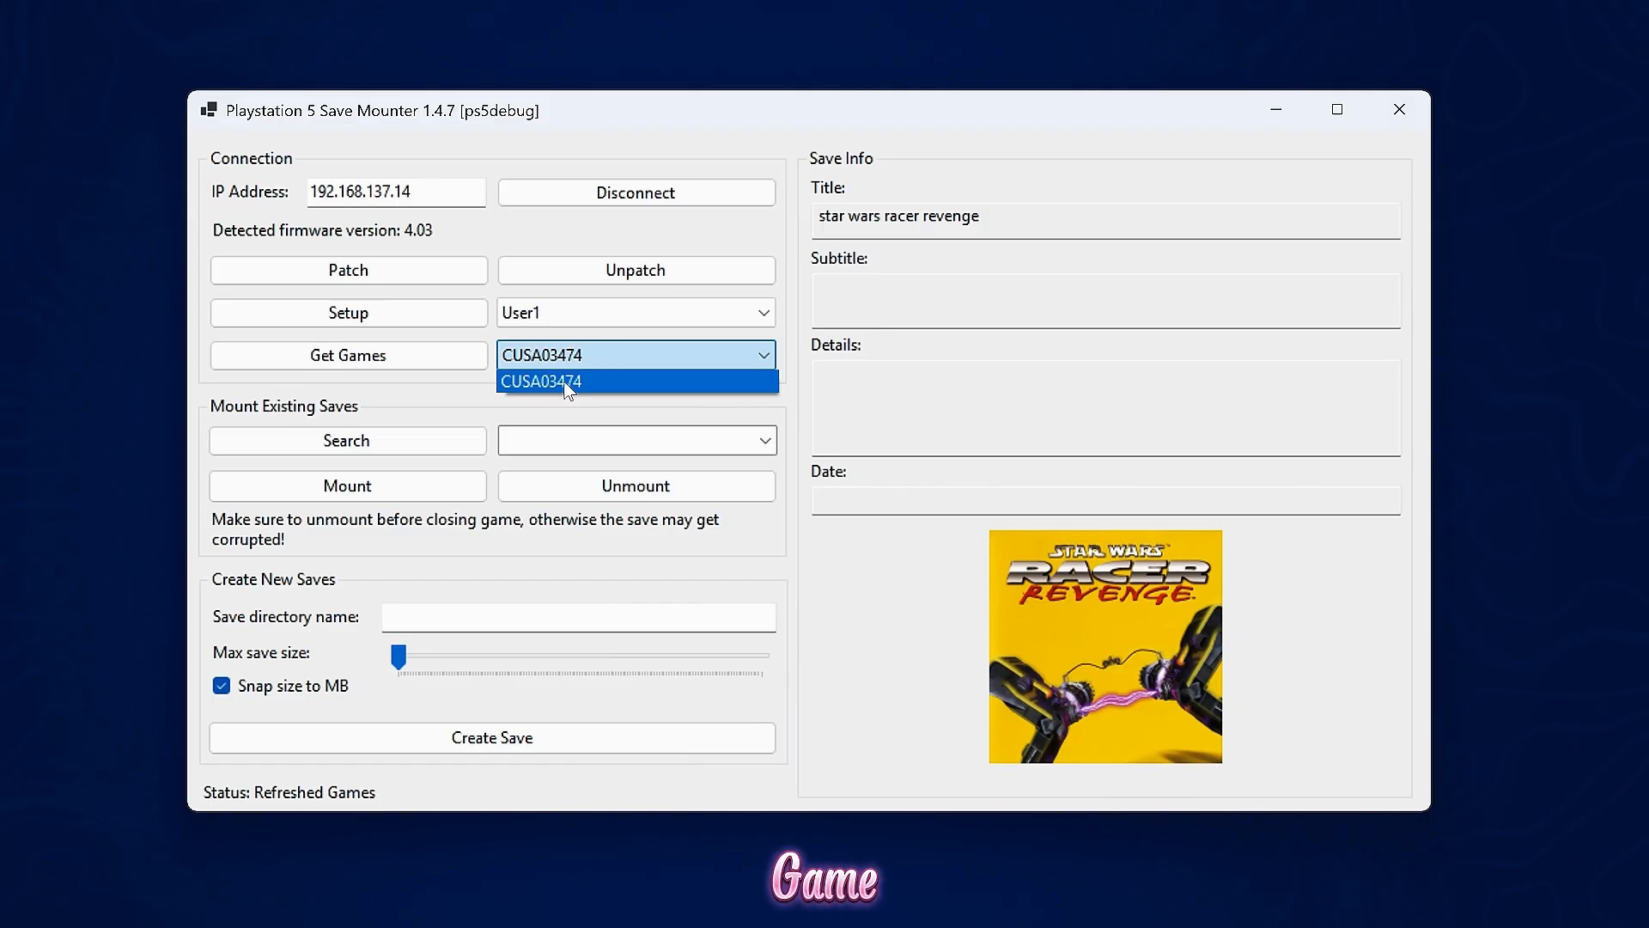
{"action": "left_click", "coordinate": [540, 382]}
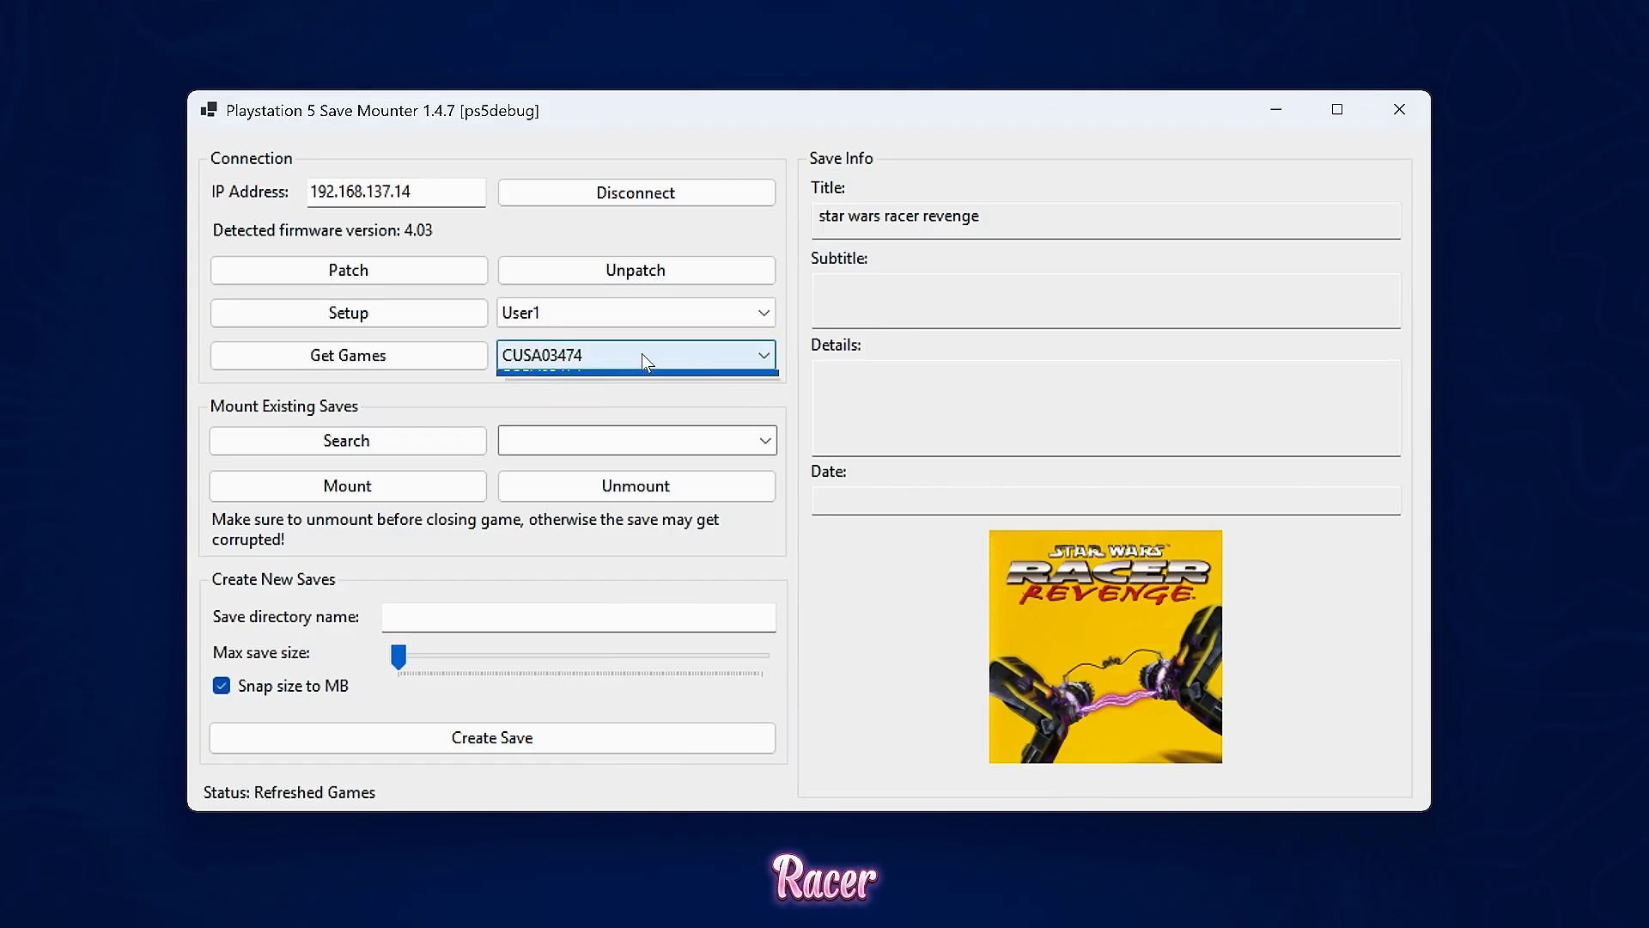
{"action": "left_click", "coordinate": [635, 354]}
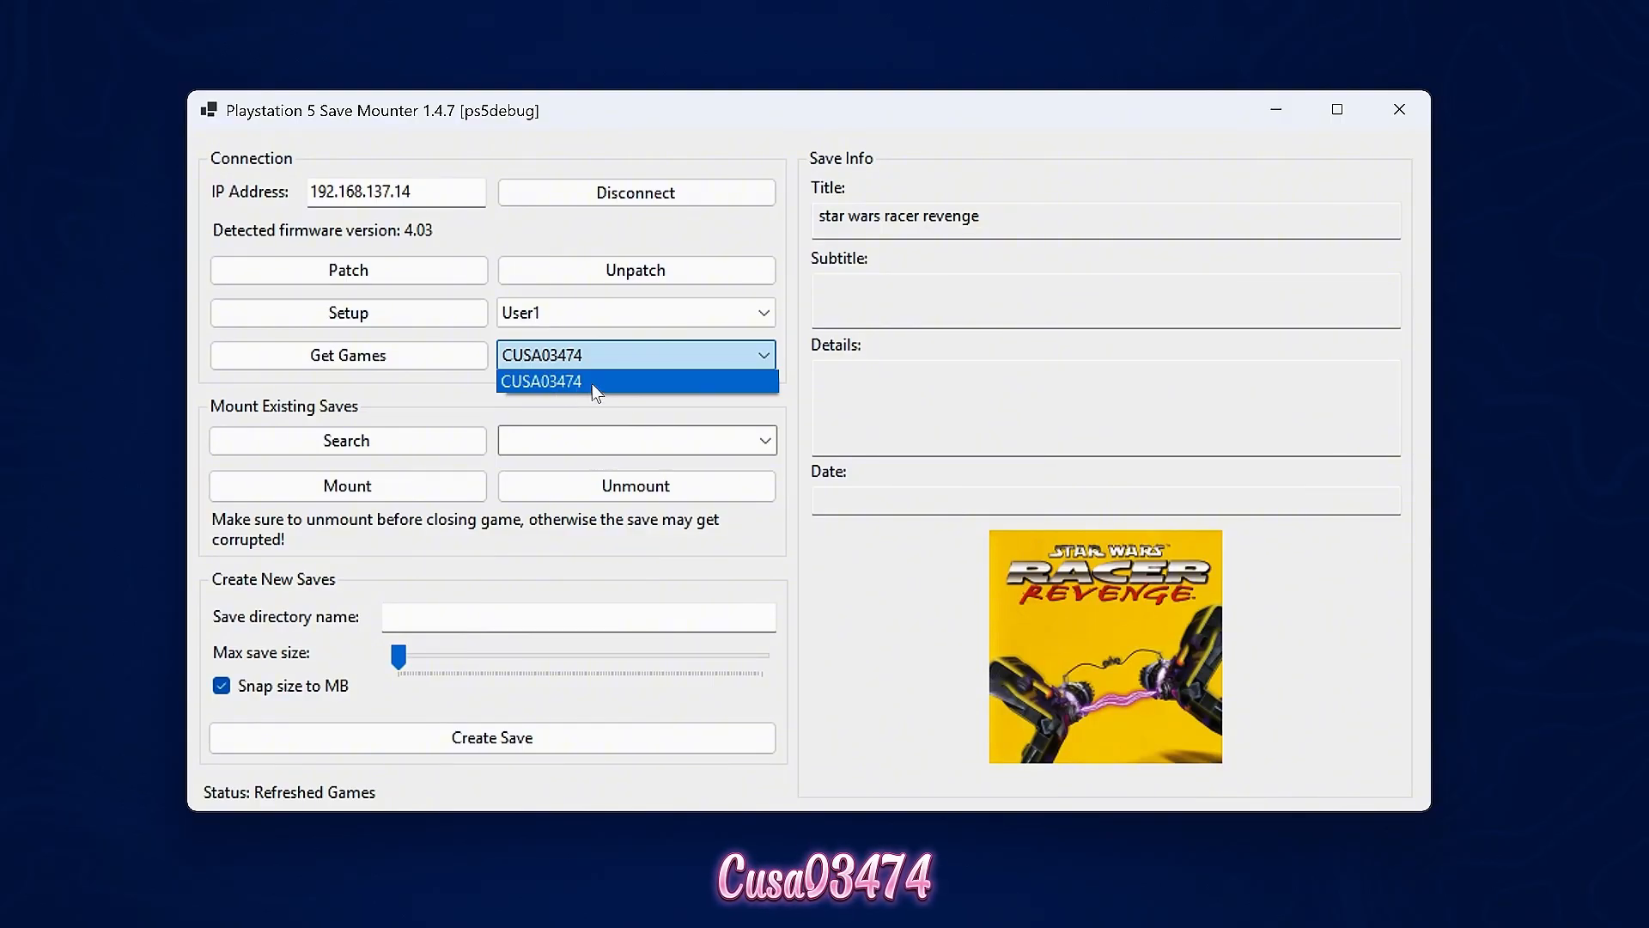
Confirm CUSA03474, search existing saves and mount the found SLUS-20268 save.
{"action": "left_click", "coordinate": [541, 381]}
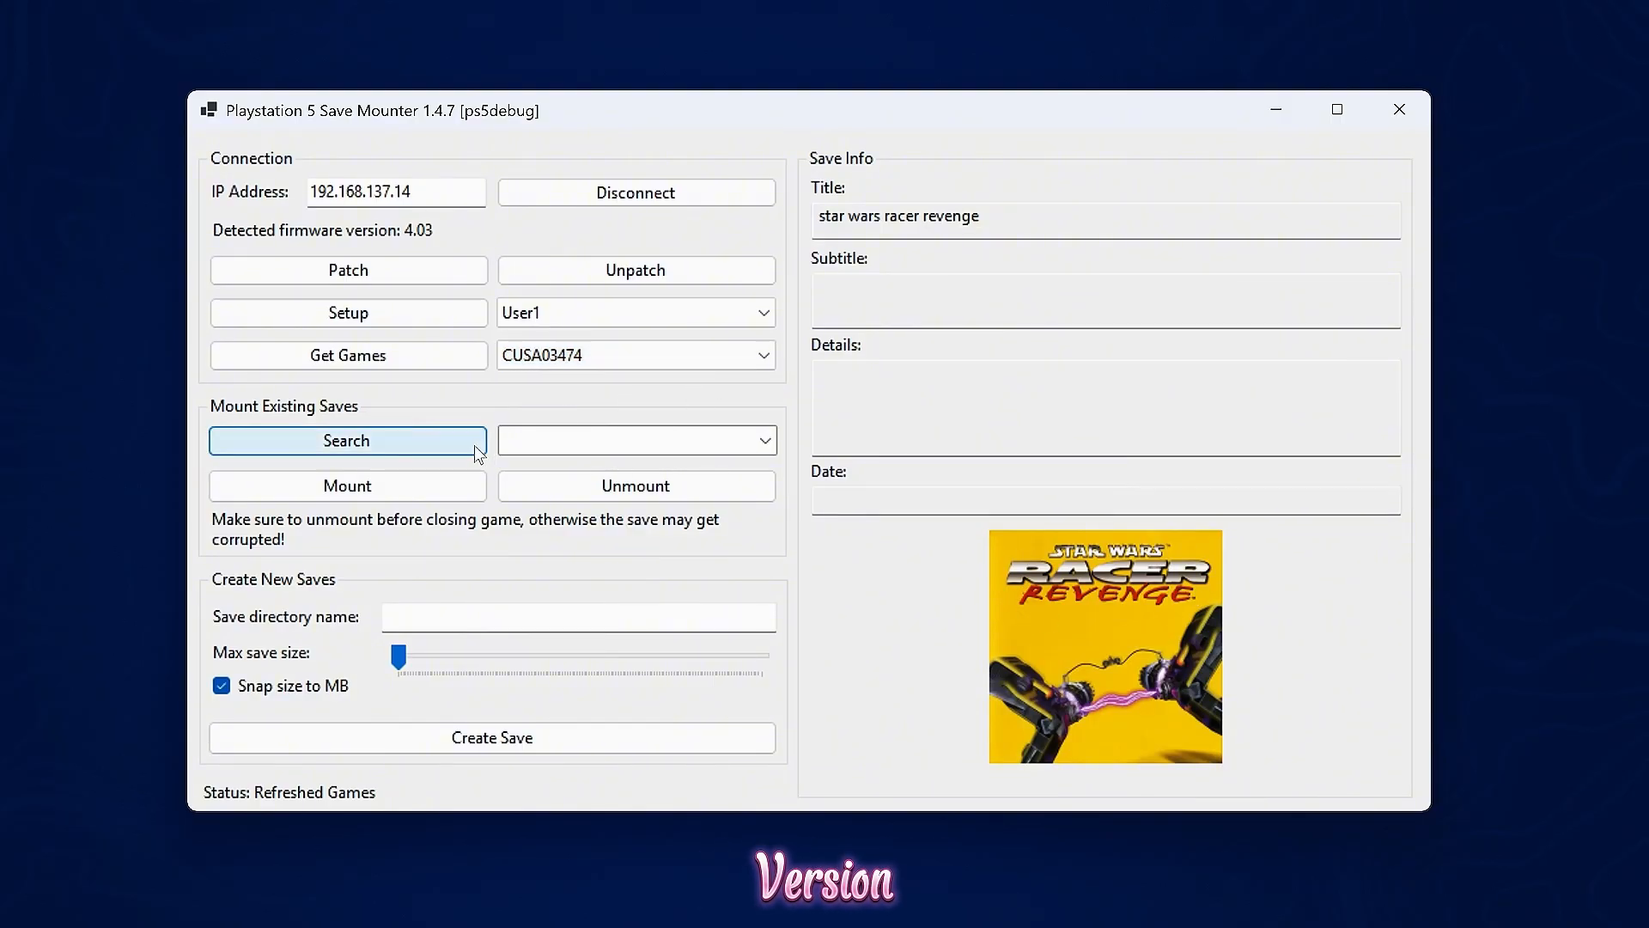
{"action": "mouse_move", "coordinate": [402, 452]}
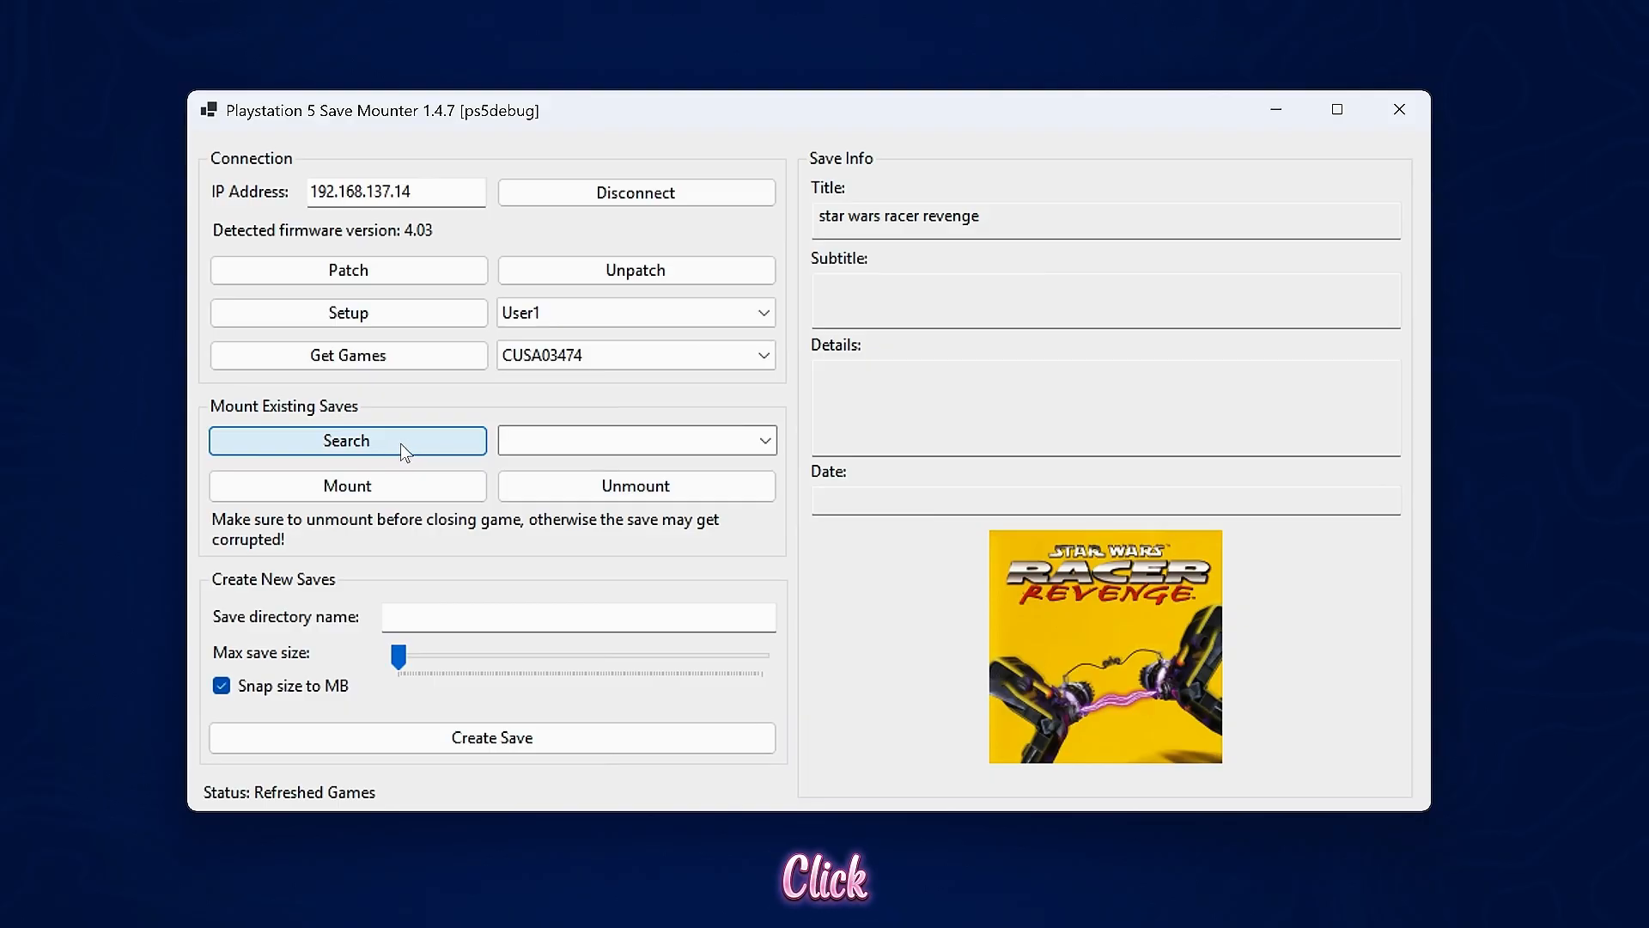
{"action": "mouse_move", "coordinate": [555, 469]}
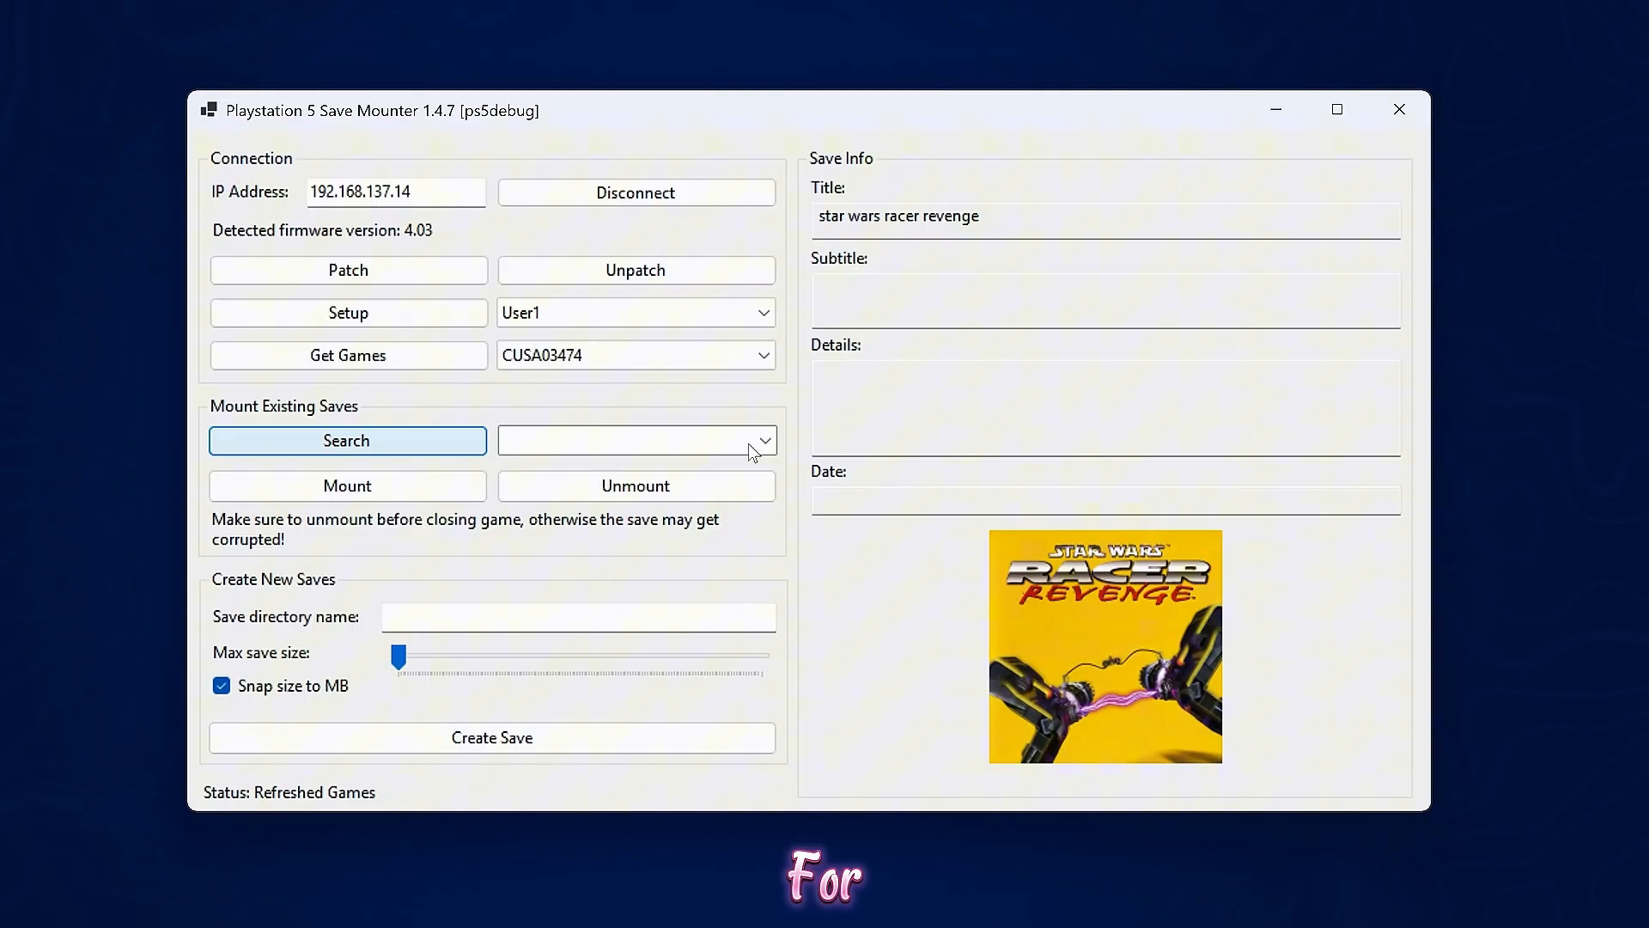
{"action": "left_click", "coordinate": [345, 440]}
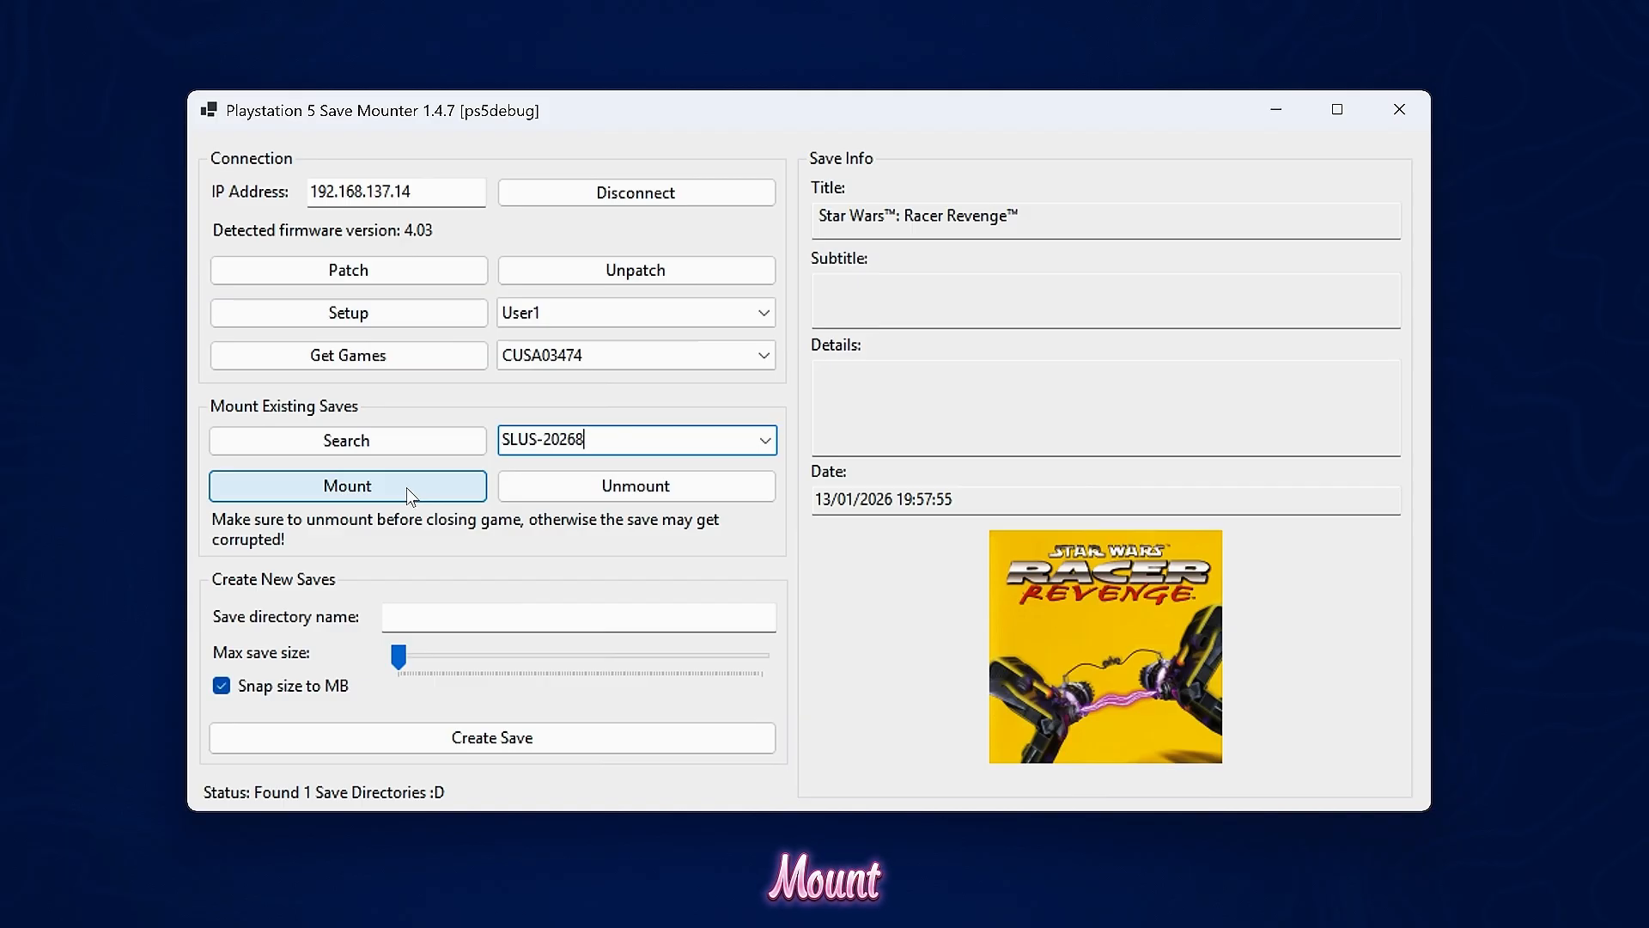
{"action": "left_click", "coordinate": [347, 485]}
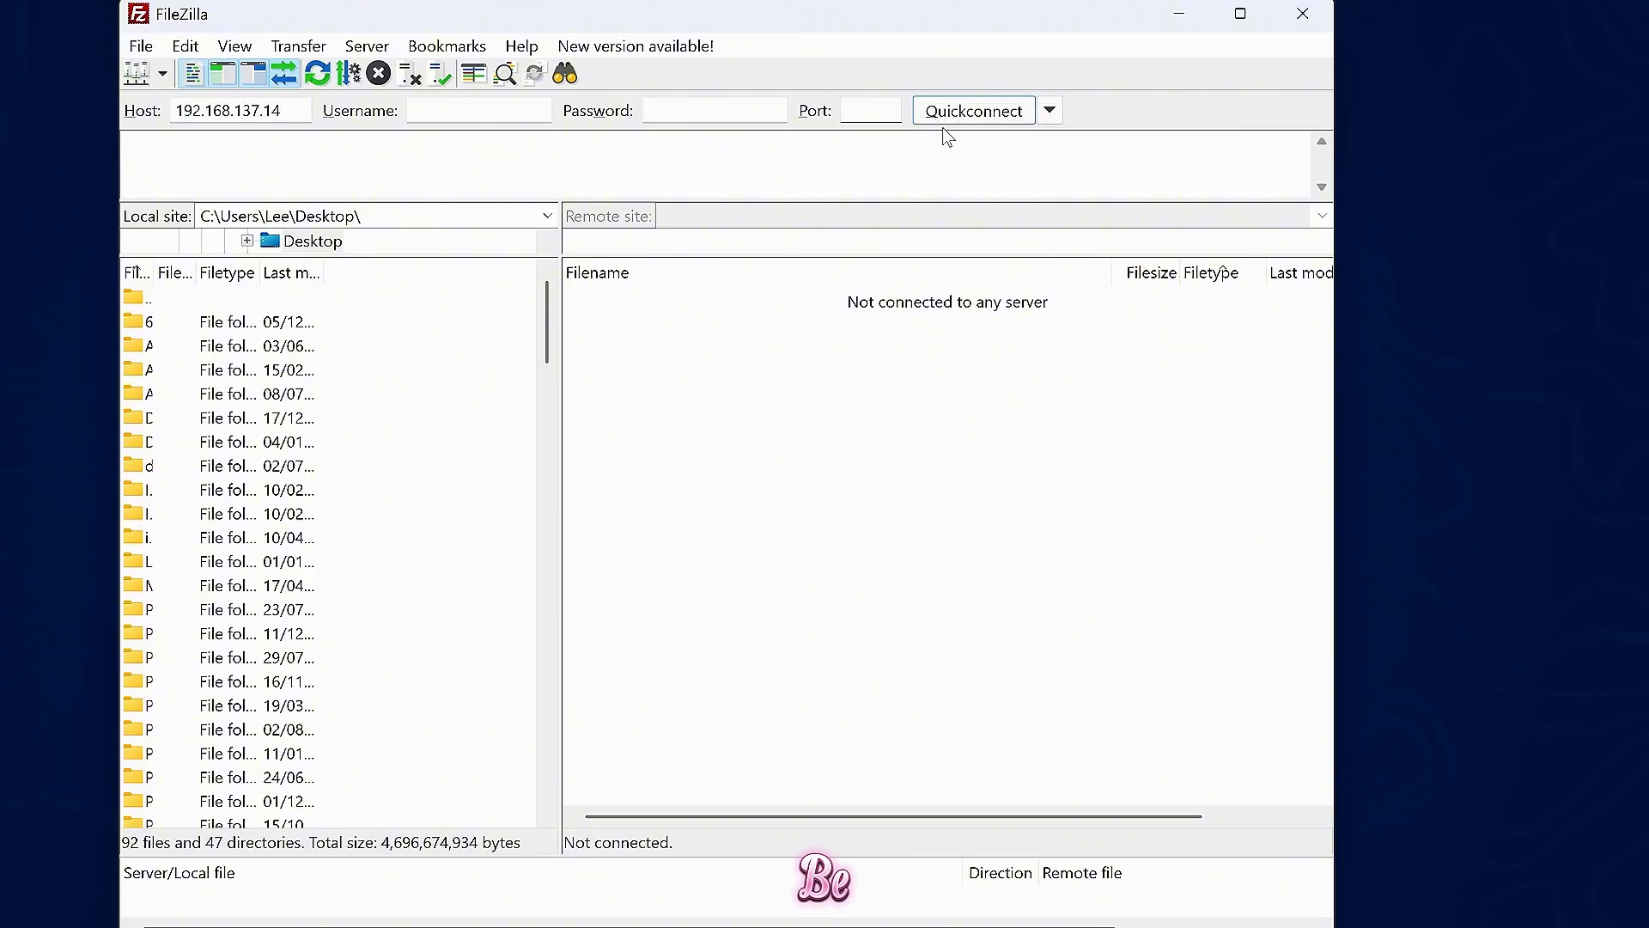
Connect FileZilla to the console's FTP server on port 1337.
{"action": "type", "text": "1337"}
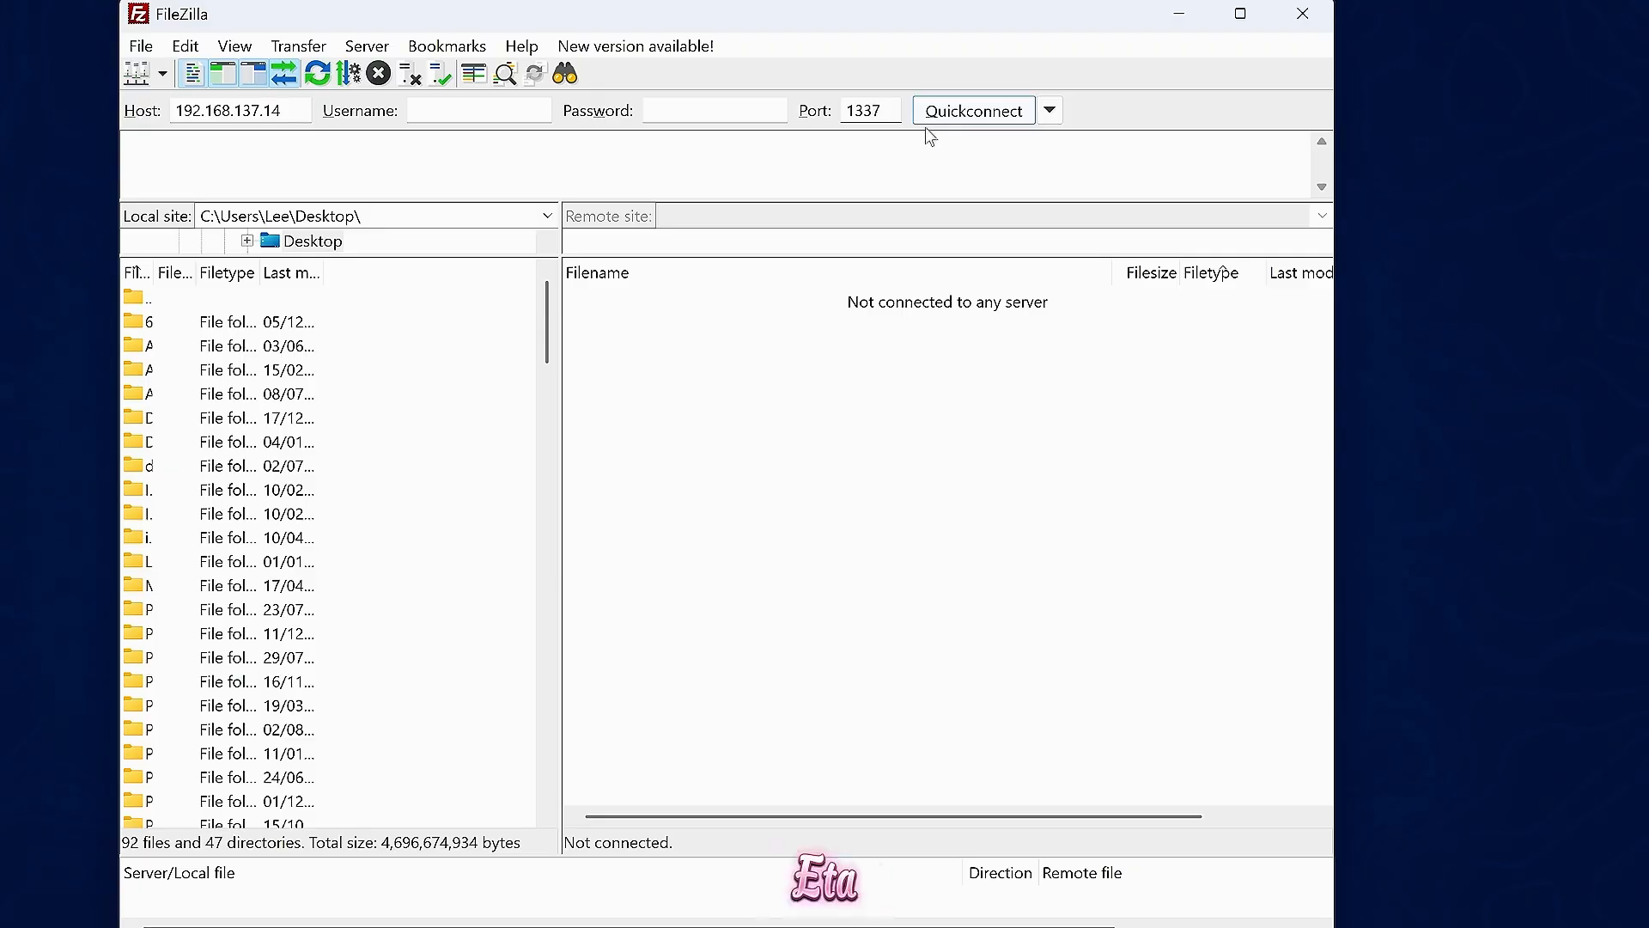
{"action": "left_click", "coordinate": [973, 110]}
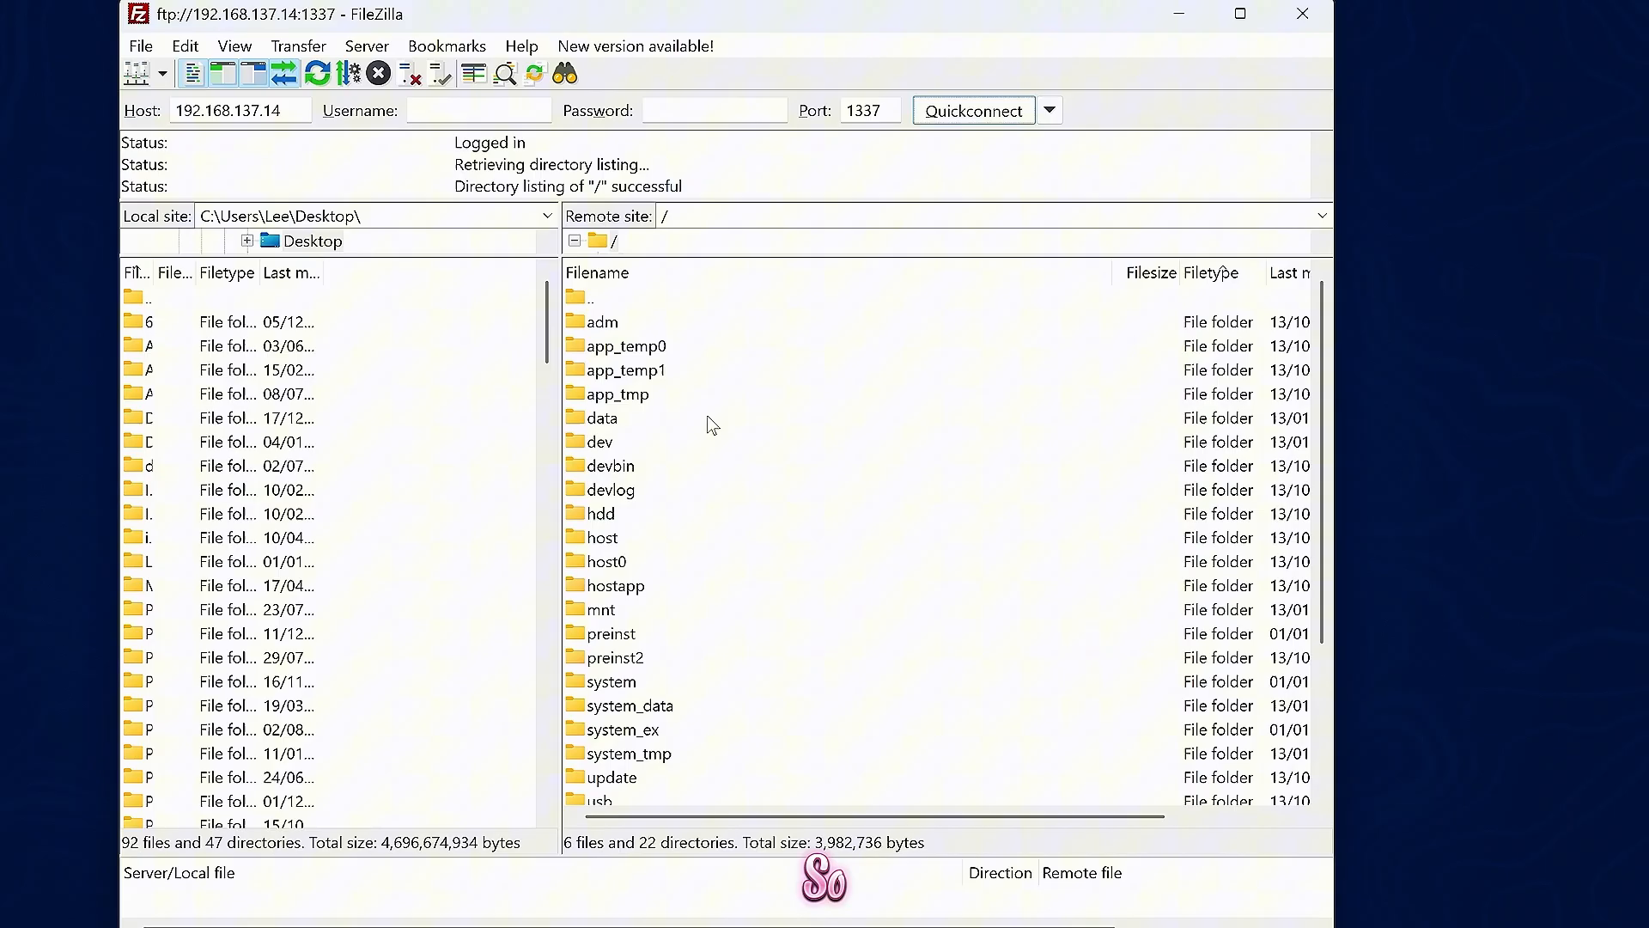
{"action": "mouse_move", "coordinate": [728, 594]}
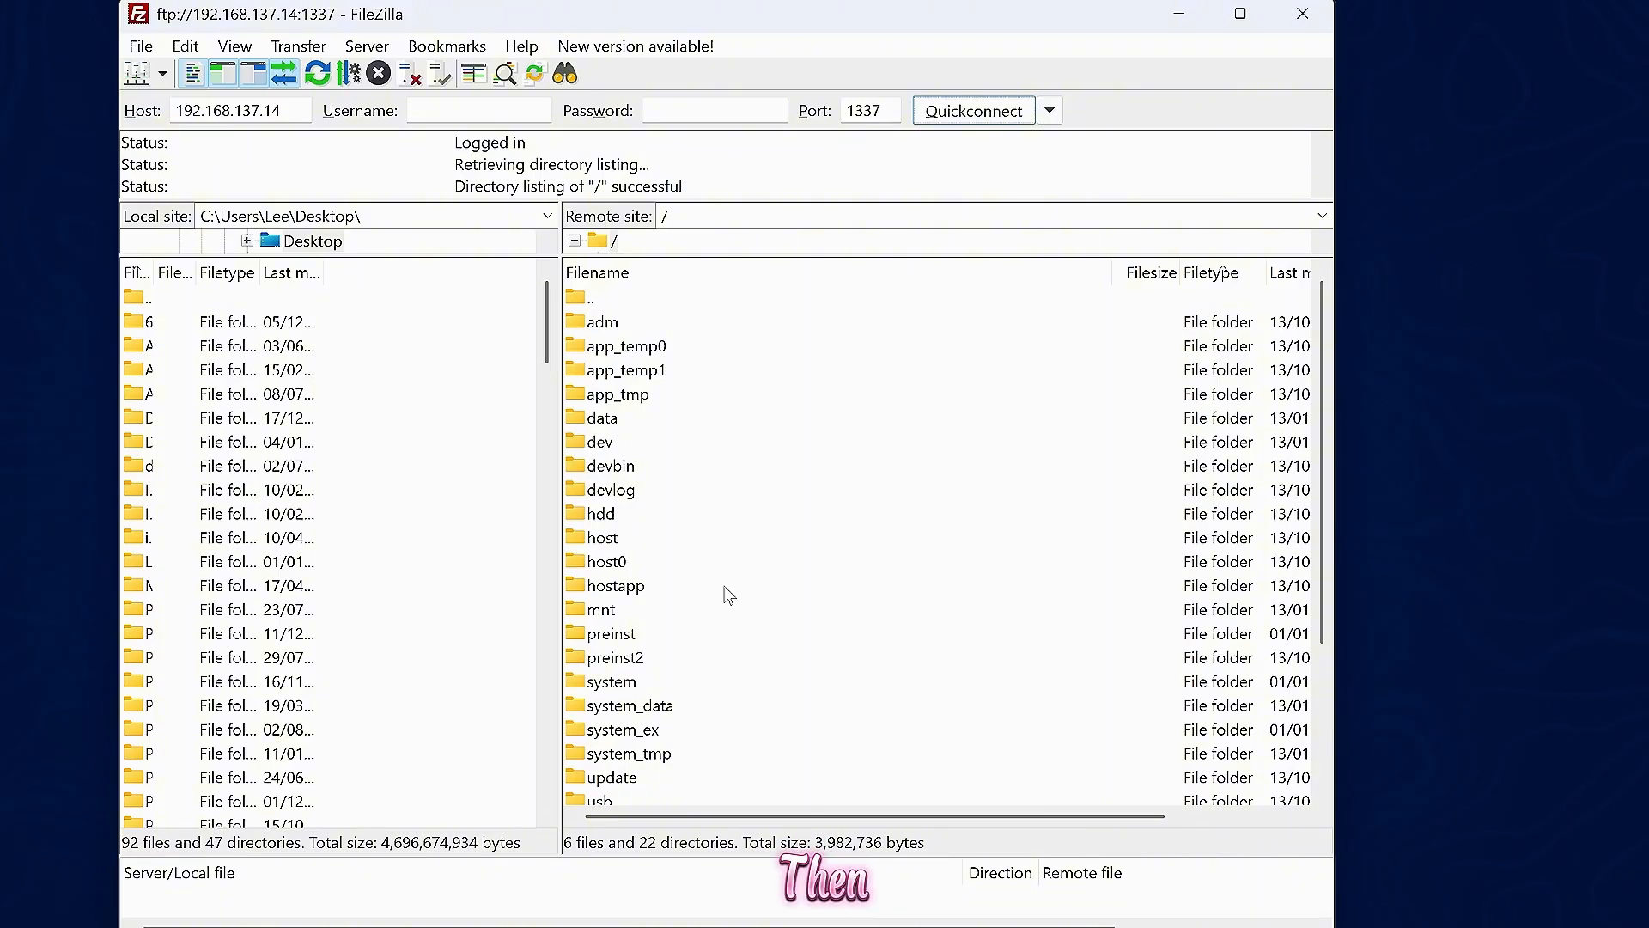
Browse /mnt/pfs into savedata_179a0cd8_CUSA03474_SLUS-20268 to see its save files.
{"action": "scroll", "scroll_direction": "down", "scroll_amount": 3}
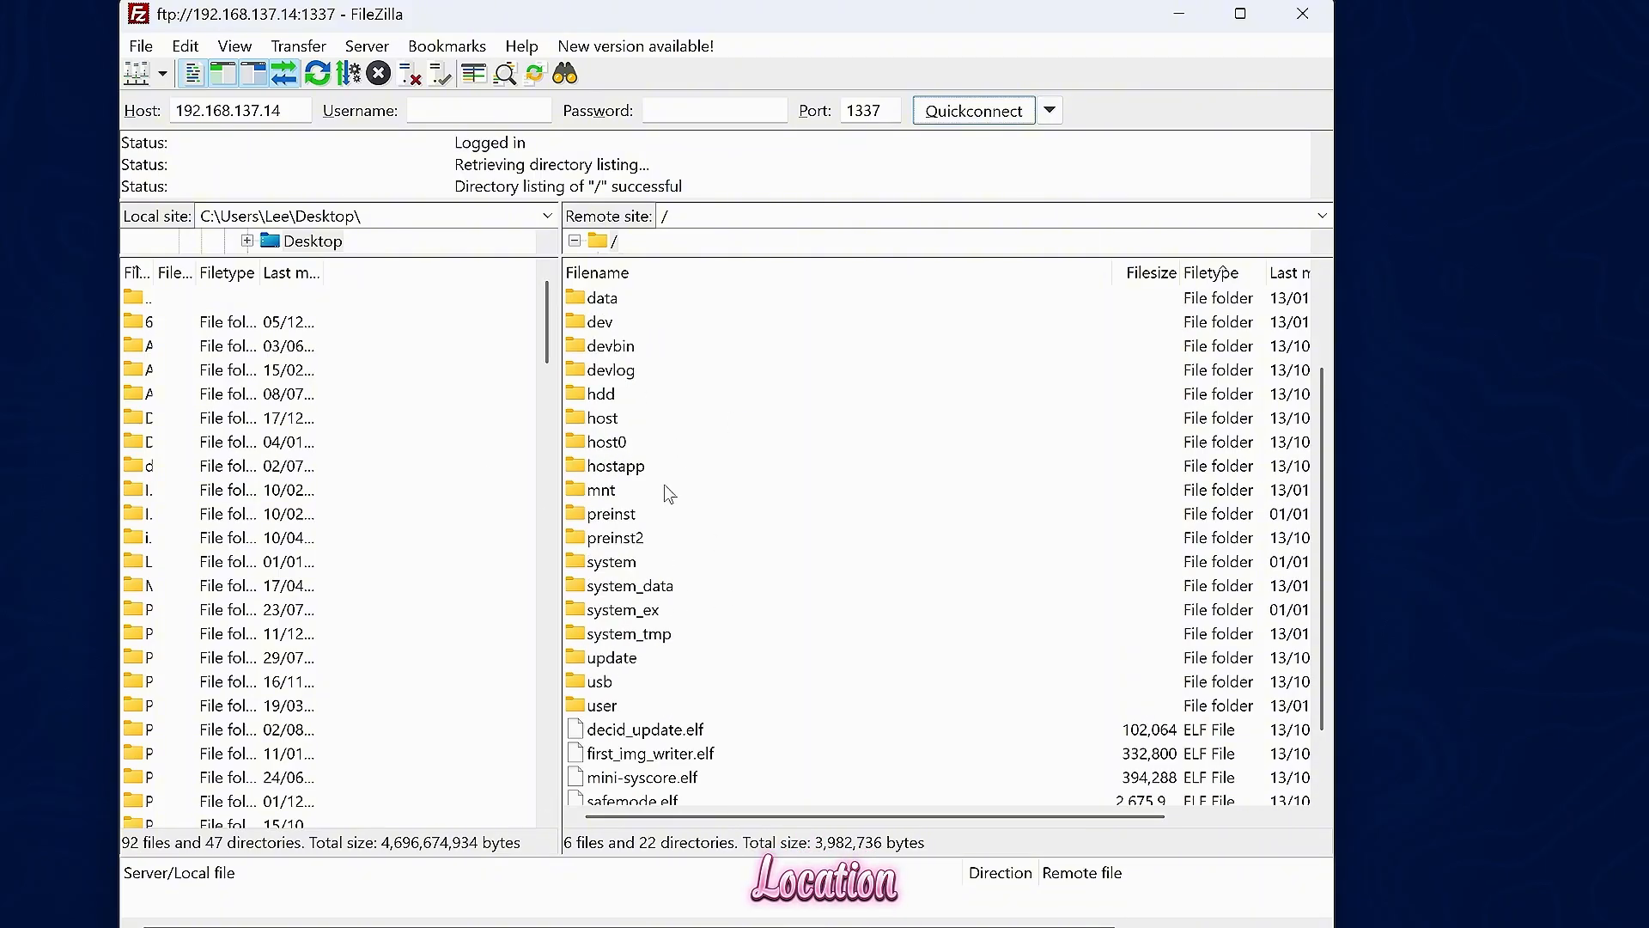
{"action": "double_click", "coordinate": [603, 489]}
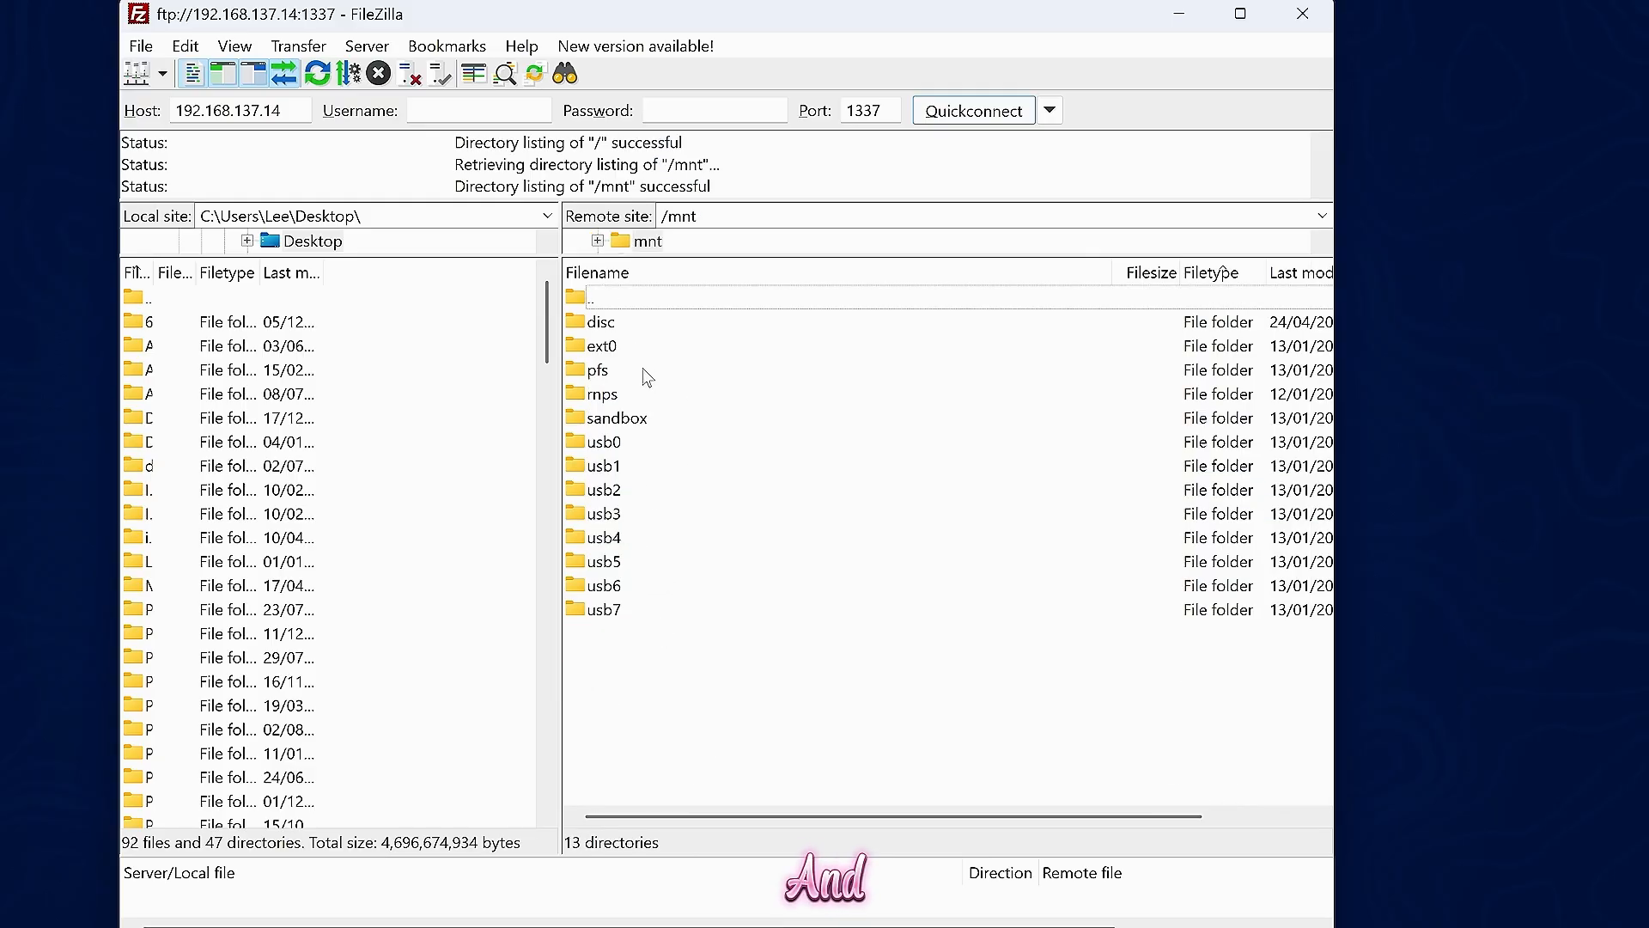
{"action": "double_click", "coordinate": [597, 369]}
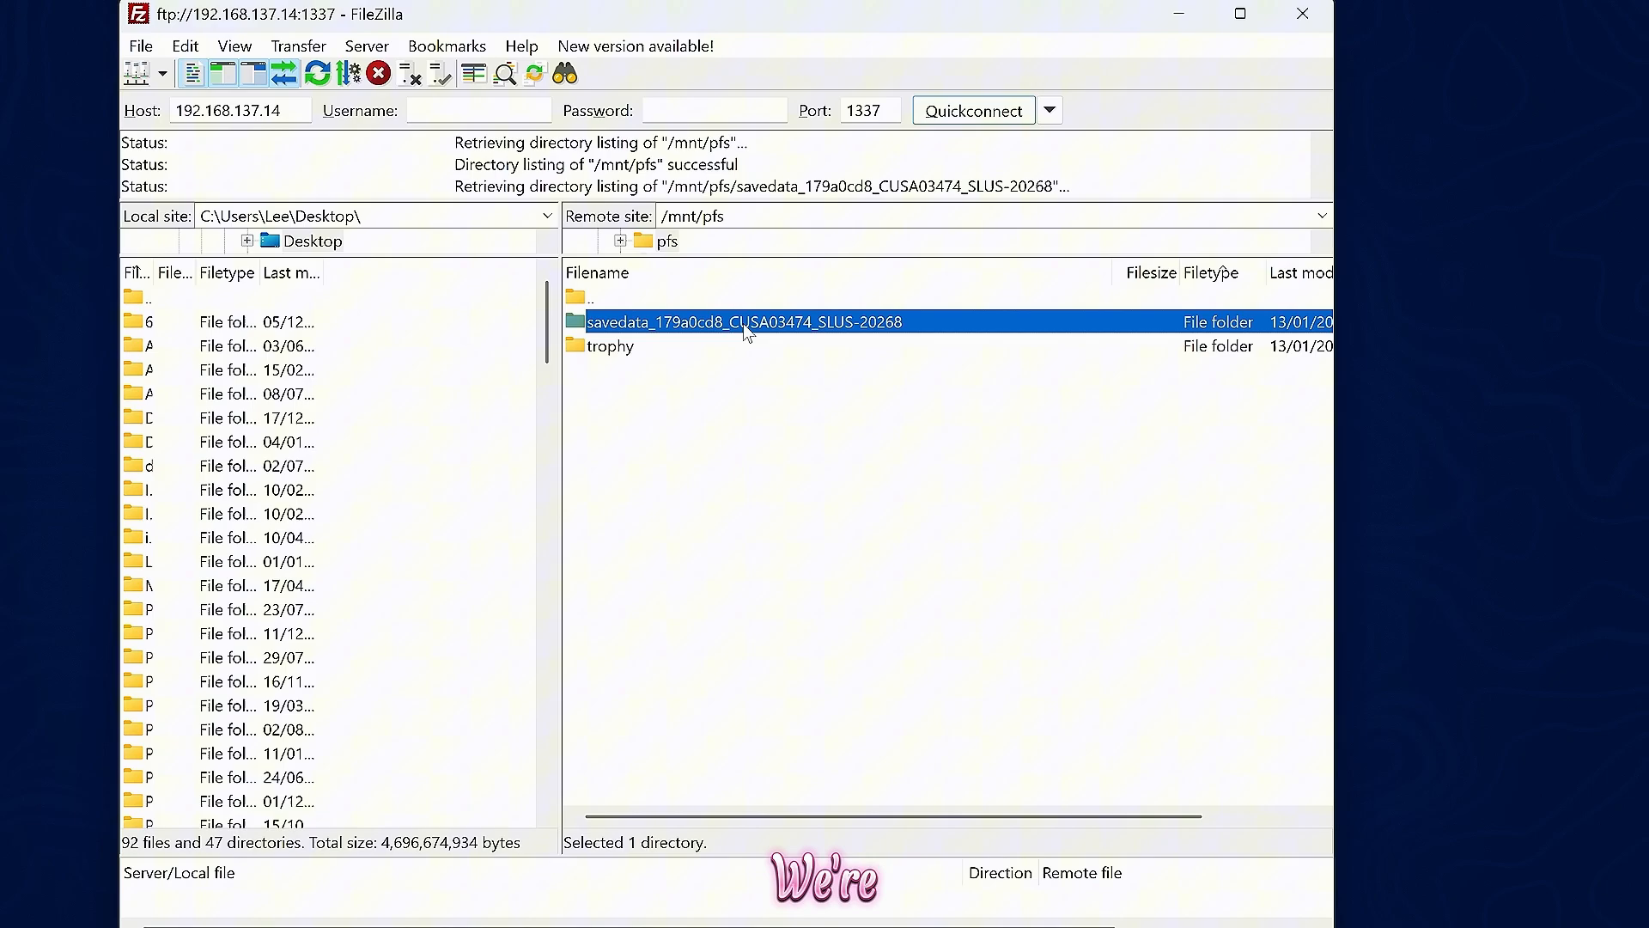
{"action": "double_click", "coordinate": [742, 321]}
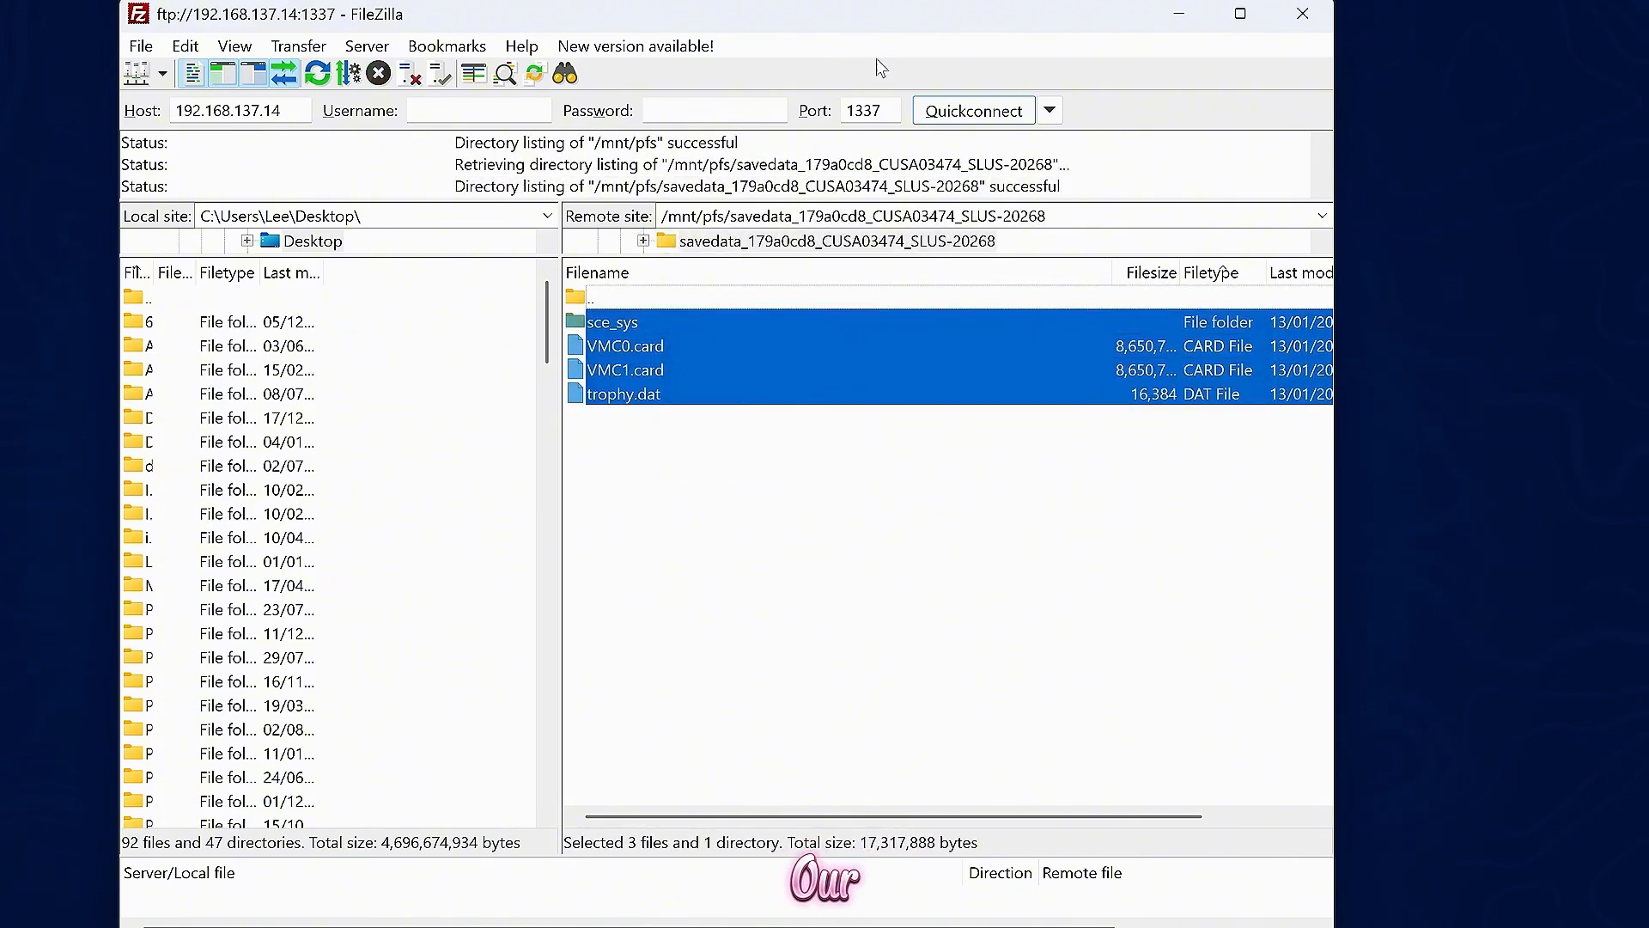
{"action": "mouse_move", "coordinate": [891, 19]}
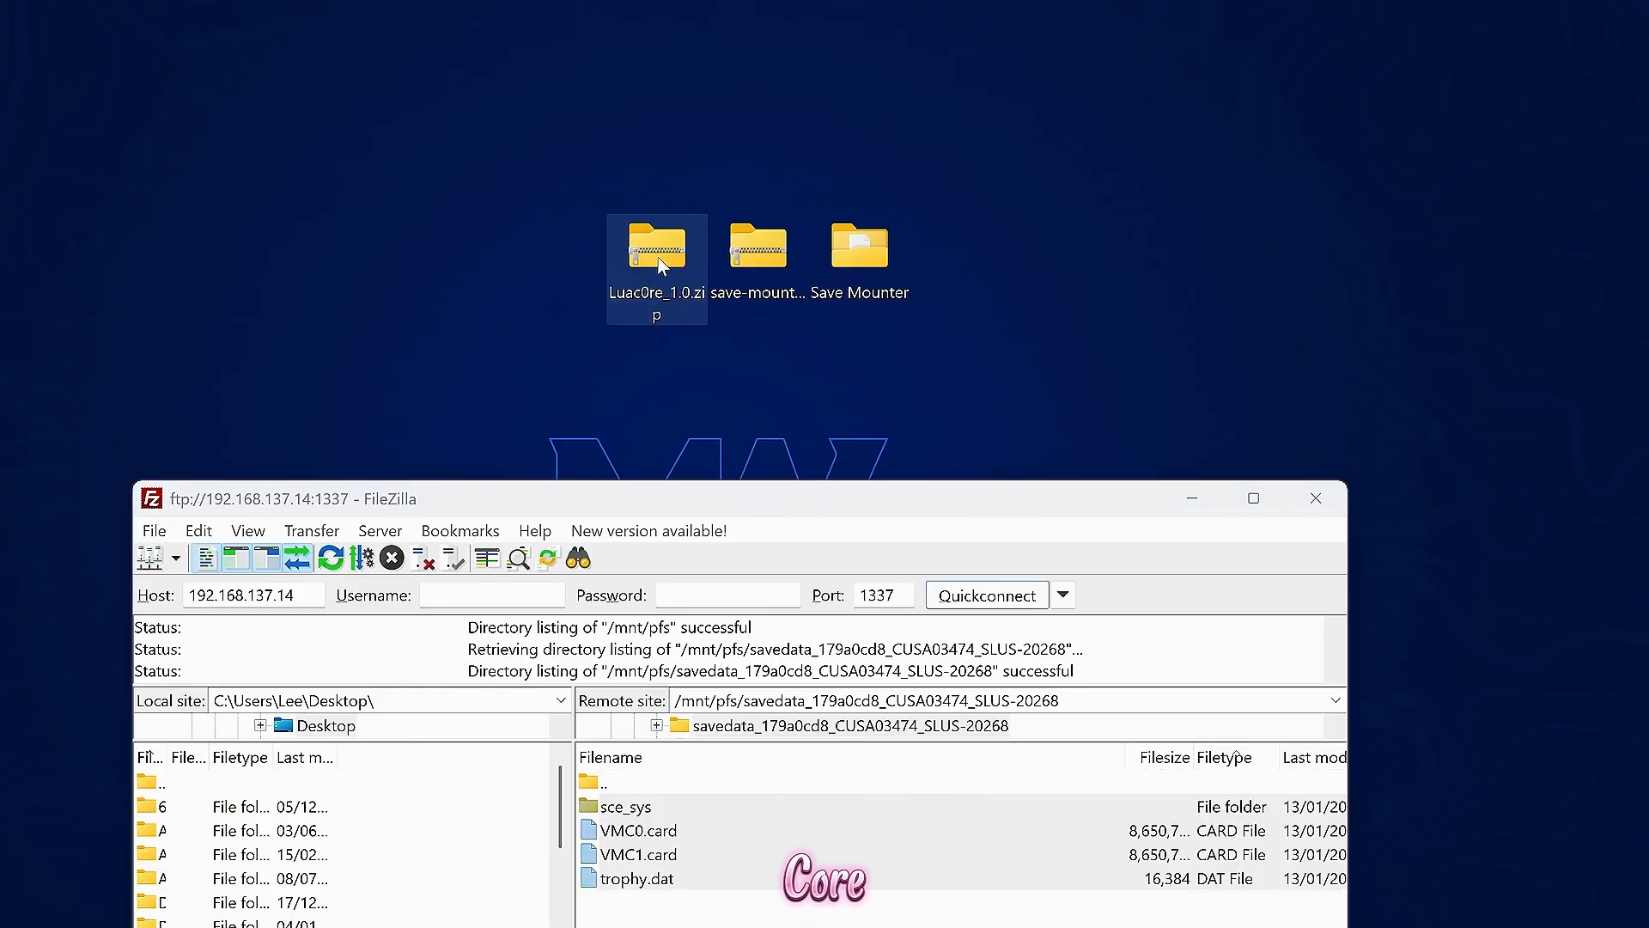
Extract the lua folder and VMC0.card from Luac0re_1.0.zip to the desktop and check the lua folder.
{"action": "double_click", "coordinate": [656, 244]}
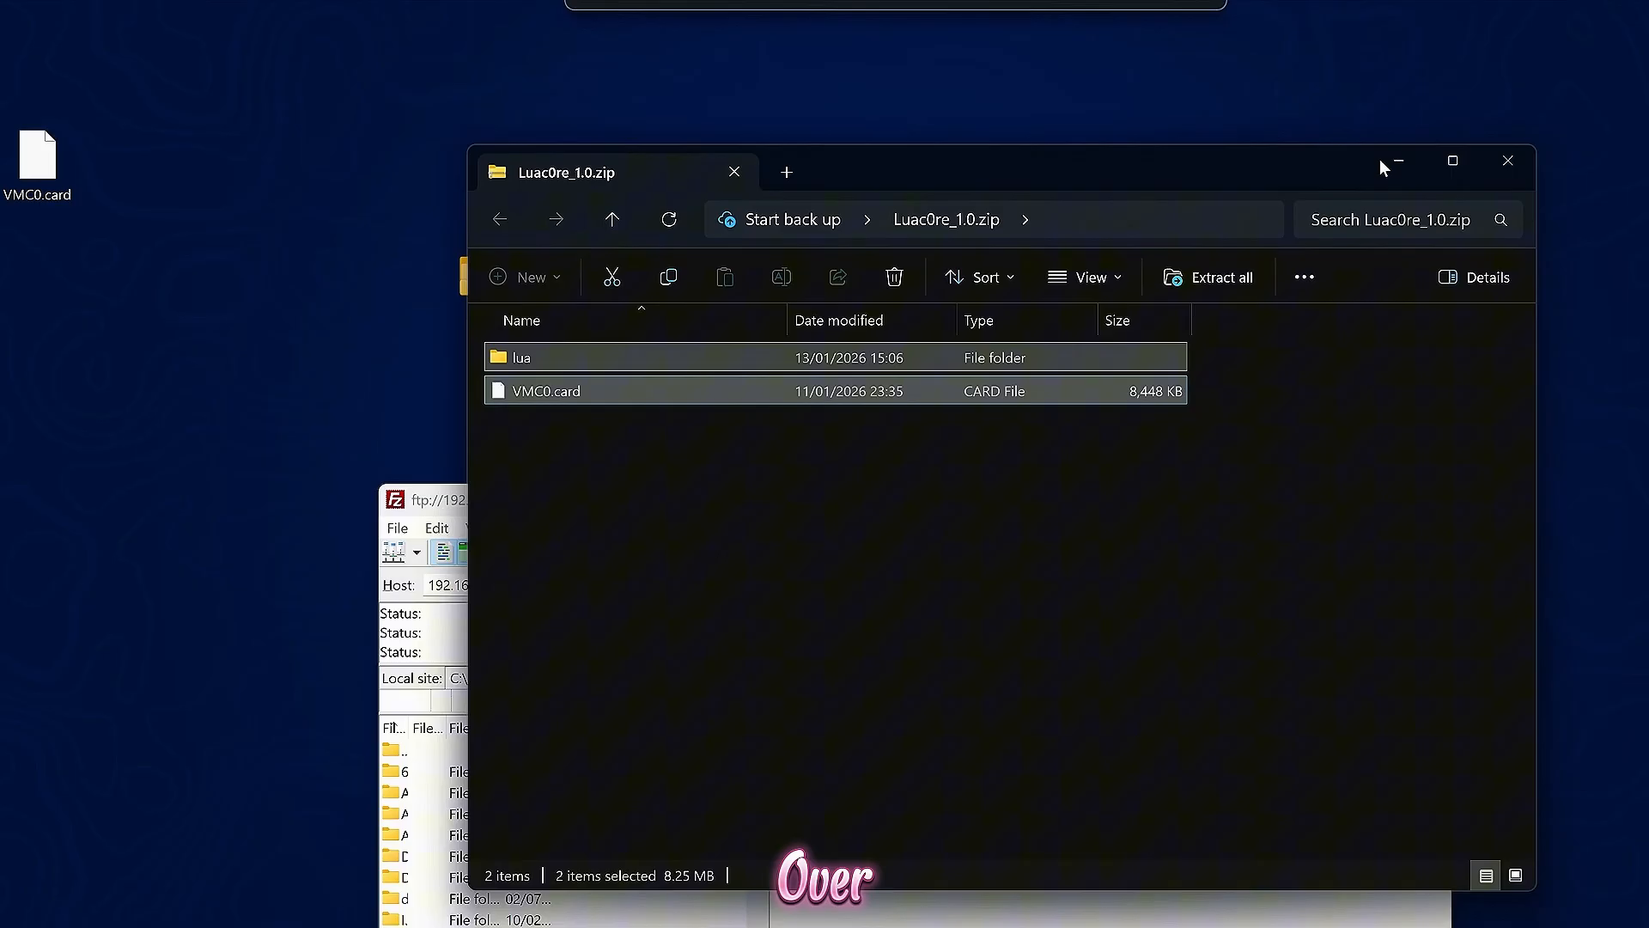
{"action": "left_click", "coordinate": [1508, 162]}
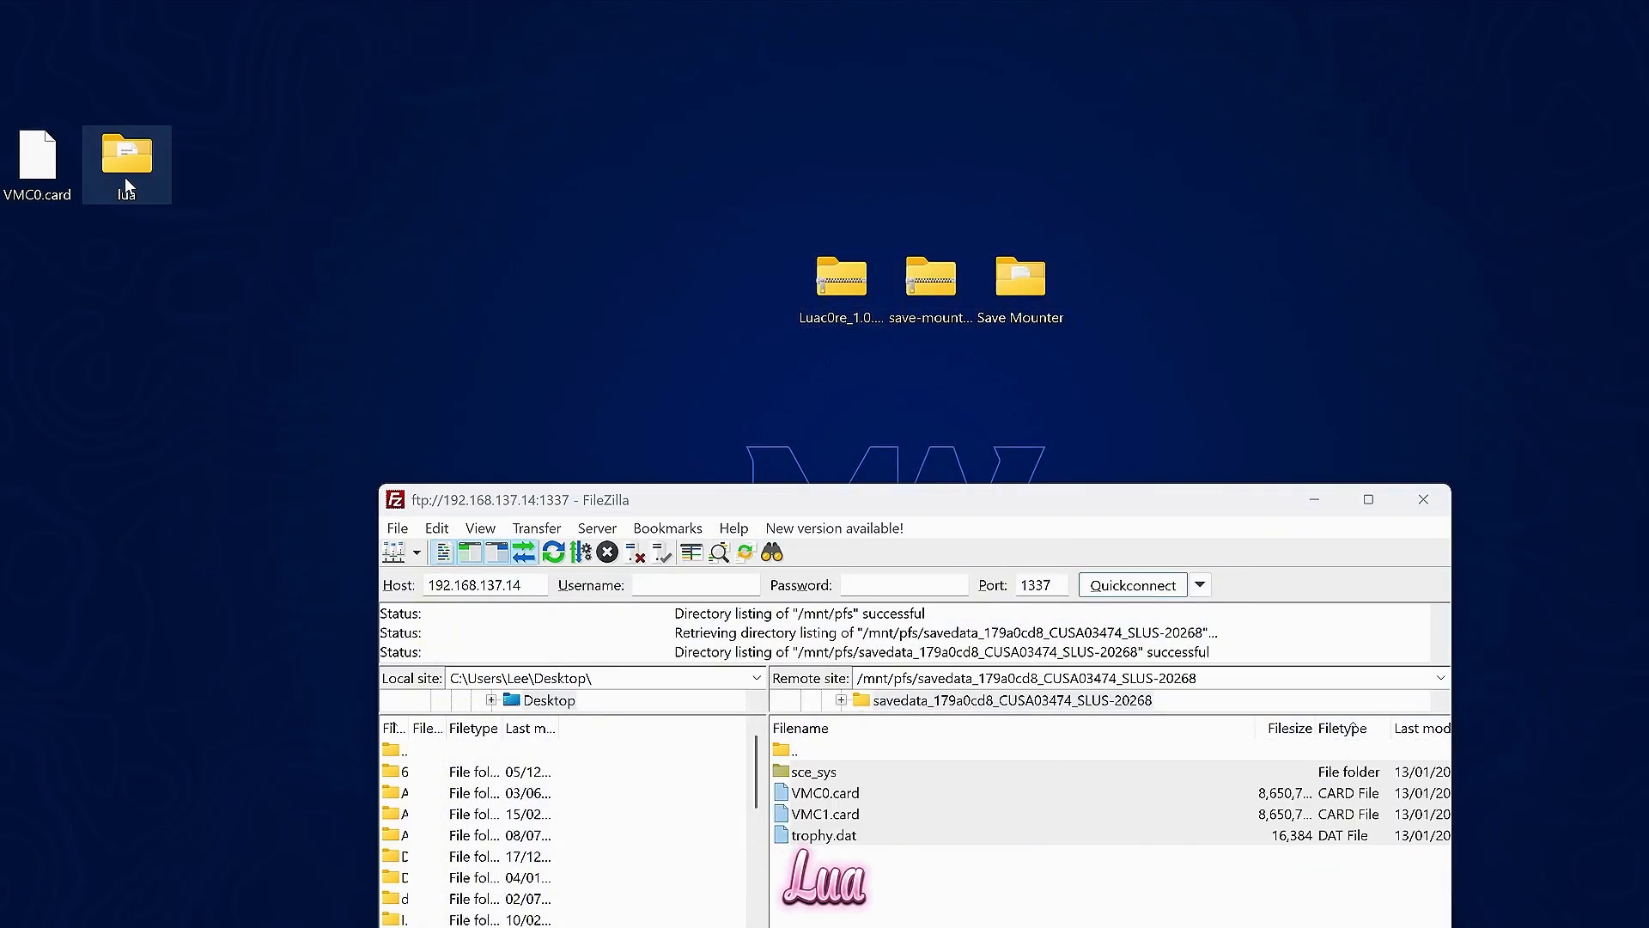
{"action": "double_click", "coordinate": [125, 157]}
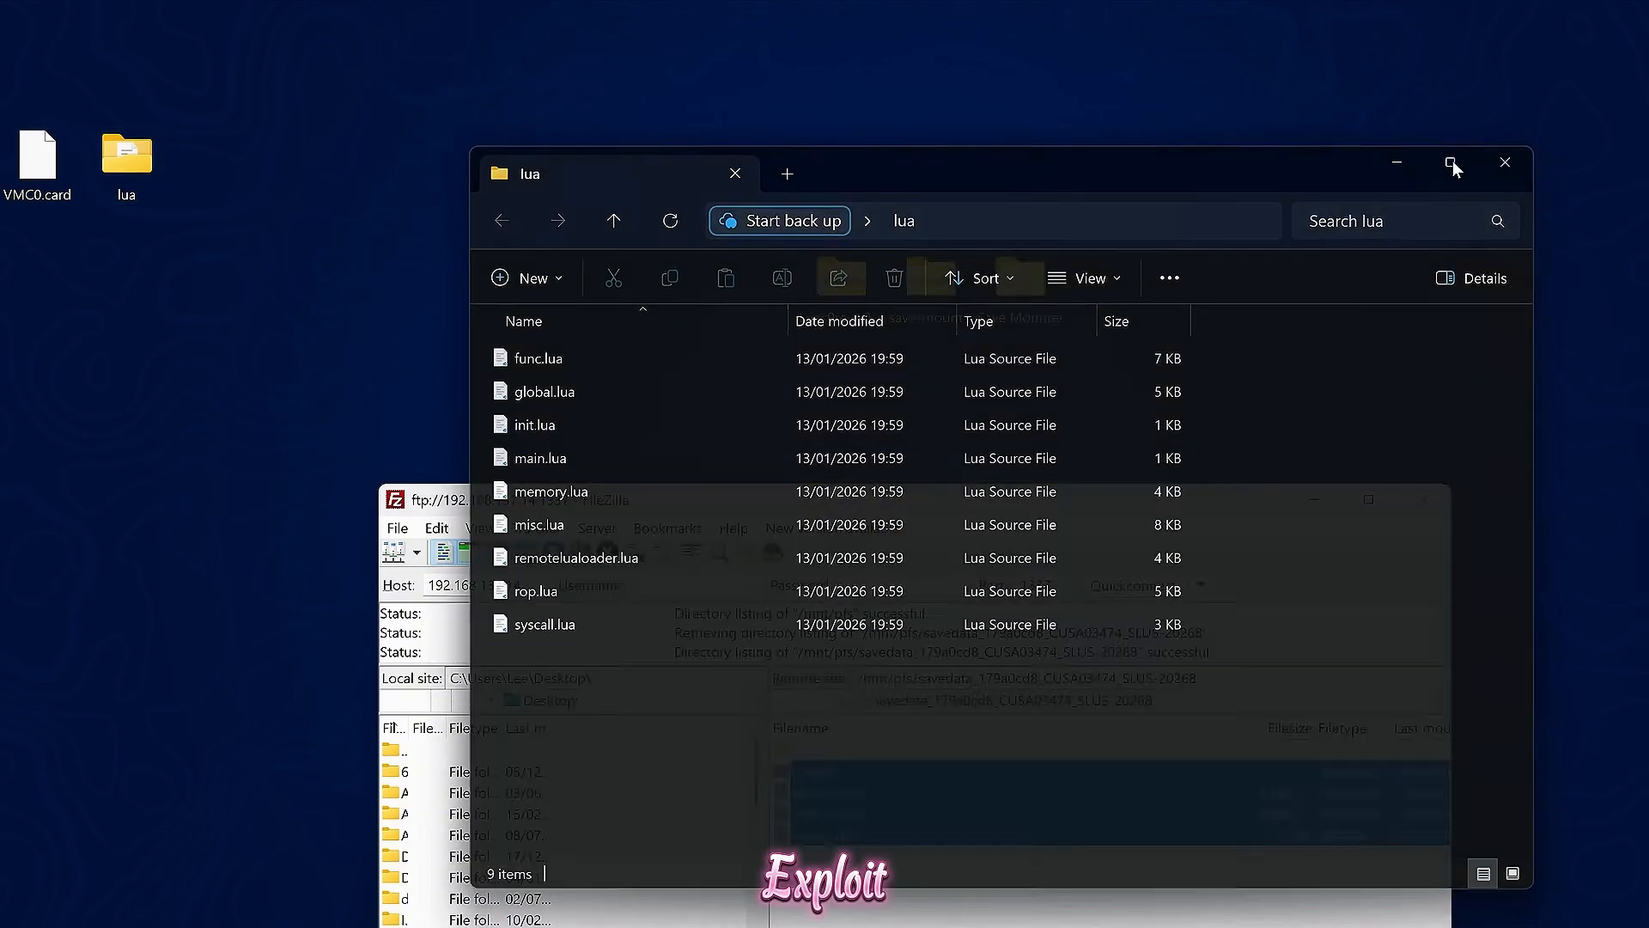
{"action": "left_click", "coordinate": [1505, 162]}
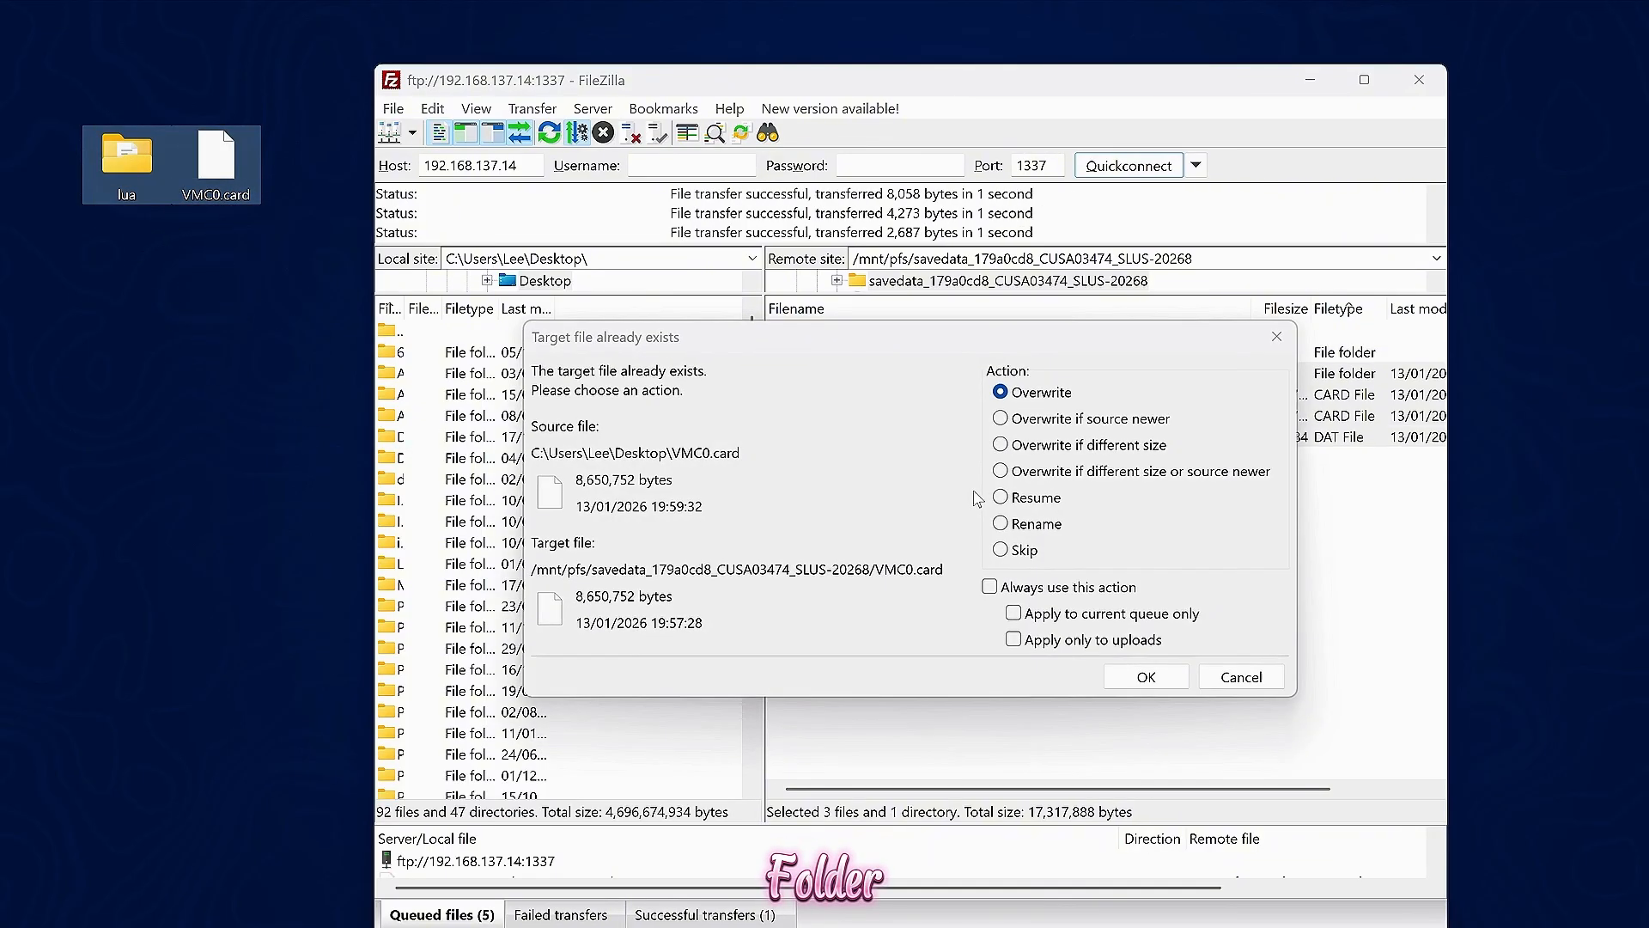
Overwrite the console's VMC0.card so savedata holds lua, VMC0.card, VMC1.card and trophy.dat.
{"action": "left_click", "coordinate": [1144, 677]}
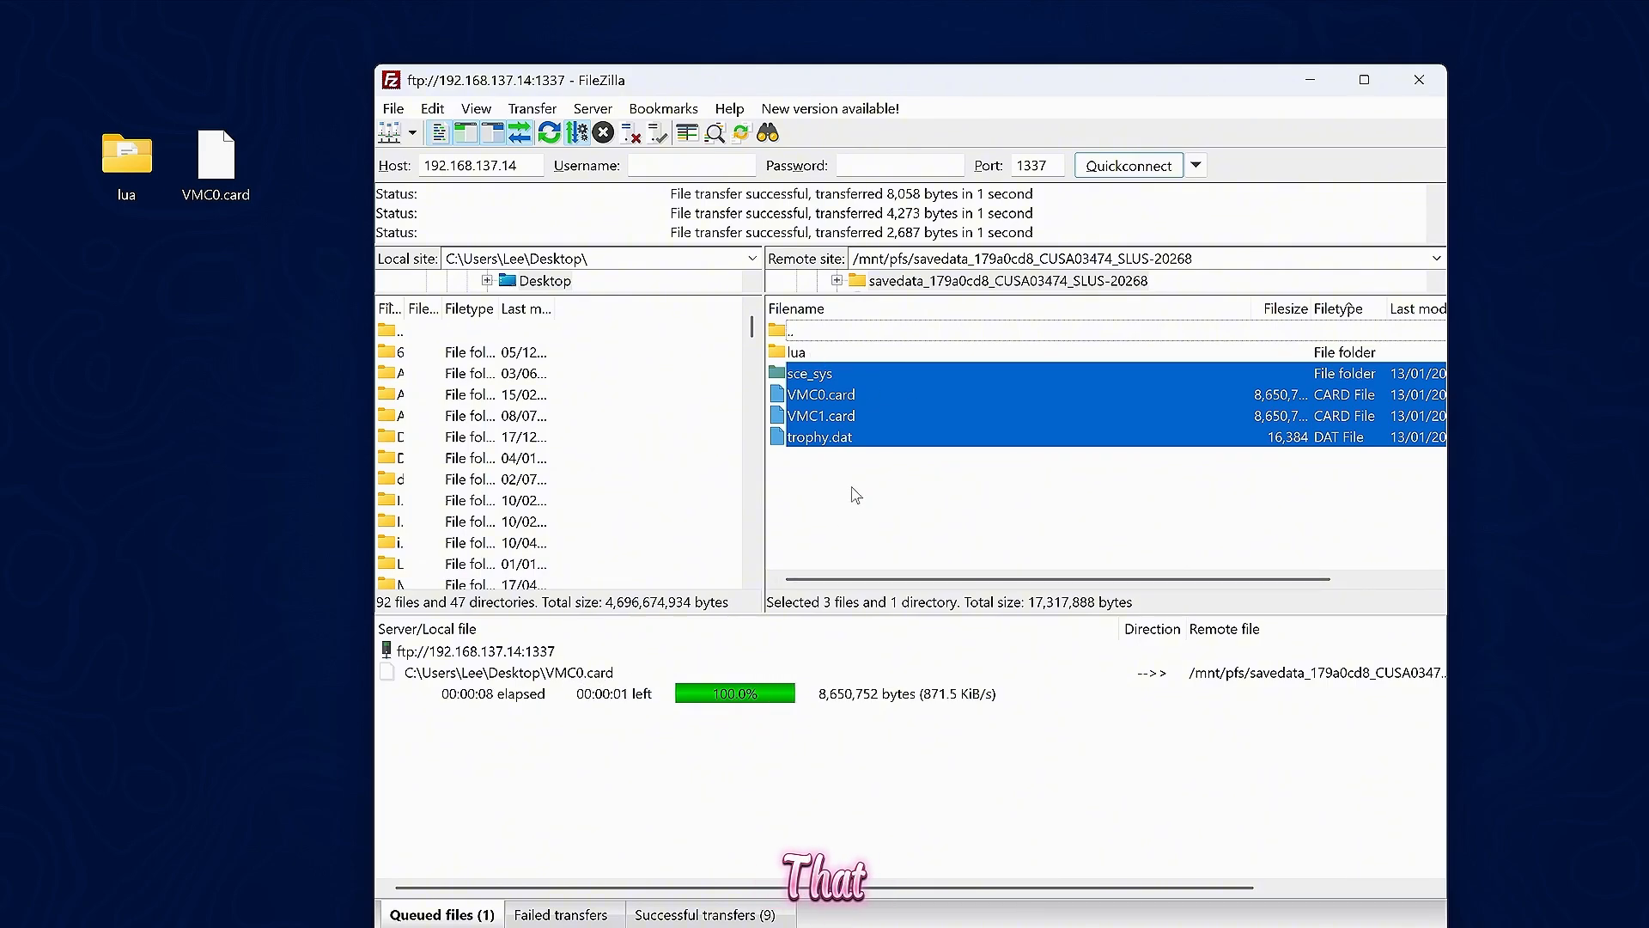
{"action": "left_click", "coordinate": [795, 350]}
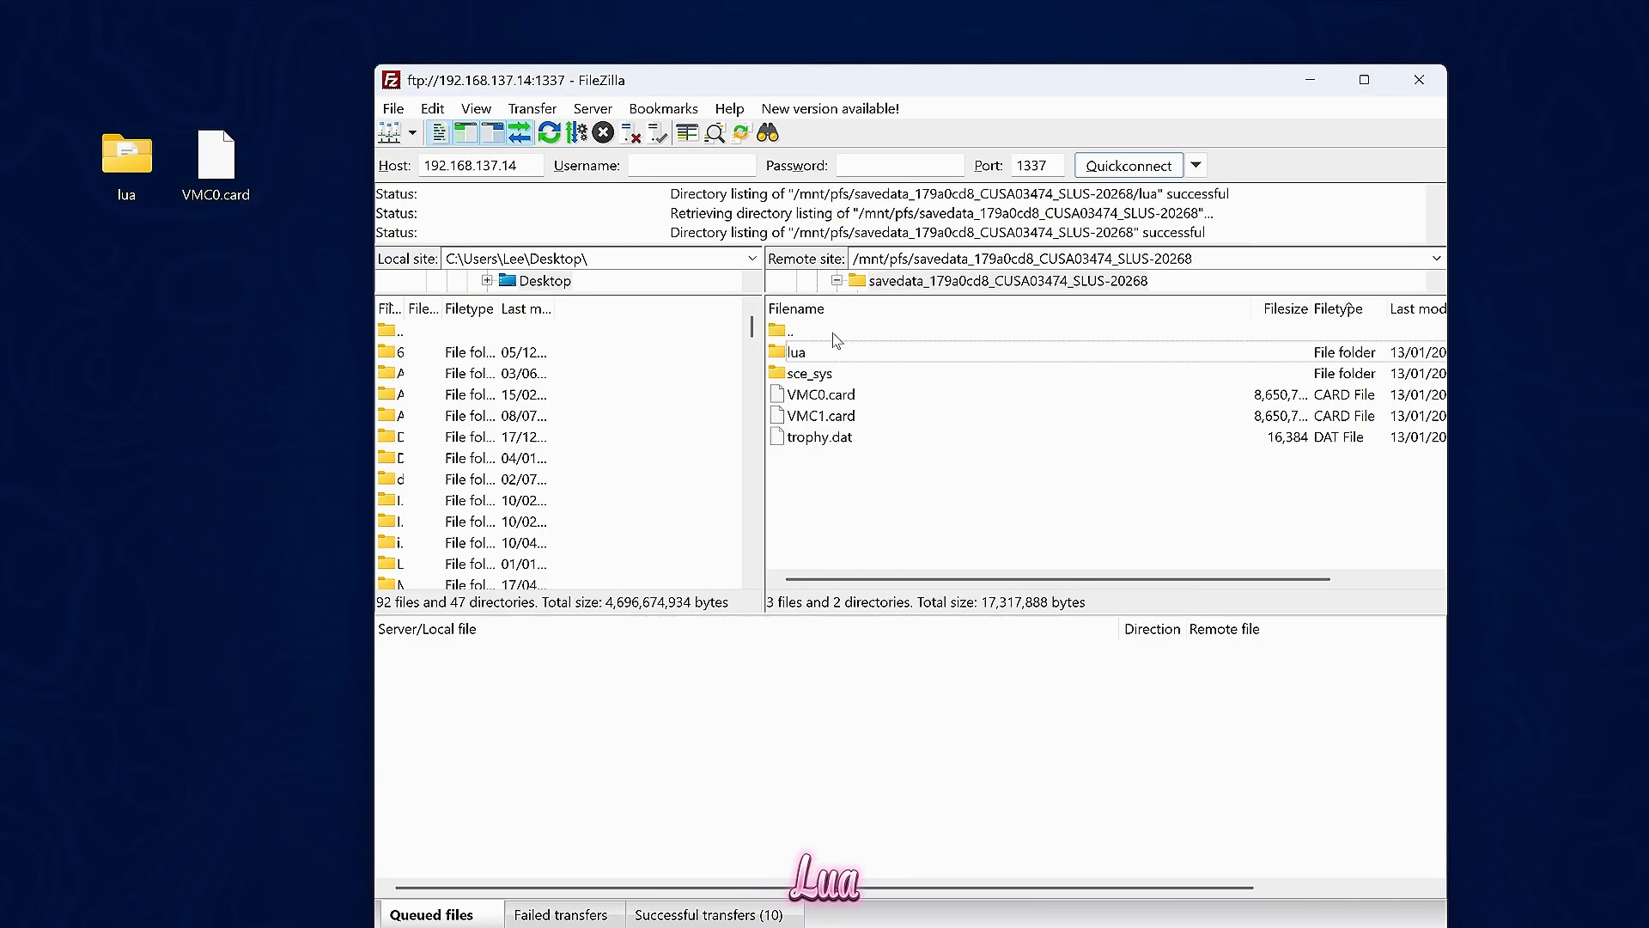
{"action": "left_click", "coordinate": [822, 394]}
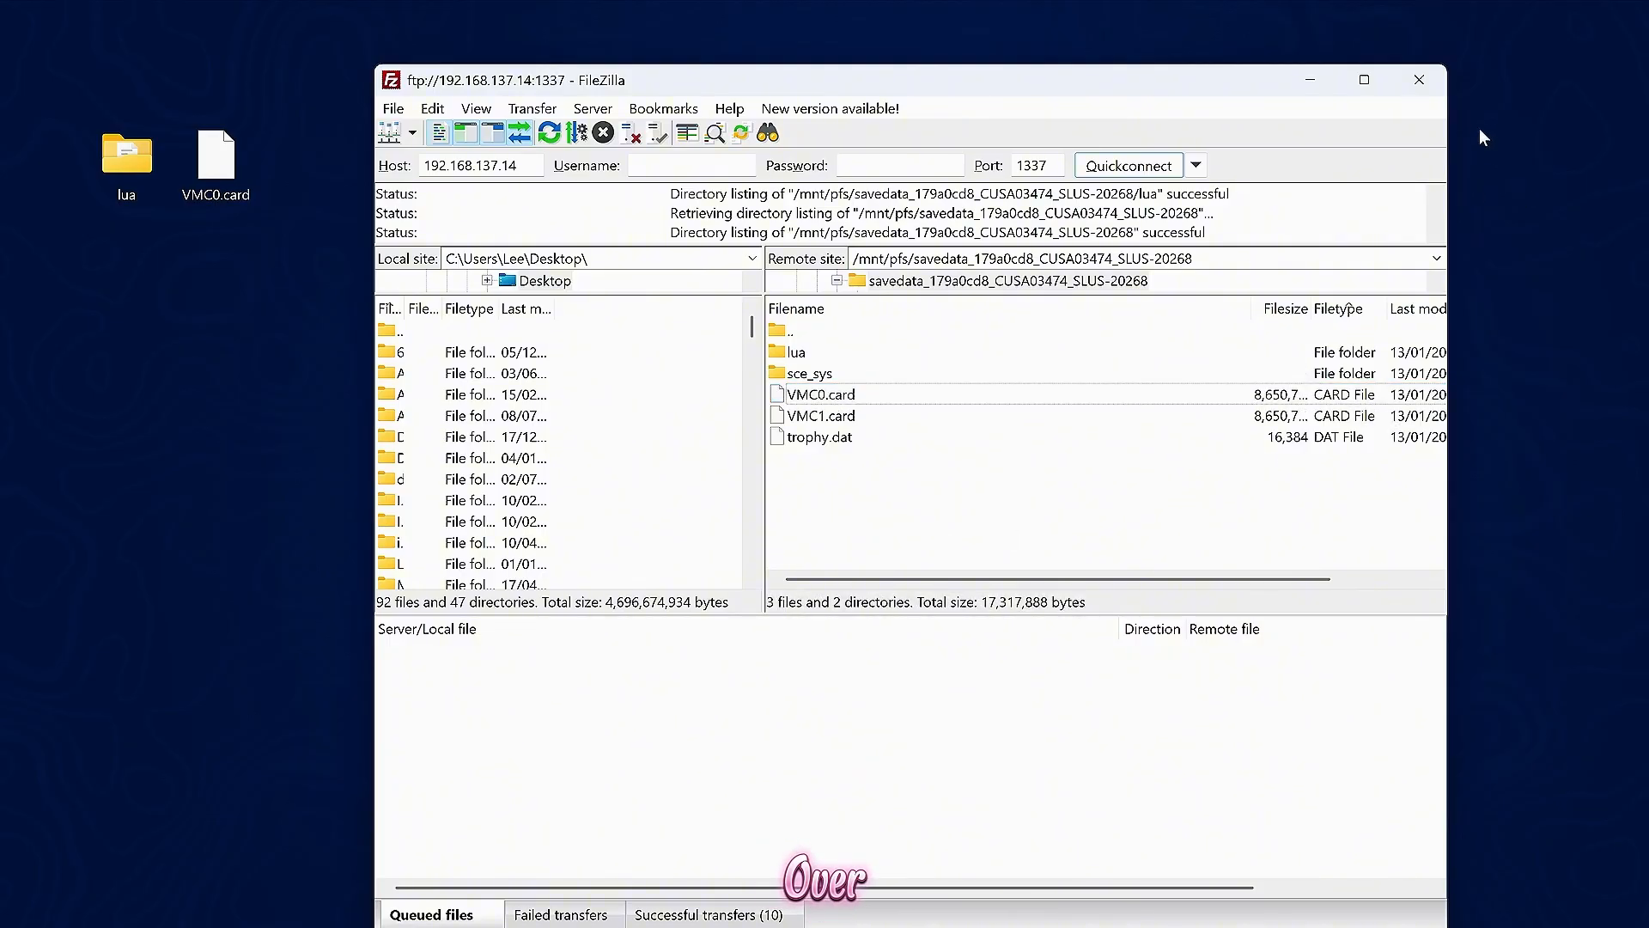
{"action": "mouse_move", "coordinate": [972, 294]}
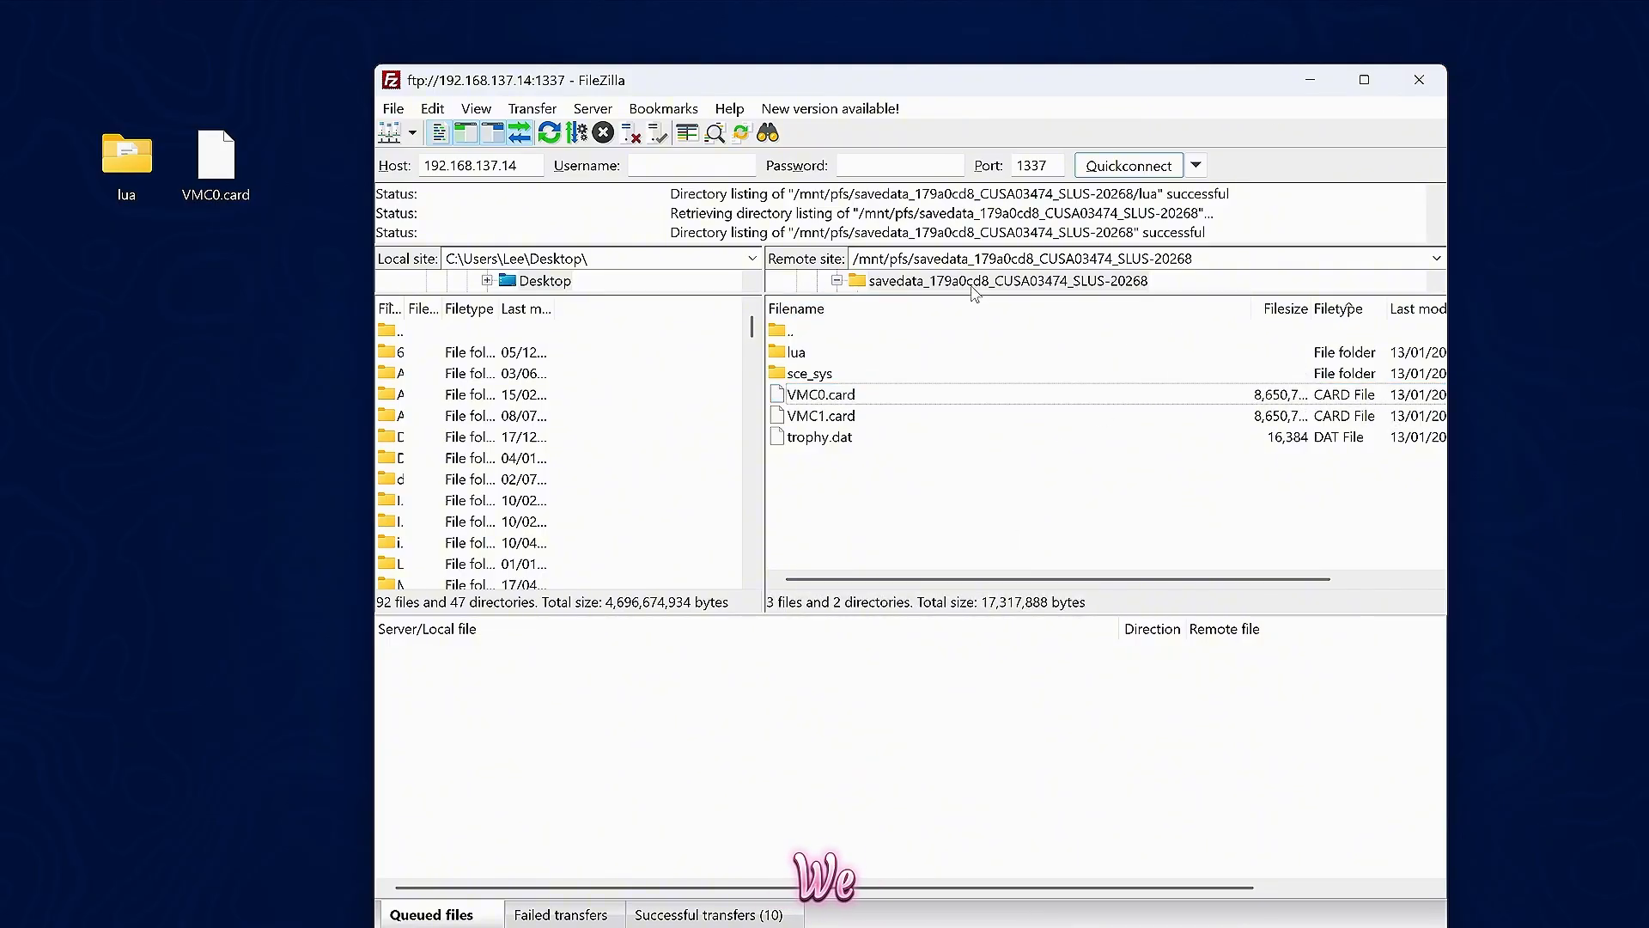
Unmount the Racer Revenge save now carrying the Luac0re files; status reads Save Unmounted.
{"action": "double_click", "coordinate": [787, 330]}
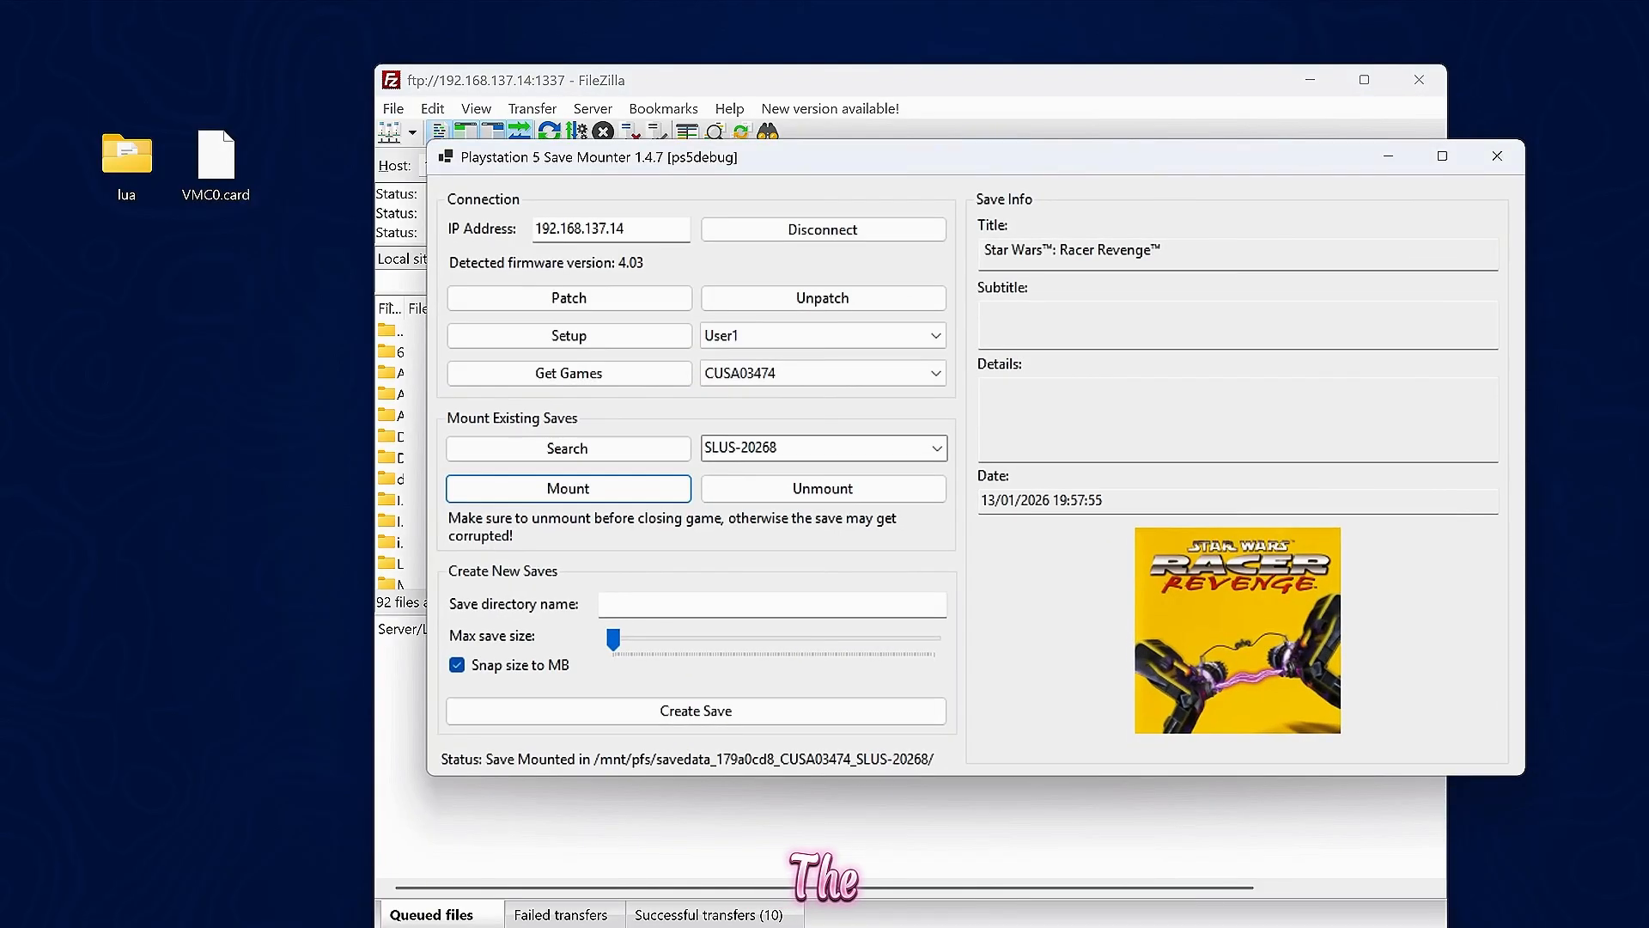
{"action": "mouse_move", "coordinate": [823, 487]}
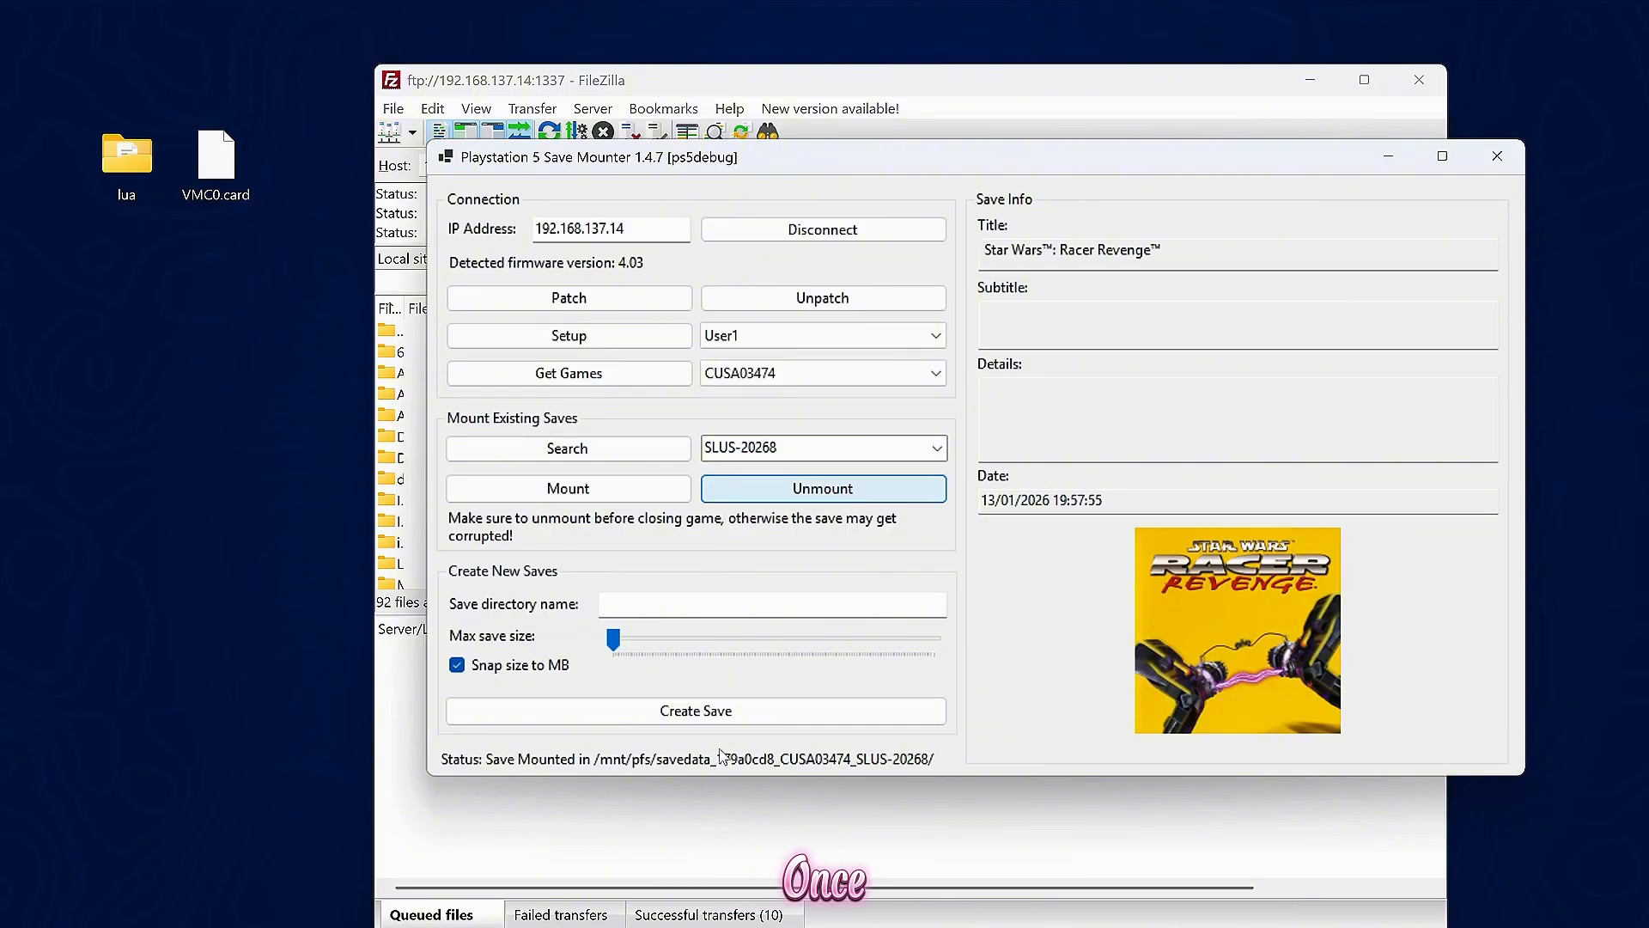
{"action": "left_click", "coordinate": [823, 488]}
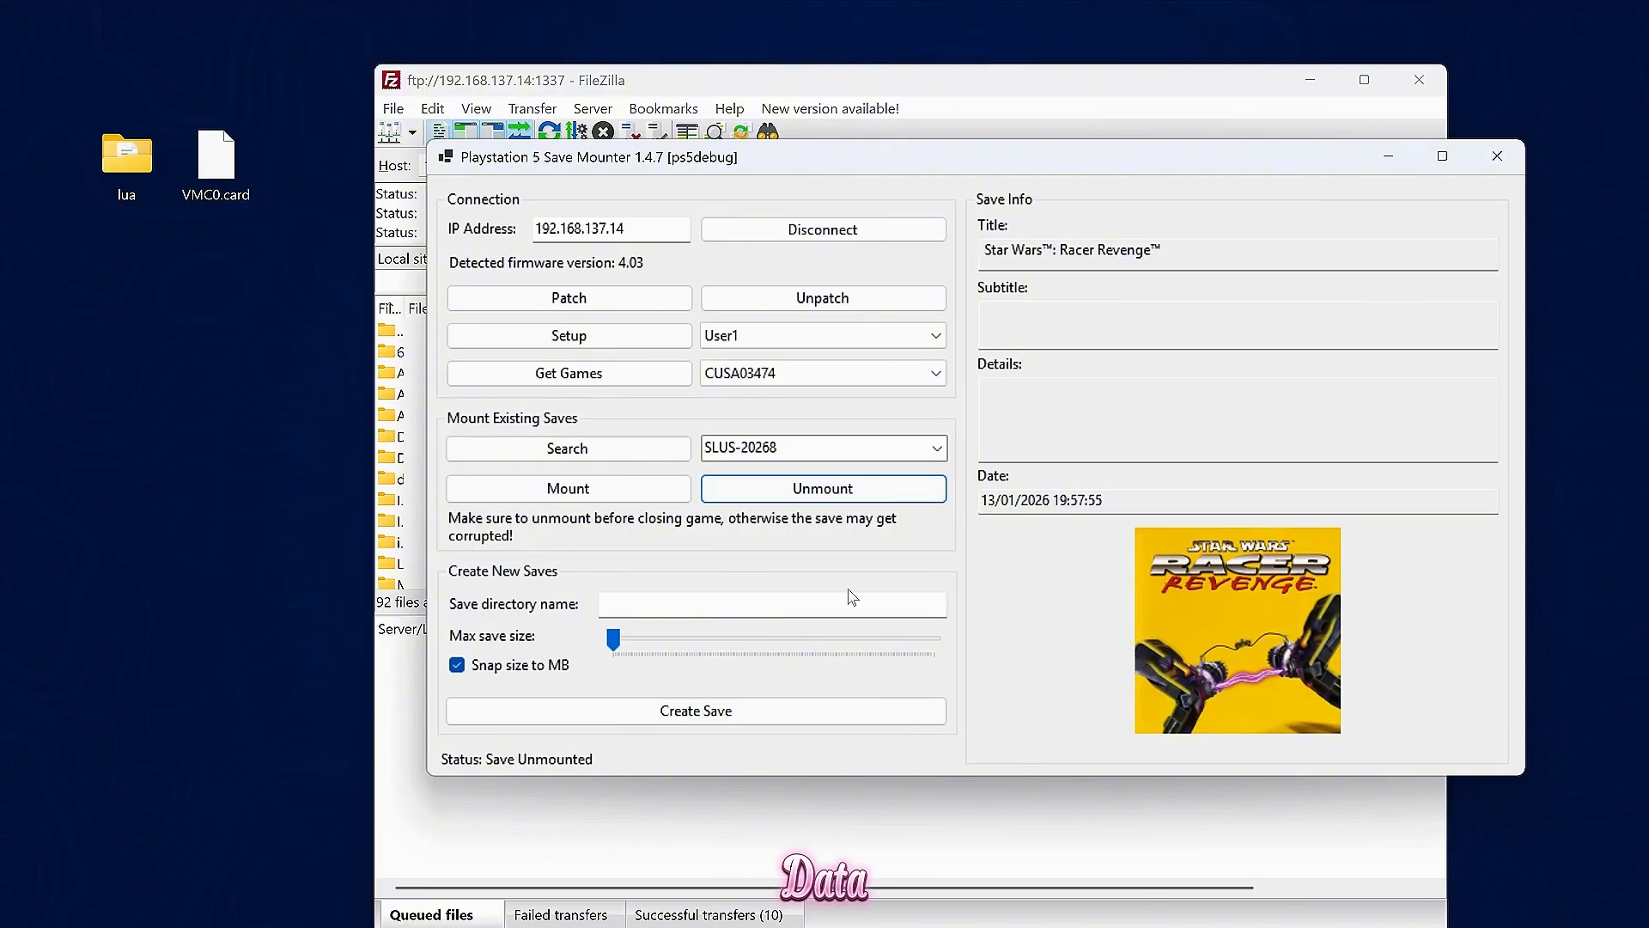
{"action": "mouse_move", "coordinate": [1292, 193]}
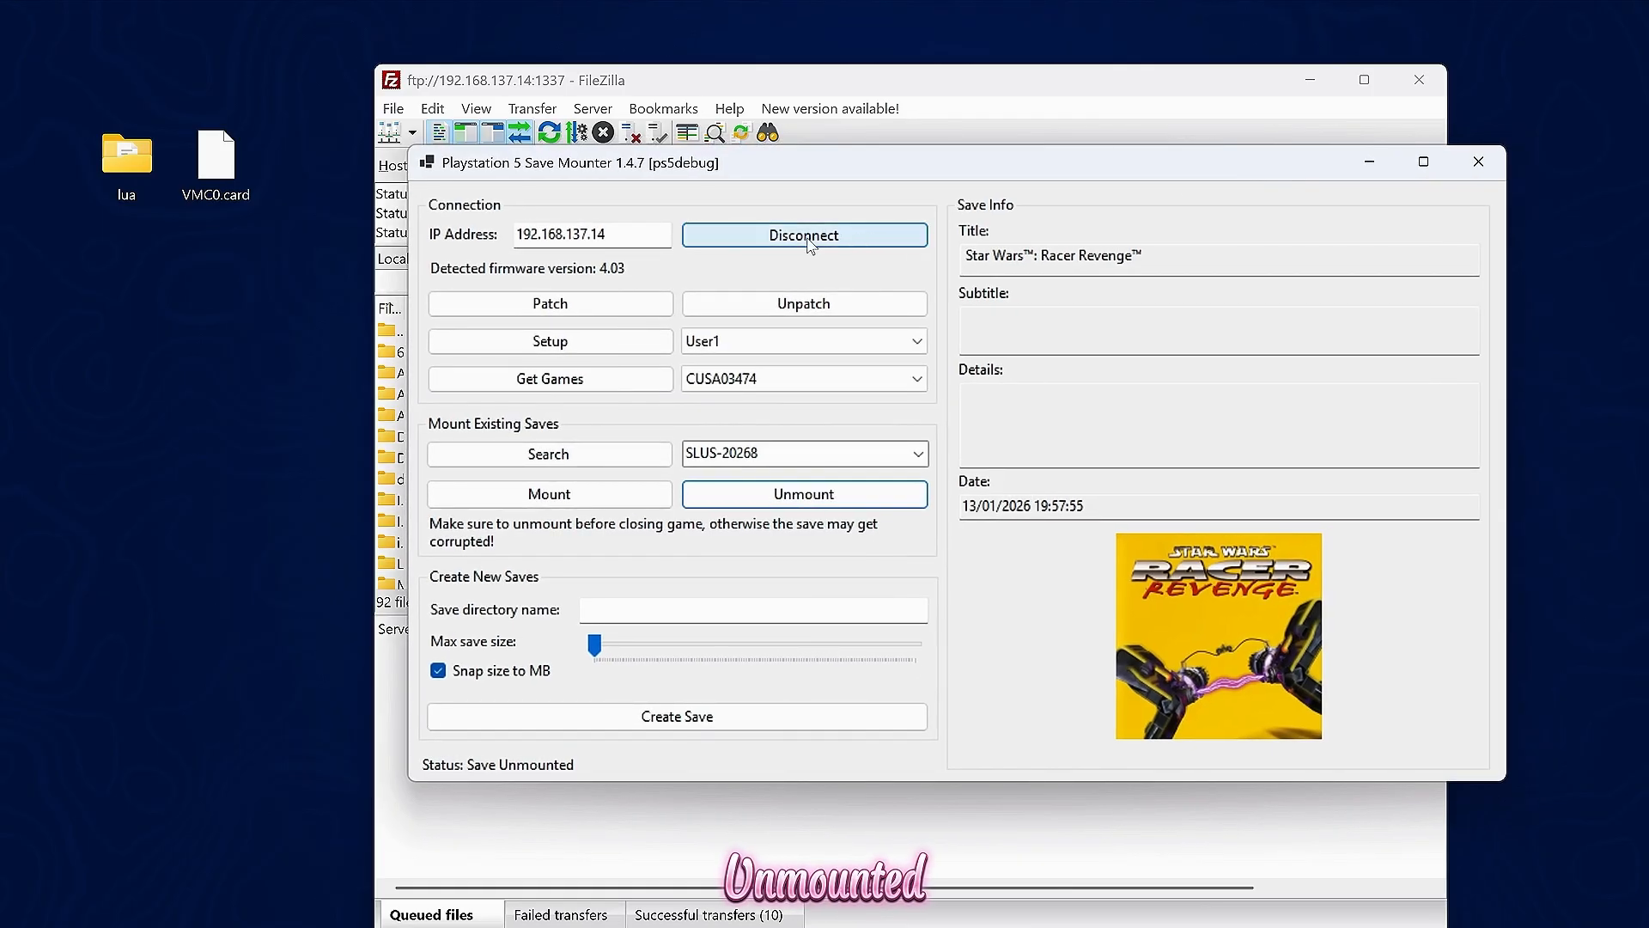
{"action": "mouse_move", "coordinate": [732, 426]}
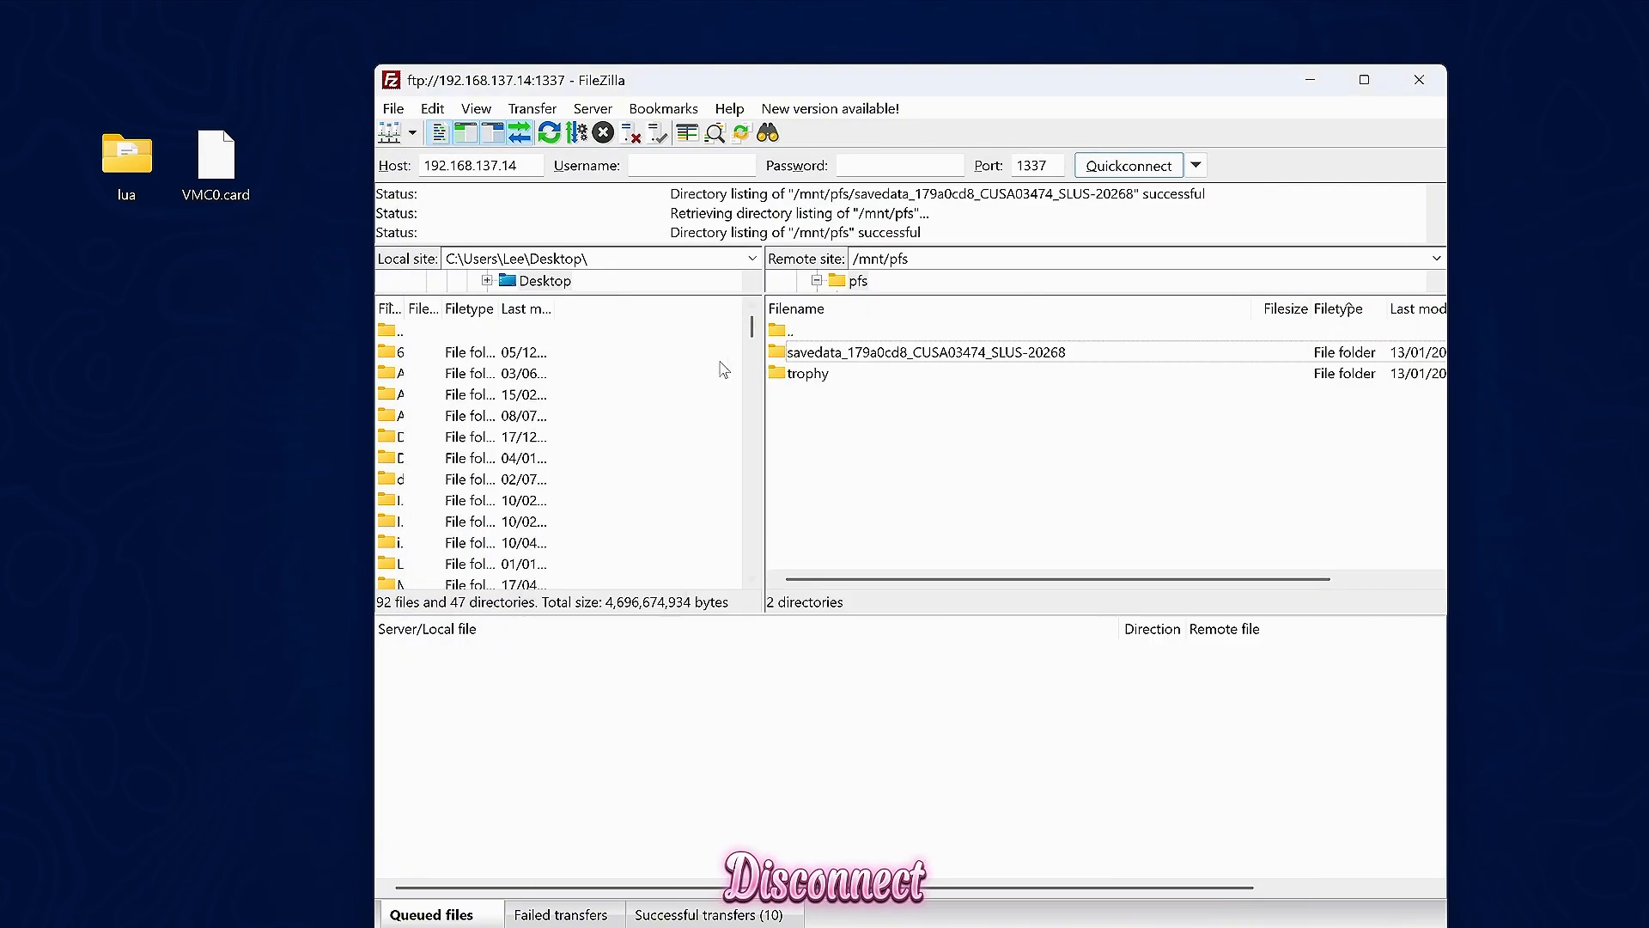
{"action": "mouse_move", "coordinate": [548, 132]}
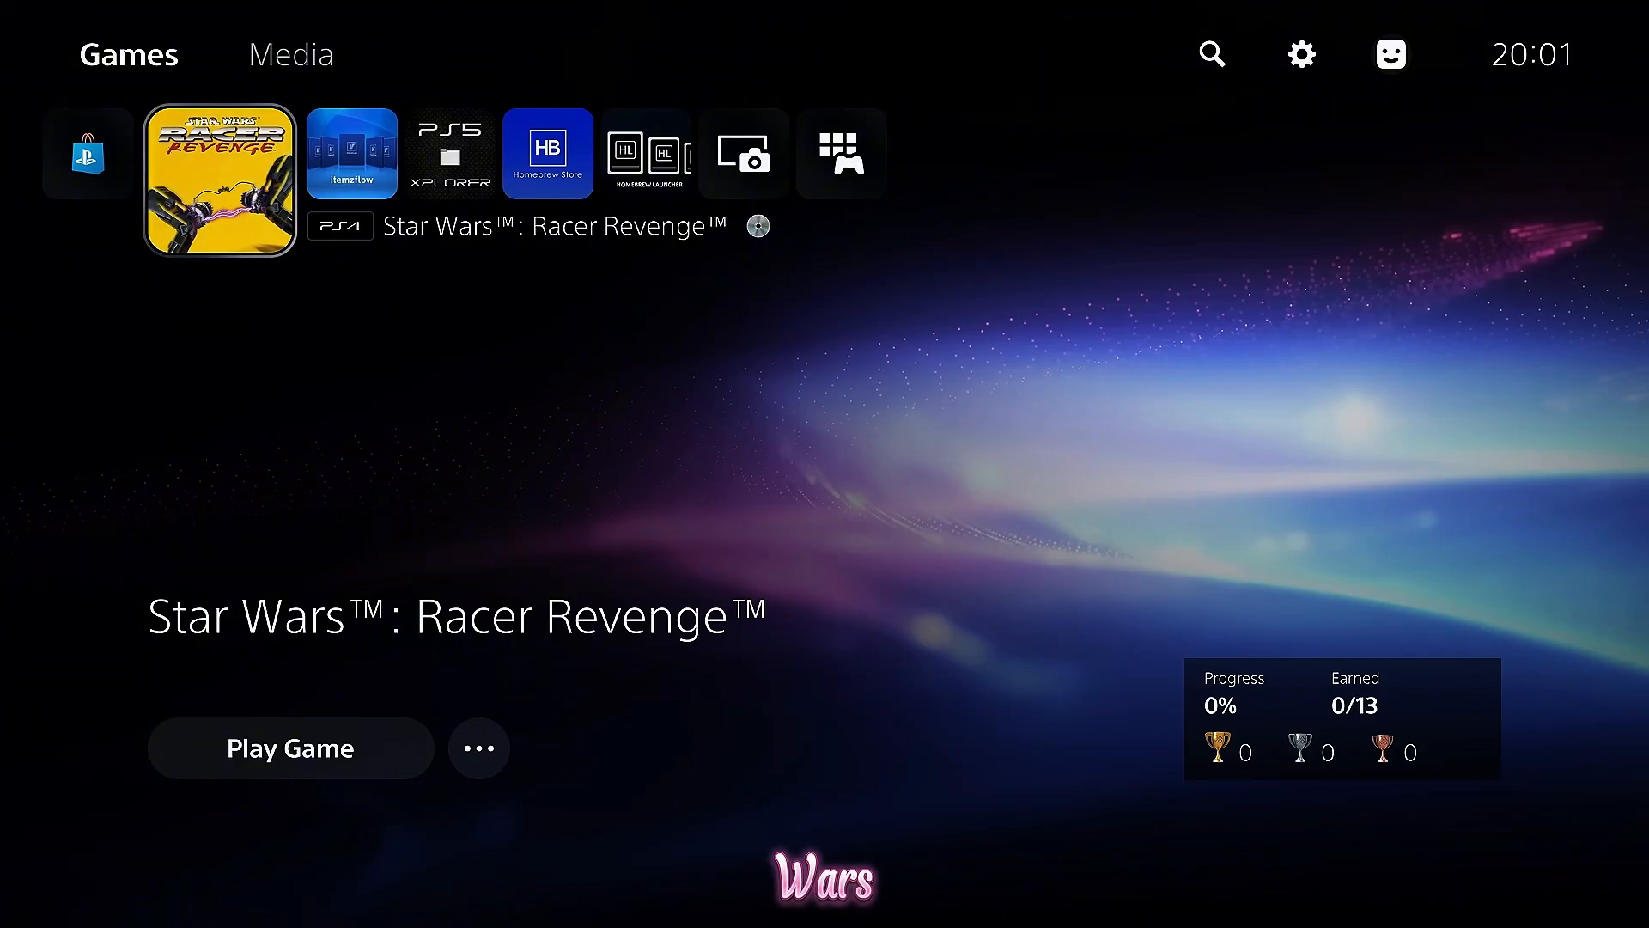
Start Star Wars Racer Revenge from the home screen and reach its title menu.
{"action": "left_click", "coordinate": [290, 748]}
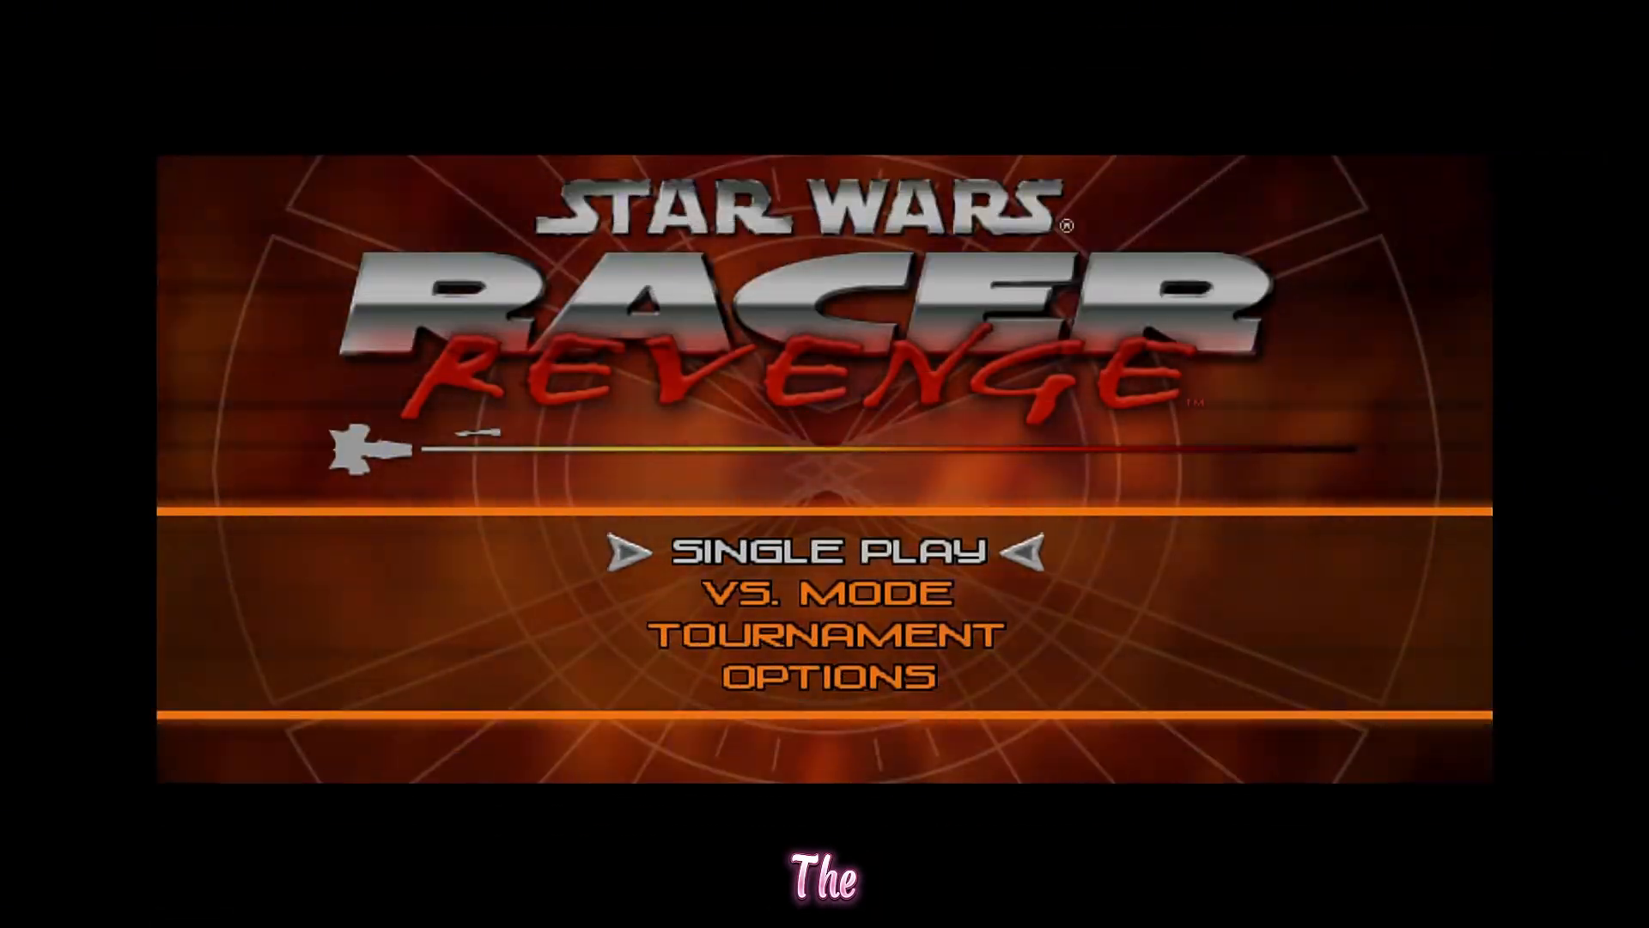
Move down to OPTIONS, enter it, and head toward Save/Load Game.
{"action": "key", "text": "down"}
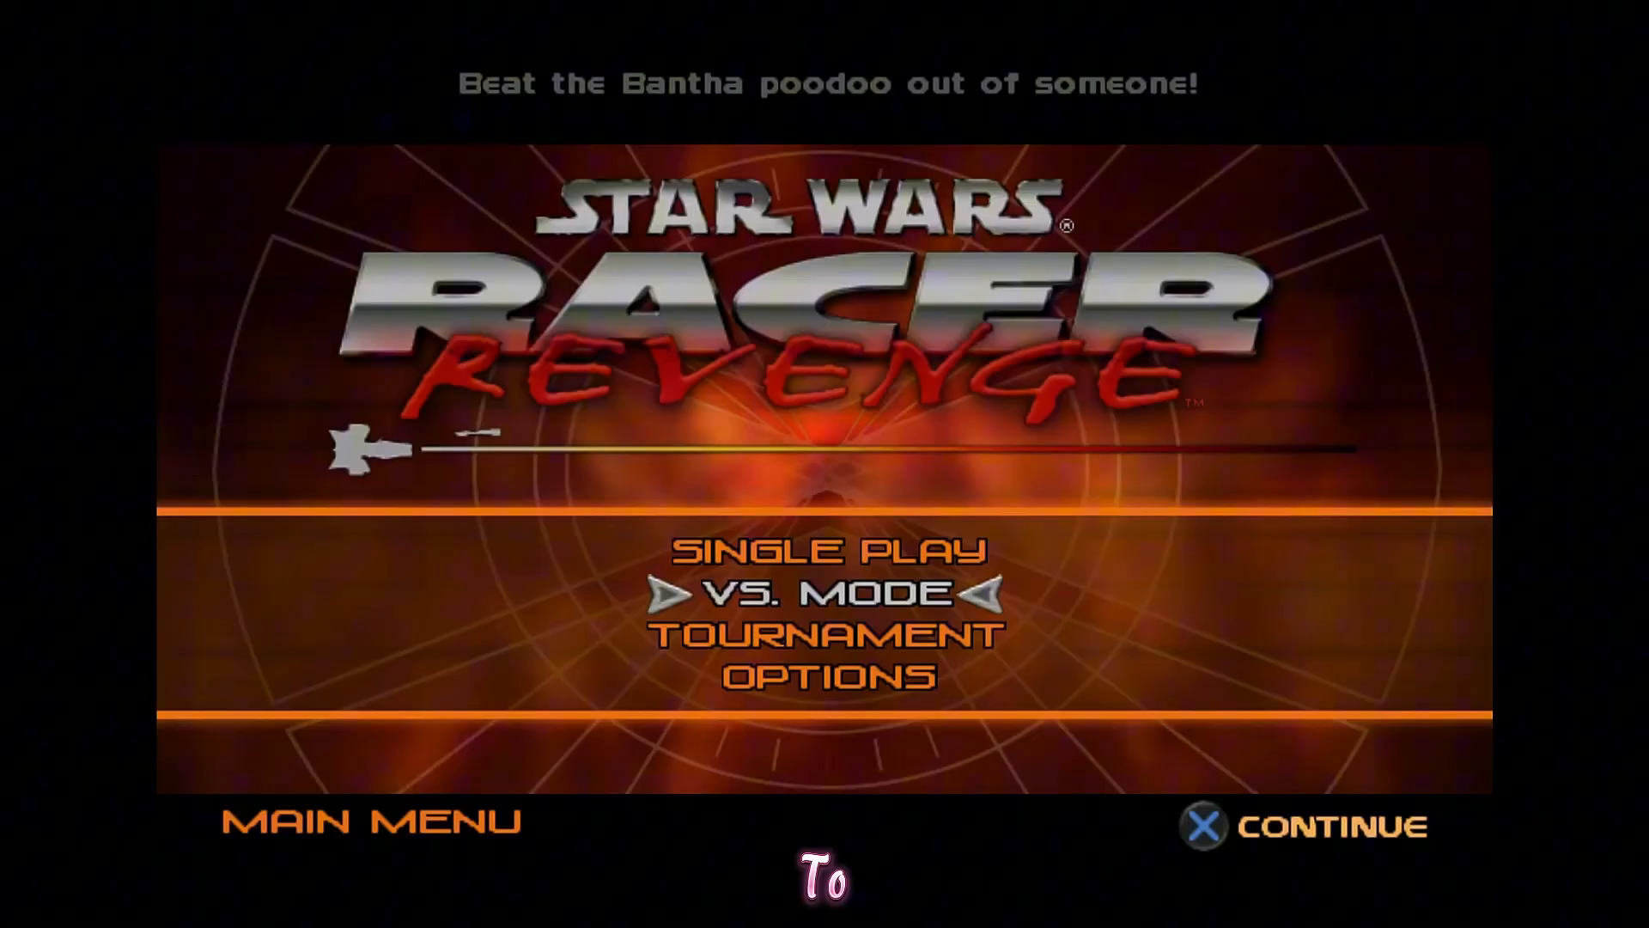
{"action": "left_click", "coordinate": [827, 677]}
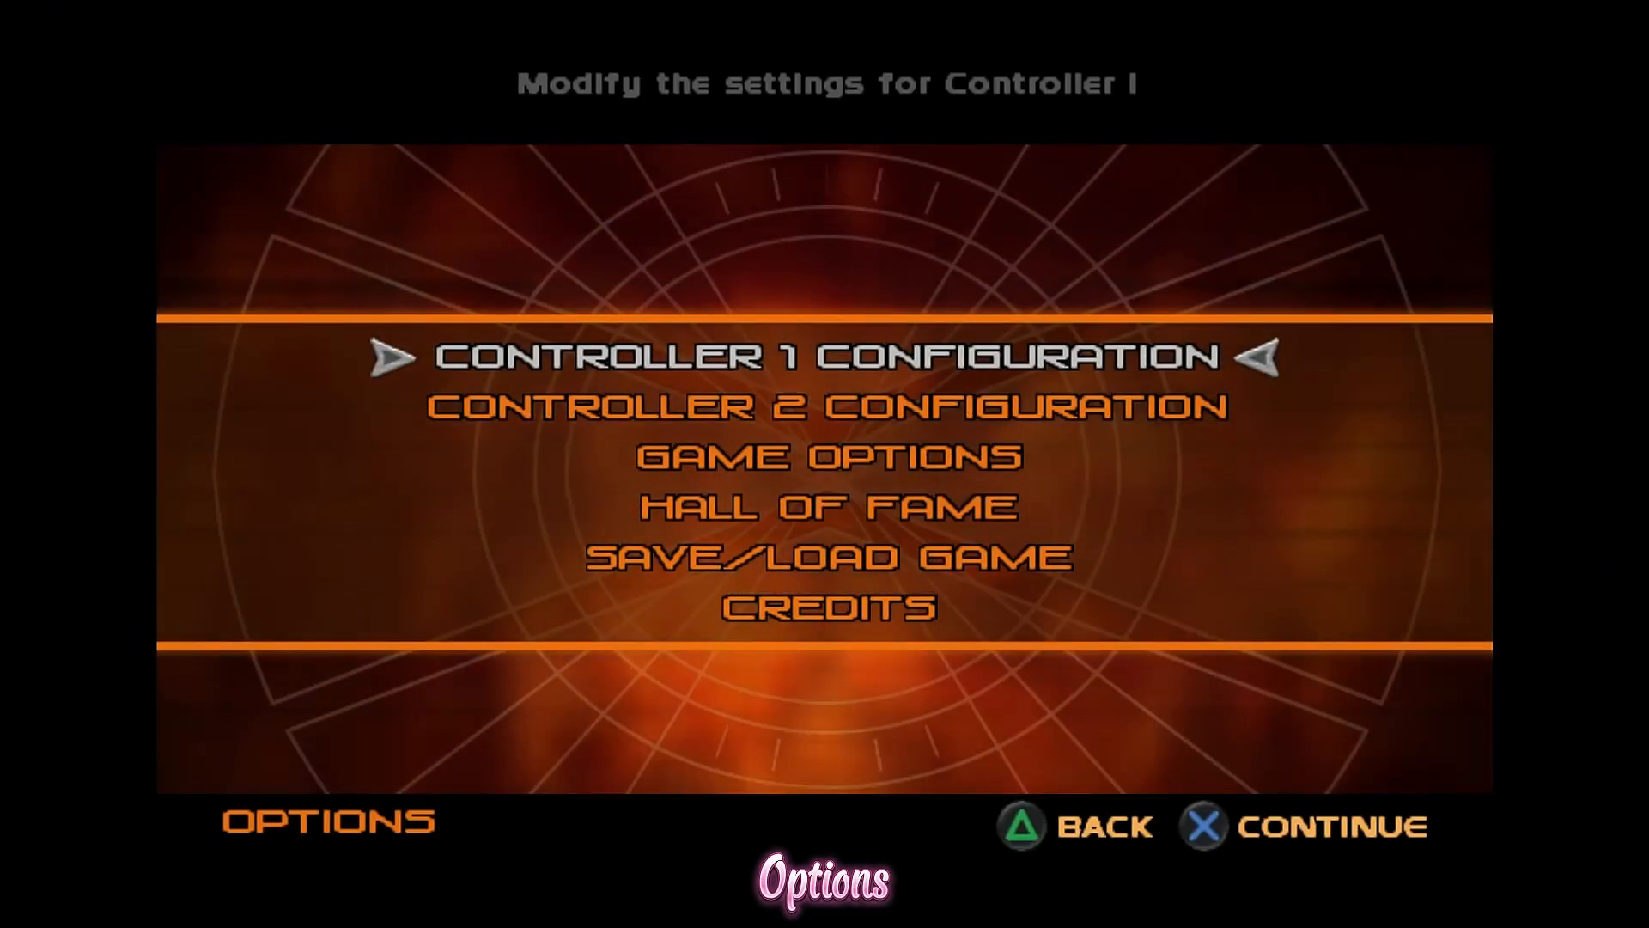
{"action": "key", "text": "down"}
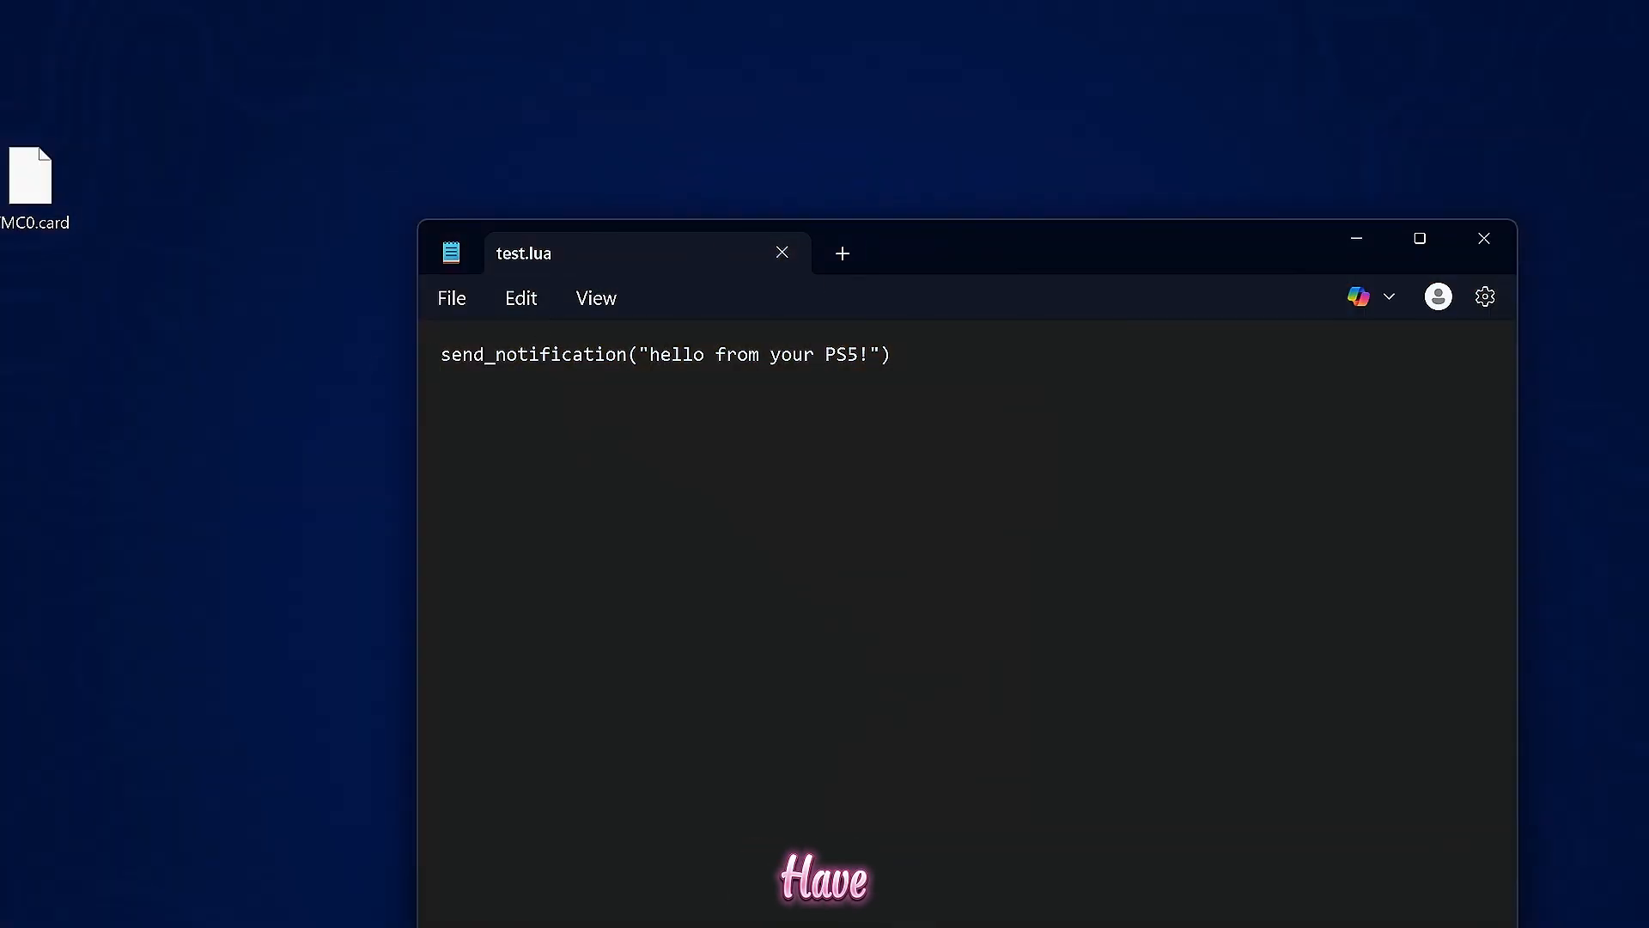
Save the send_notification("hello from your PS5!") script as test.lua.
{"action": "key", "text": "ctrl+a"}
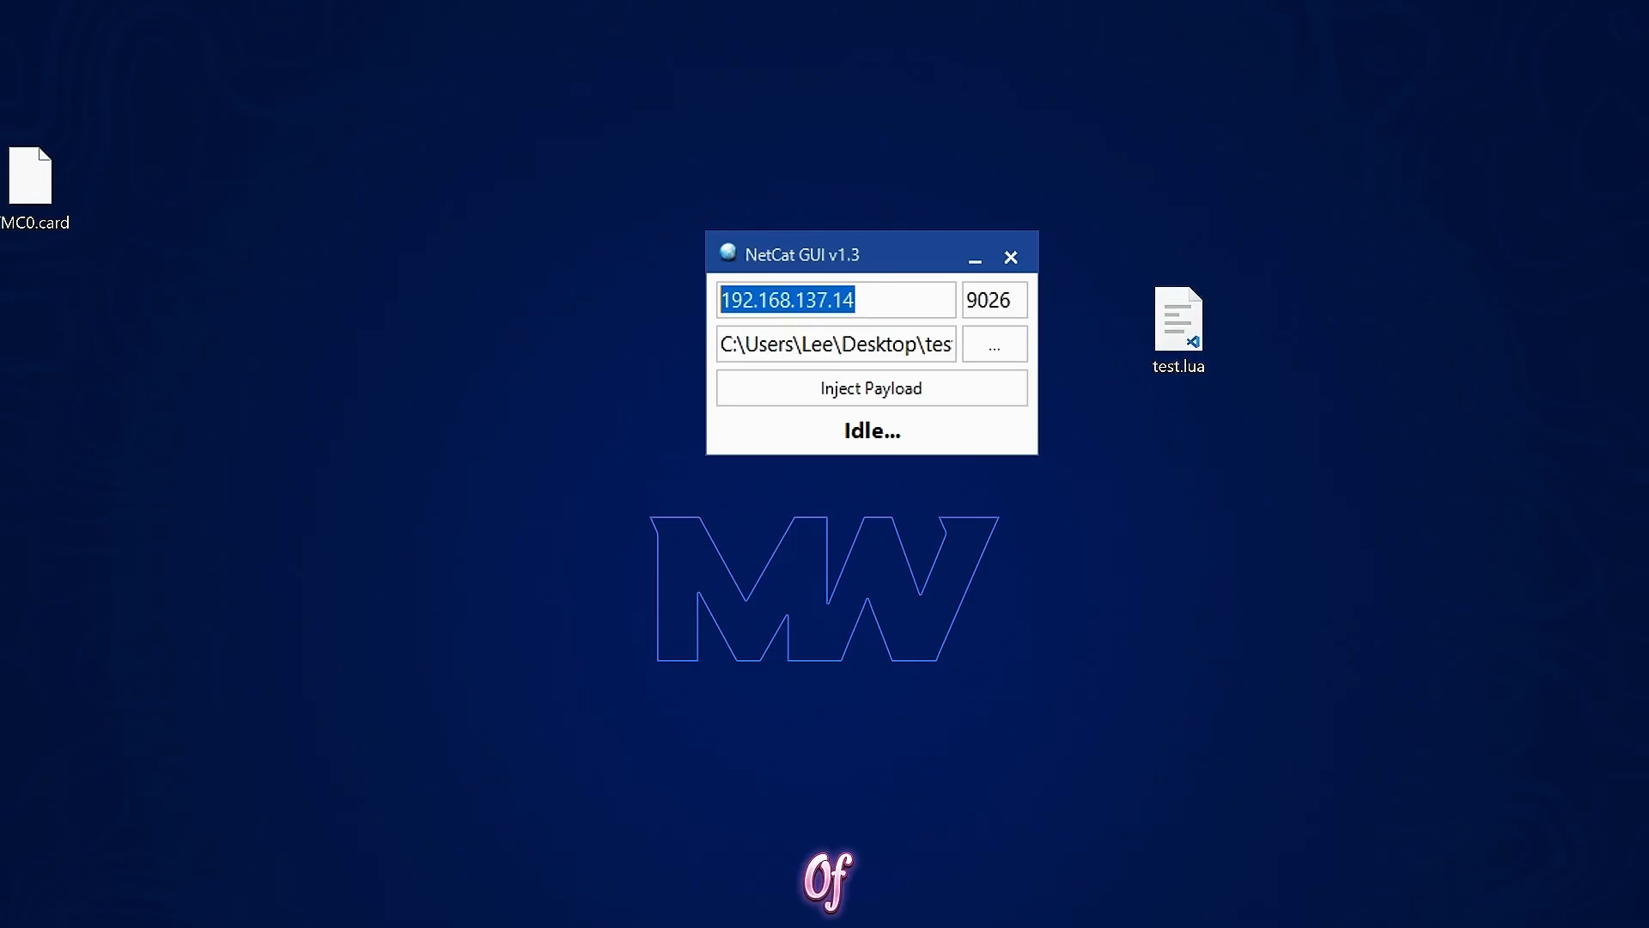
Set NetCat GUI to 192.168.137.14 port 9026 and acknowledge the Luac0re loader message.
{"action": "left_click", "coordinate": [992, 299]}
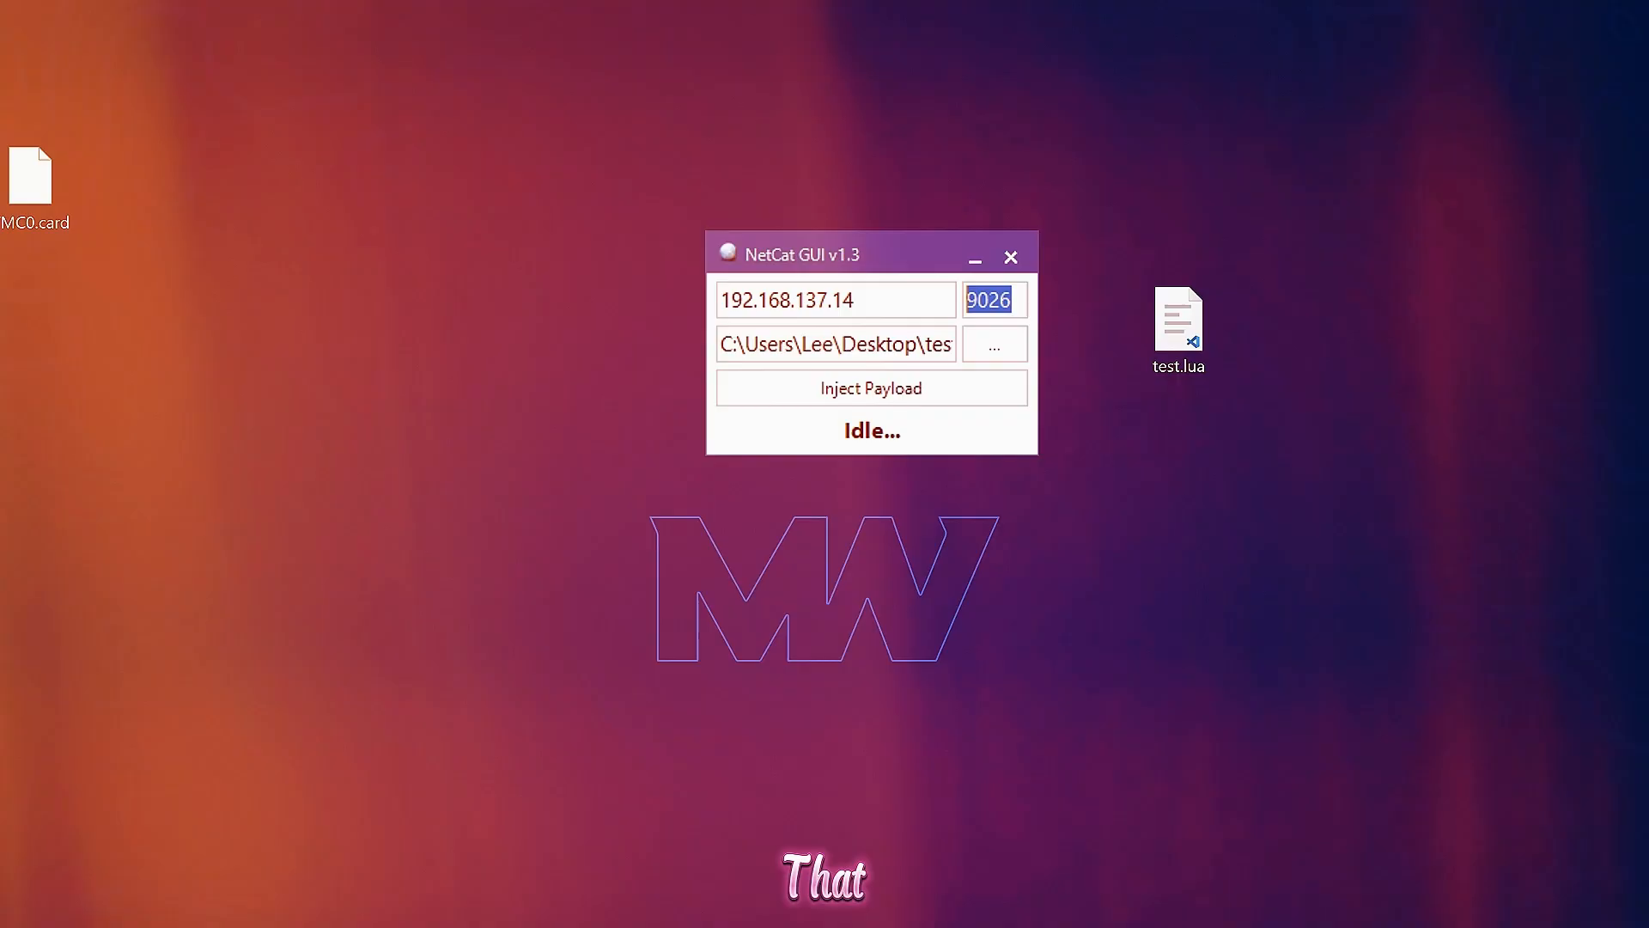
{"action": "left_click", "coordinate": [870, 387]}
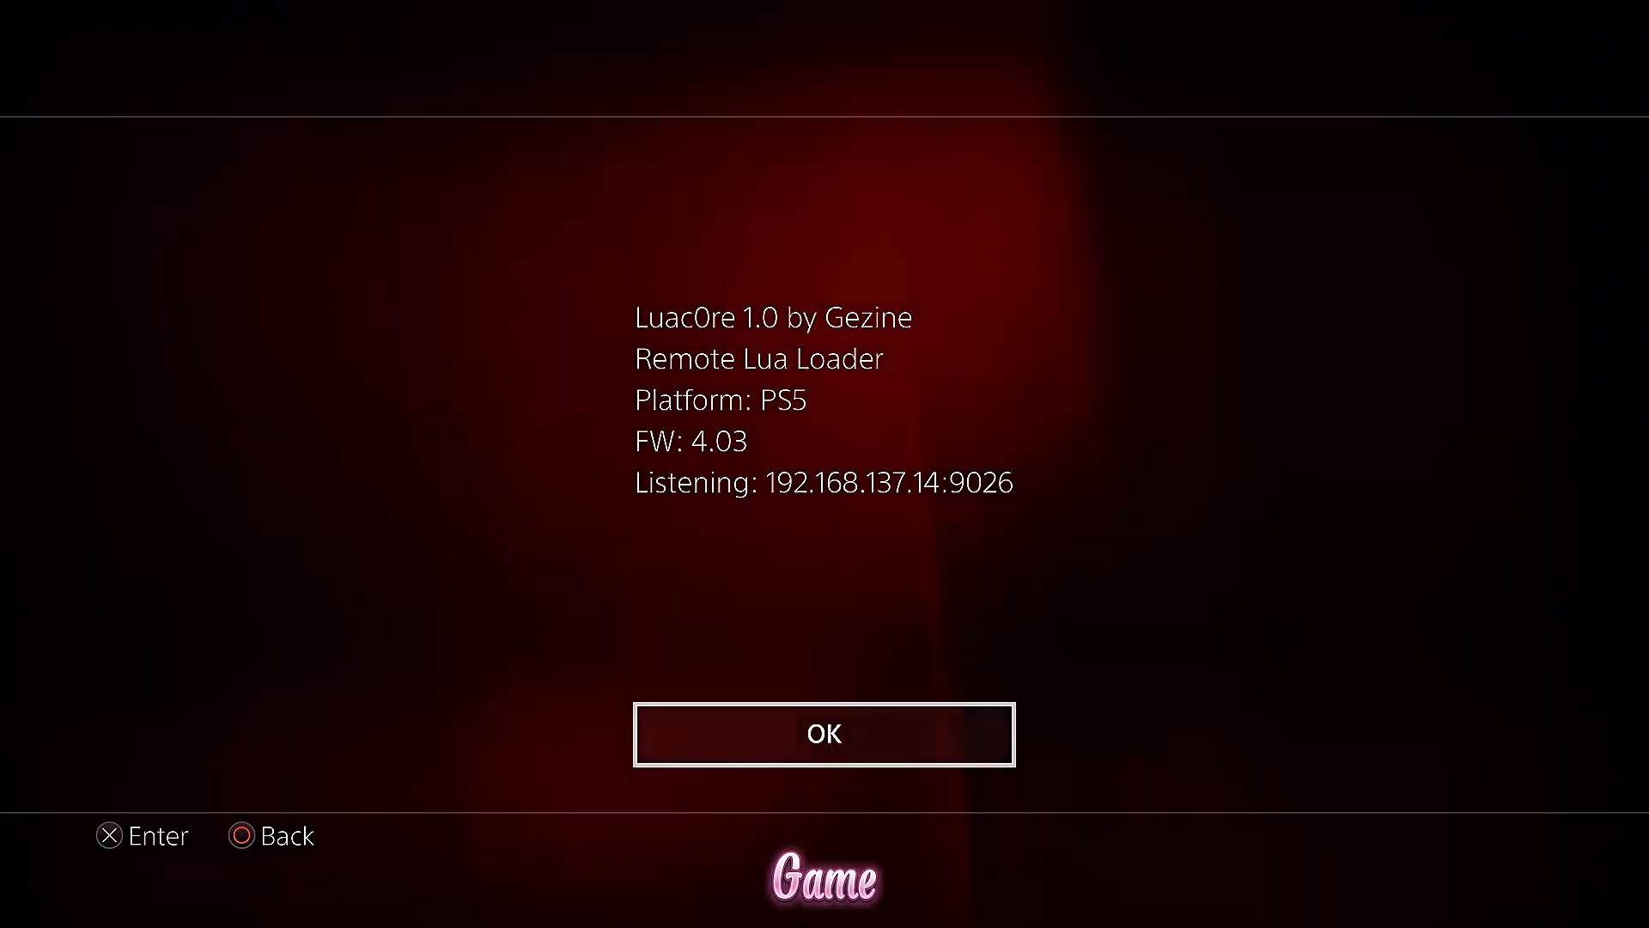
{"action": "left_click", "coordinate": [823, 734]}
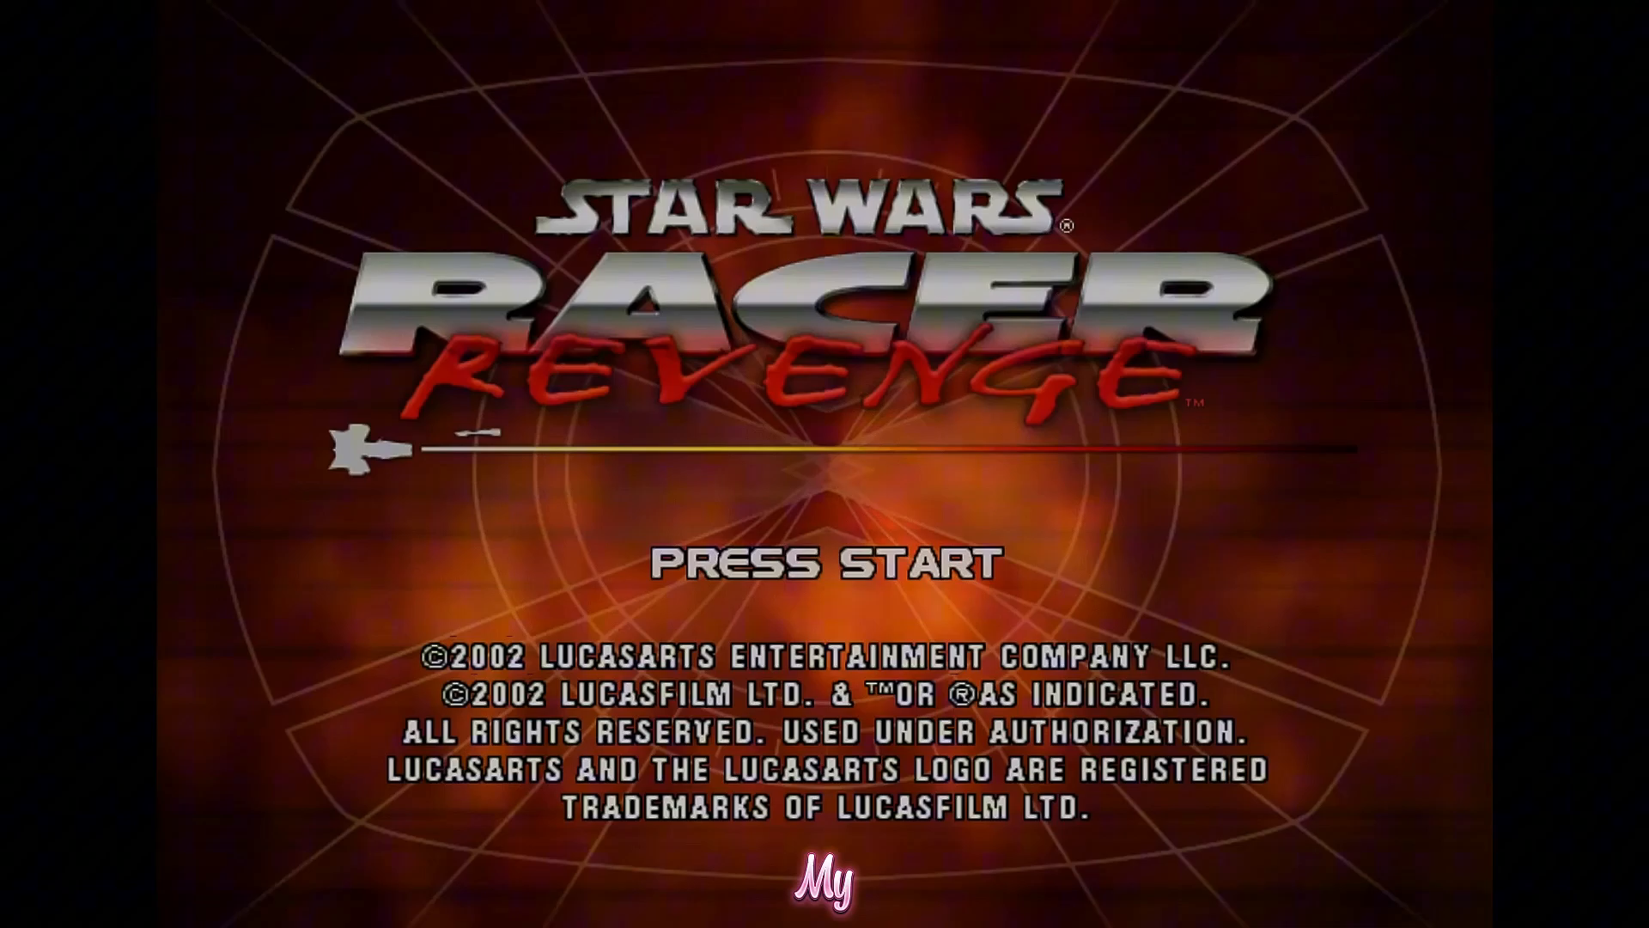
Get past the title screen, enter OPTIONS and choose SAVE/LOAD GAME to load the exploit save.
{"action": "key", "text": "Return"}
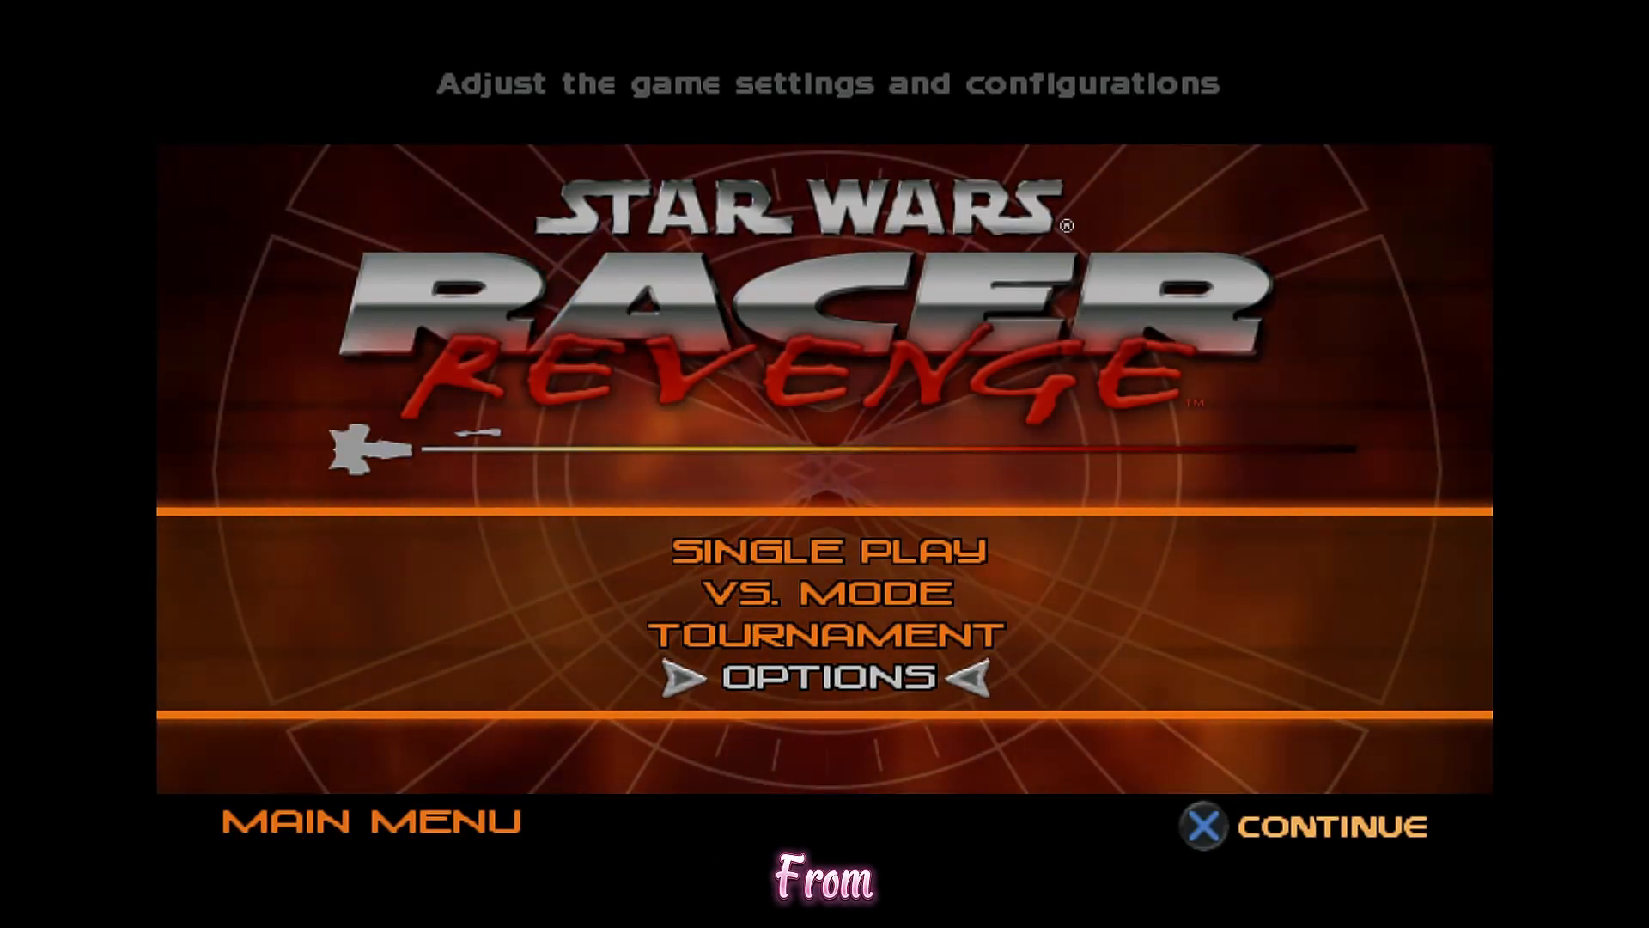
{"action": "left_click", "coordinate": [804, 677]}
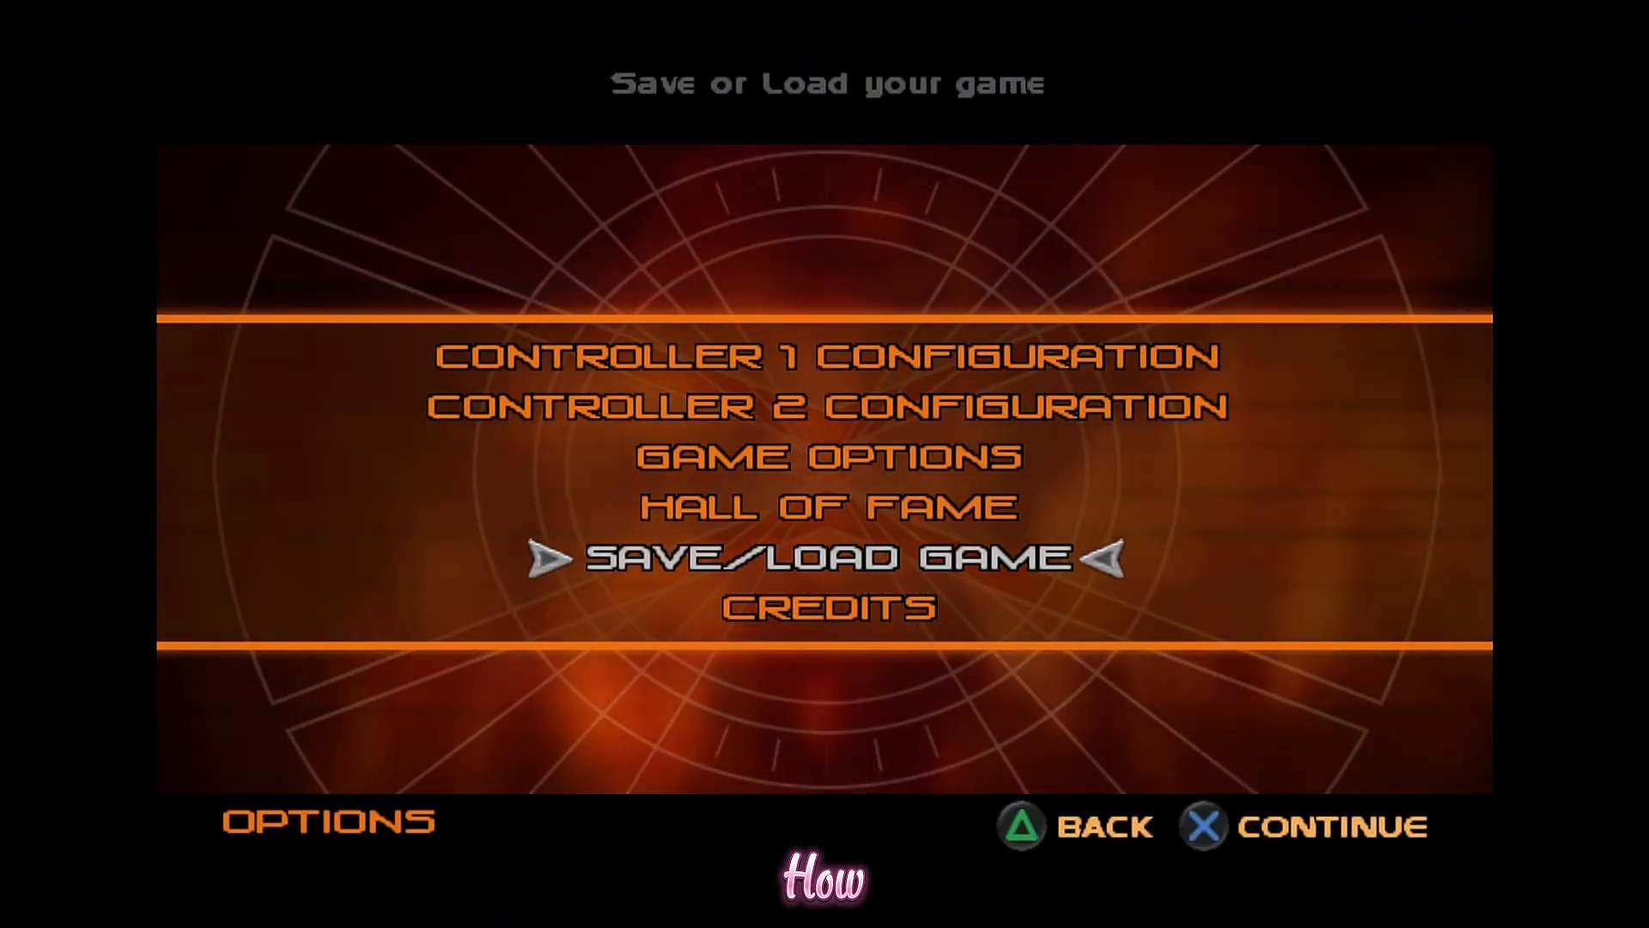
{"action": "key", "text": "up"}
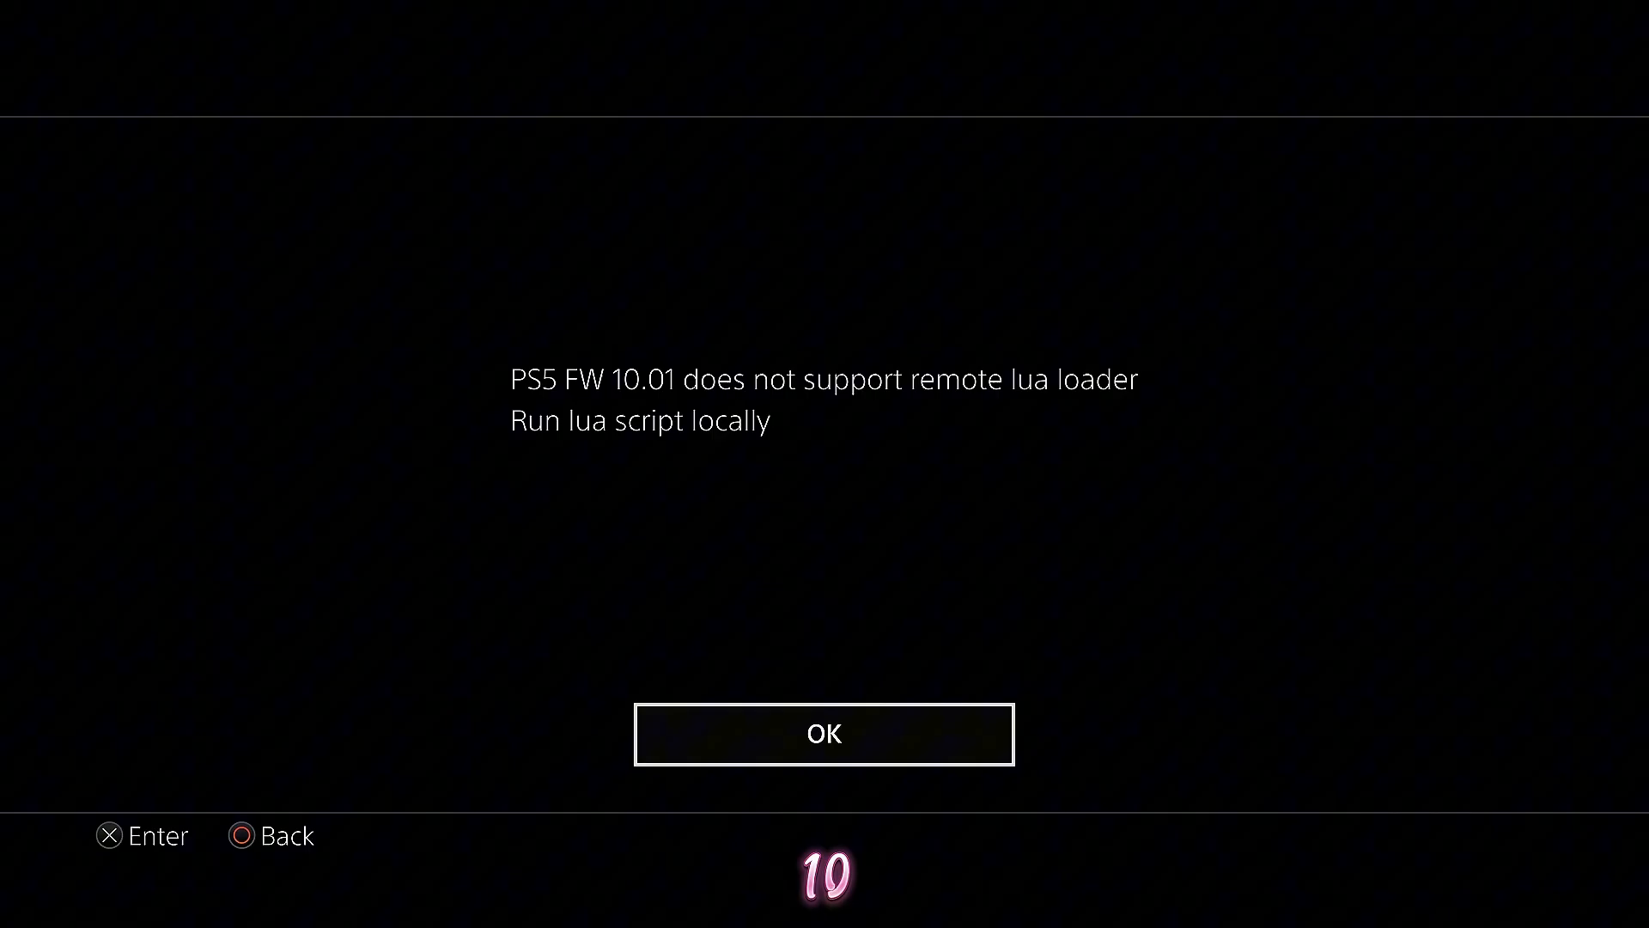
Dismiss the FW 10.01 unsupported warning, revealing the Luac0re listener on 192.168.137.14:9026.
{"action": "left_click", "coordinate": [823, 733]}
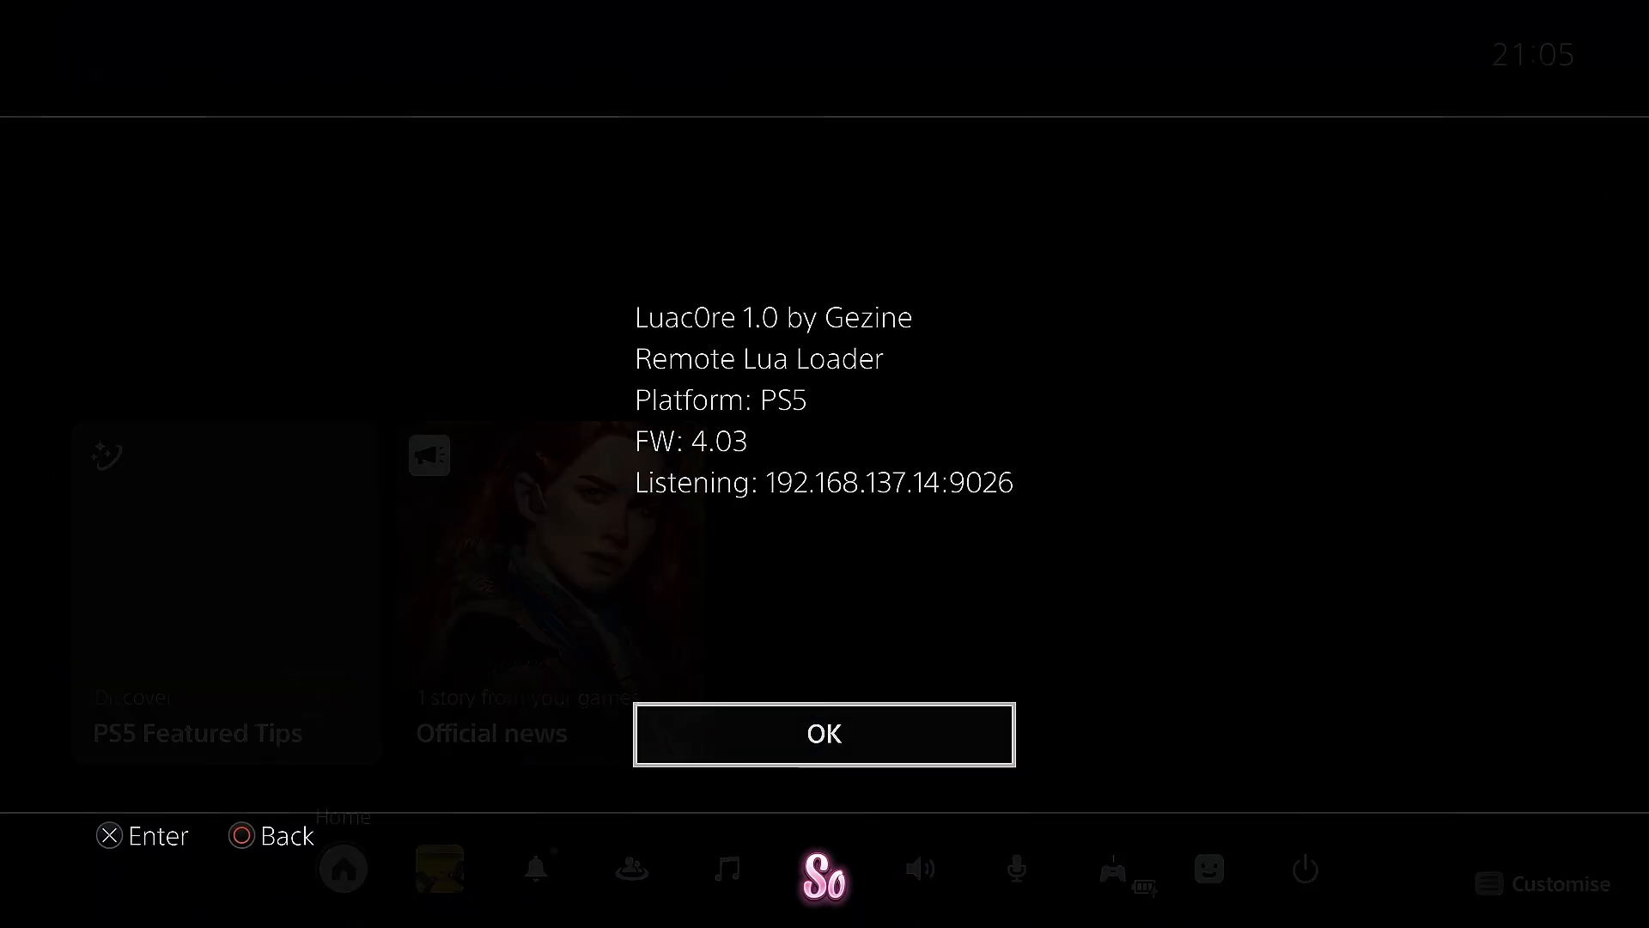